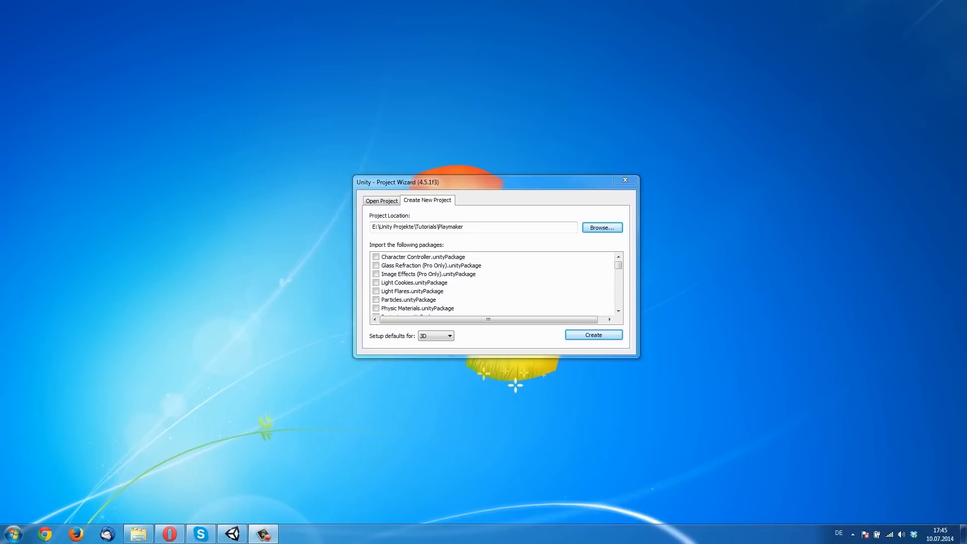
mouse_move(24, 451)
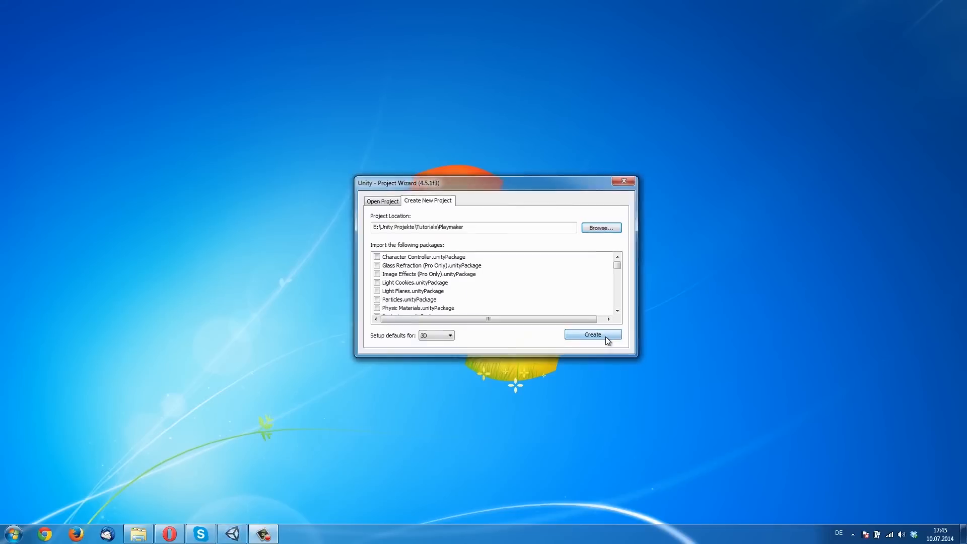
Create the 3D project 'Playmaker' in the Tutorials folder with default settings
left_click(593, 335)
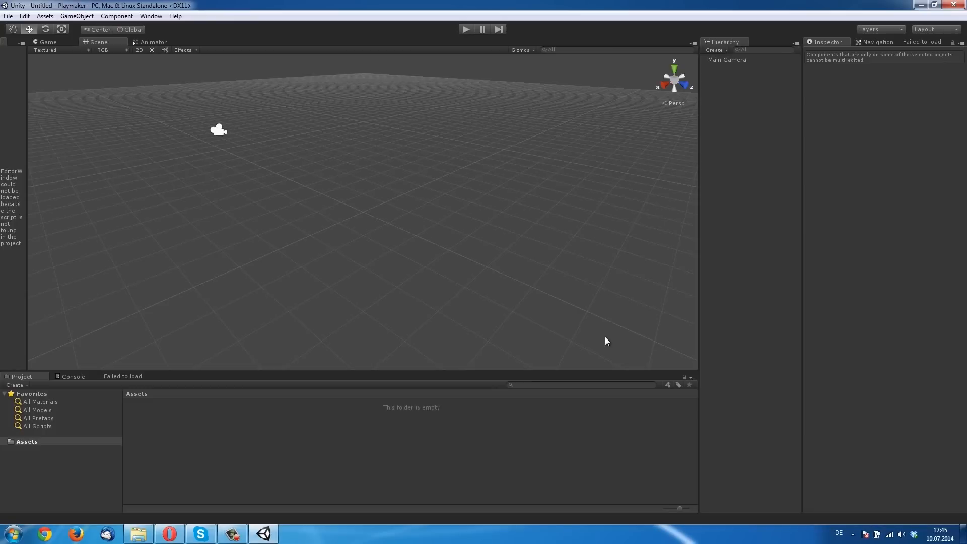
mouse_move(12, 49)
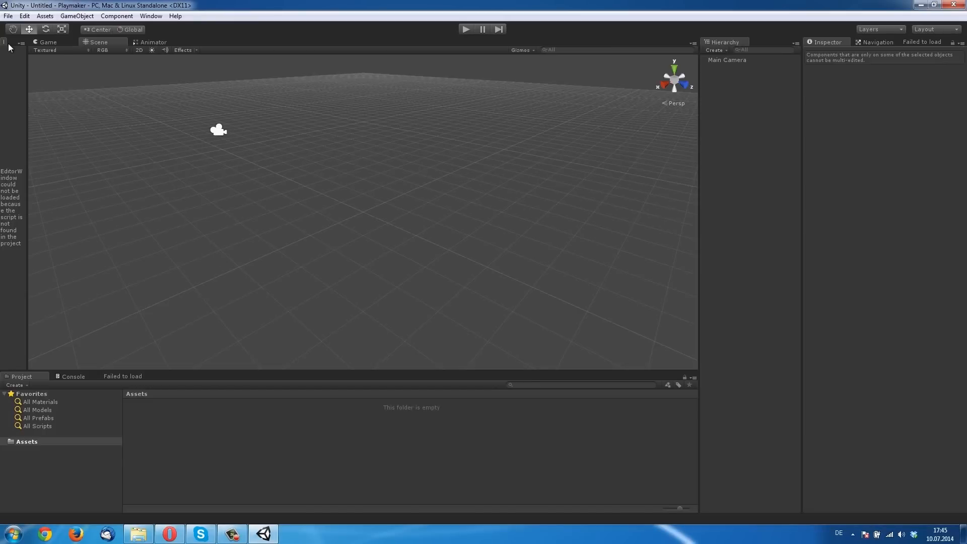
mouse_move(24, 46)
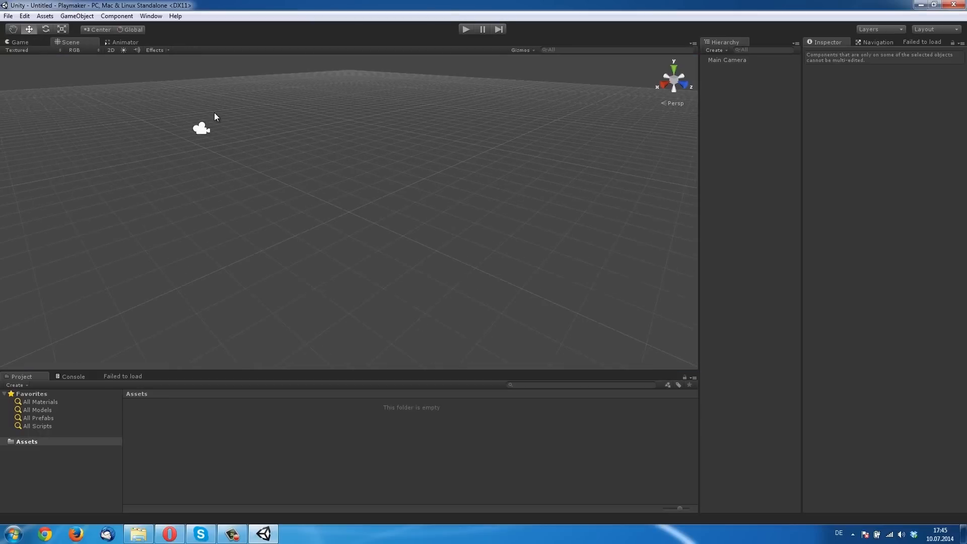
Open the Asset Store's purchased Downloads list and start importing Playmaker v1.7.7.2
left_click(148, 16)
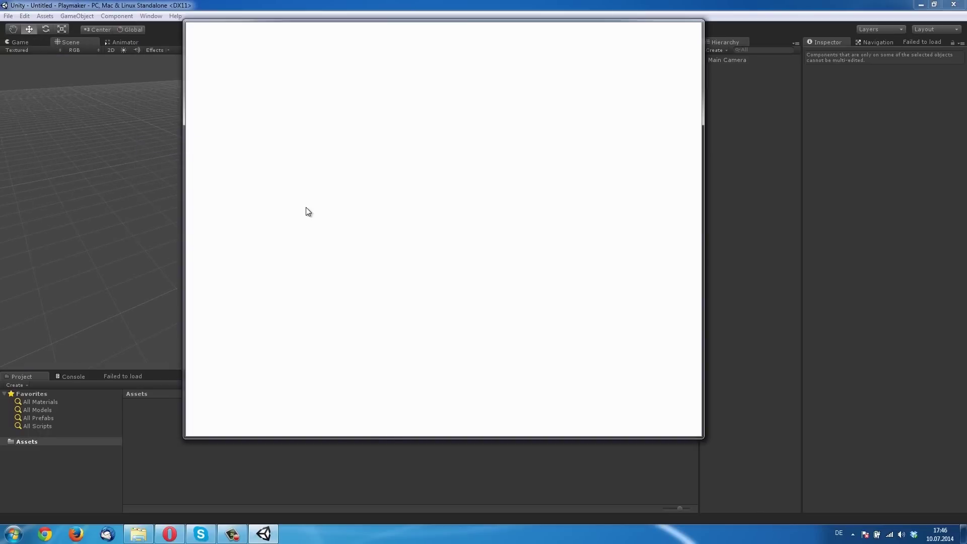
mouse_move(350, 242)
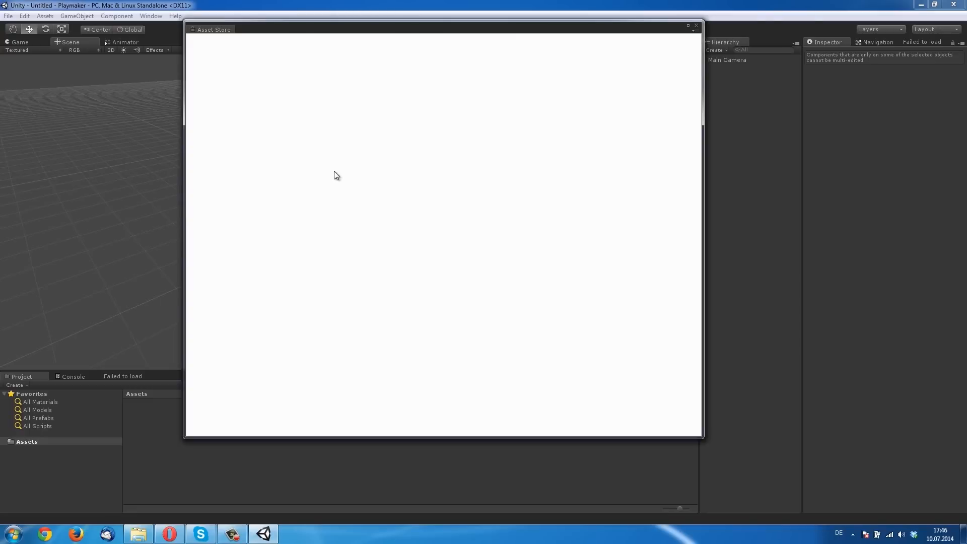
mouse_move(396, 122)
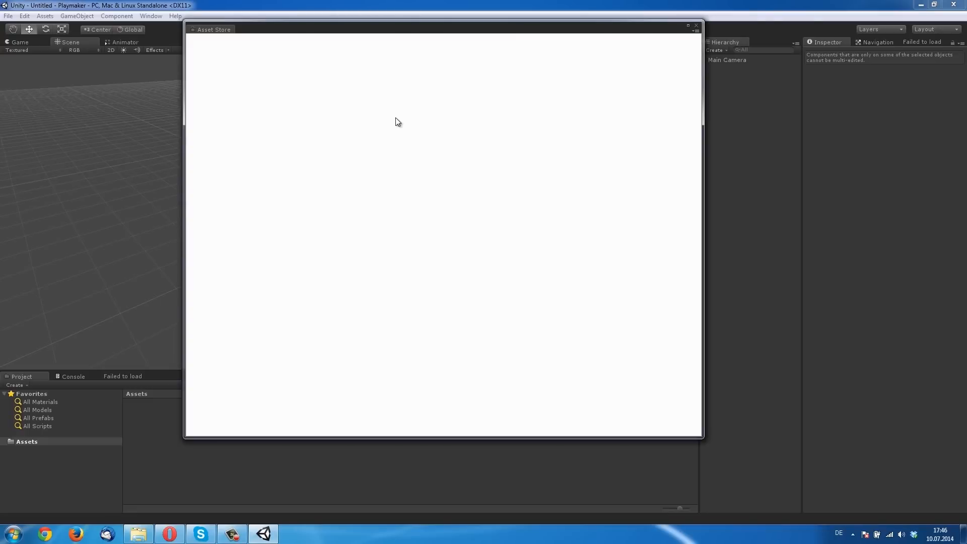
mouse_move(381, 60)
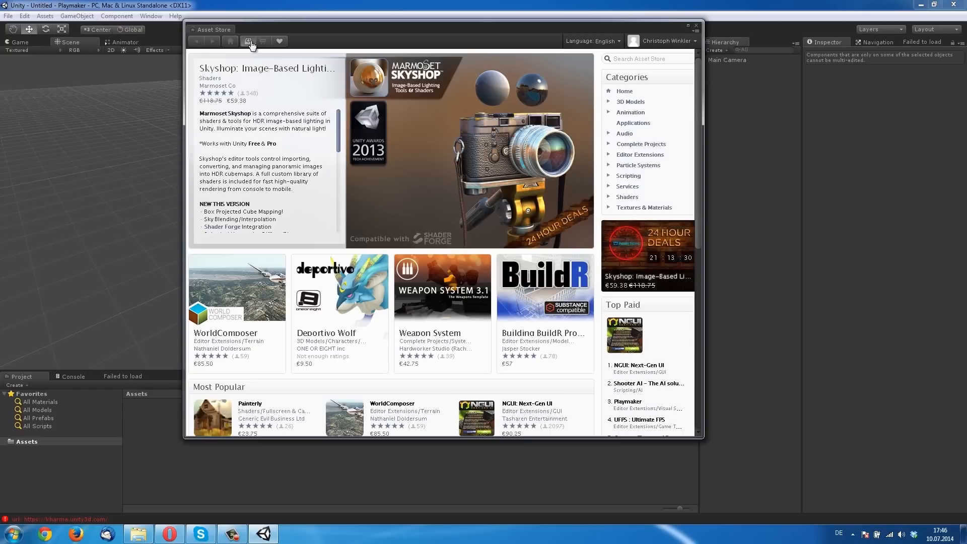
left_click(250, 41)
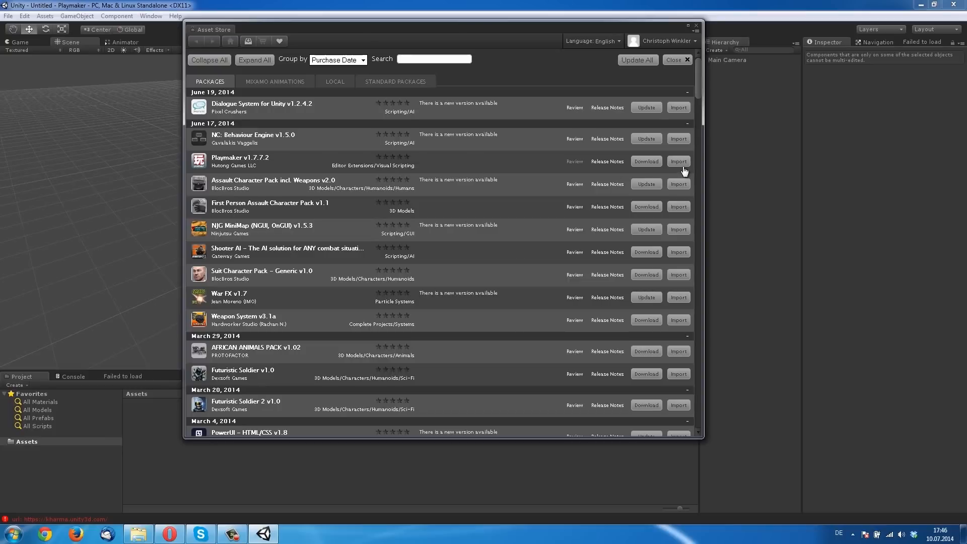
left_click(679, 162)
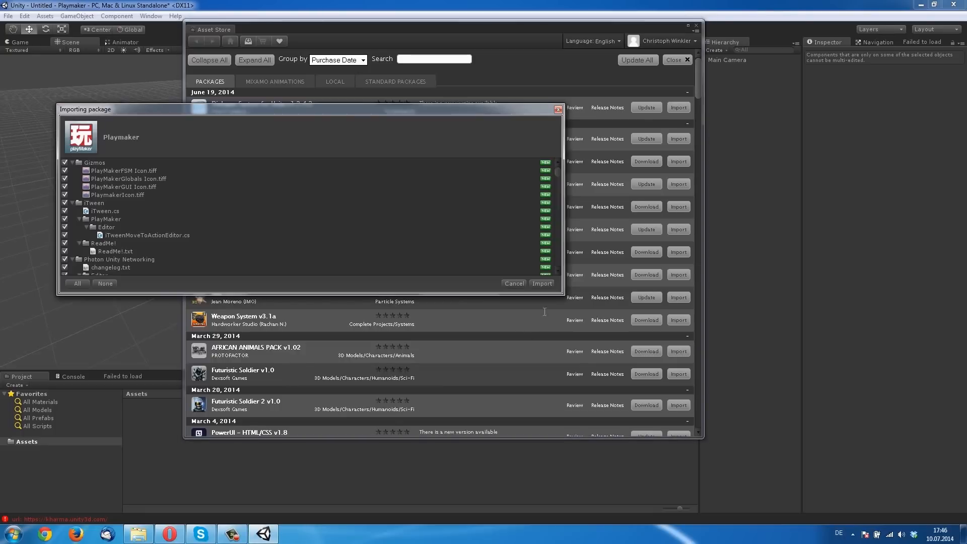
Import every file of the Playmaker package into Assets
left_click(513, 283)
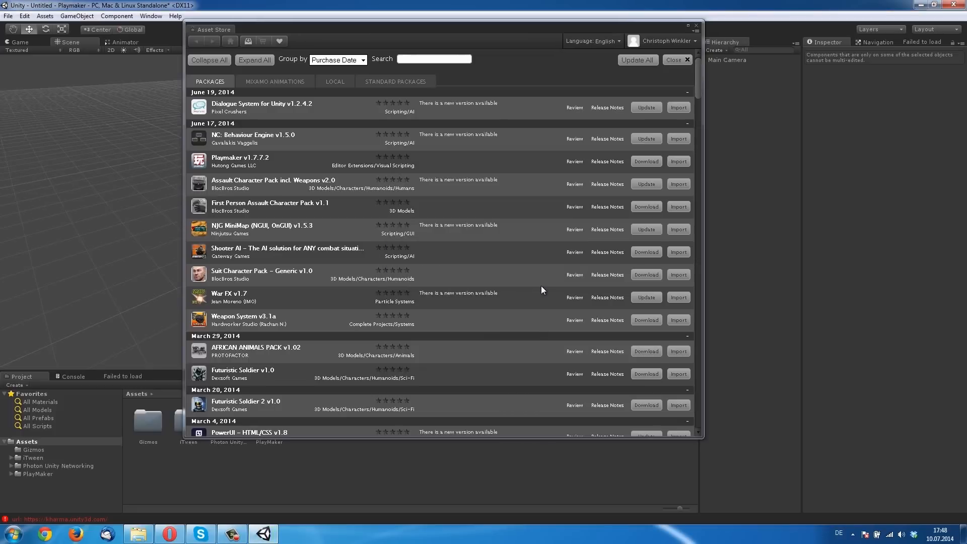
mouse_move(724, 24)
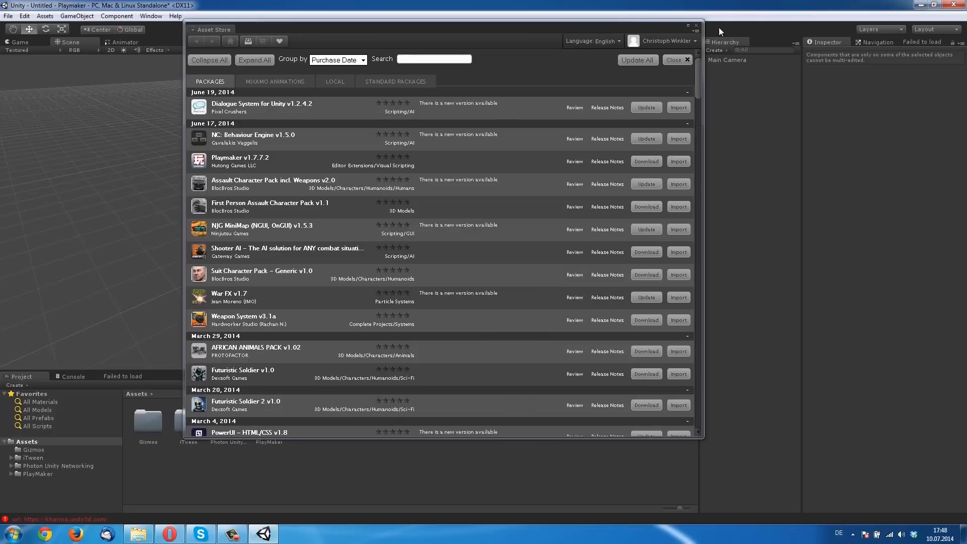
Close the Asset Store and browse PlayMaker's Debug, Convert and Audio action categories
left_click(686, 60)
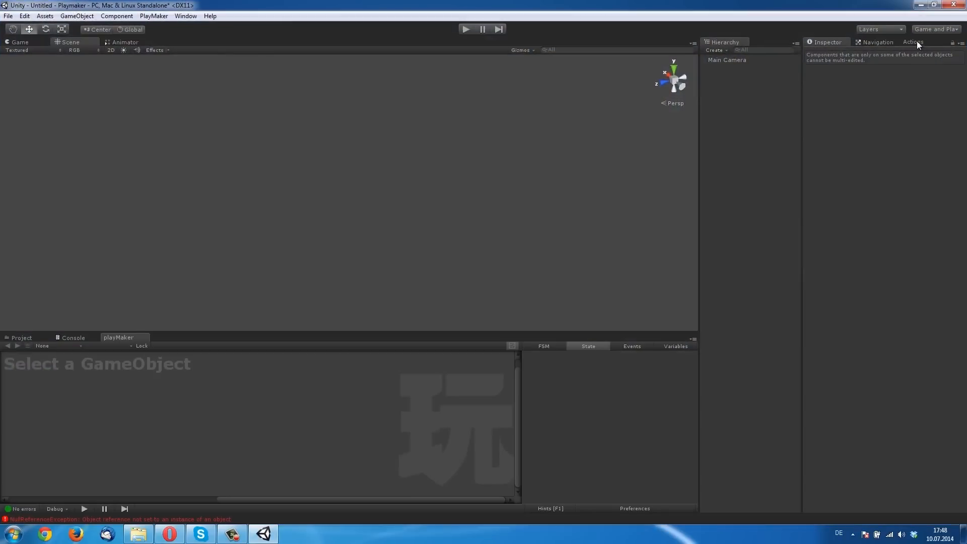
mouse_move(240, 404)
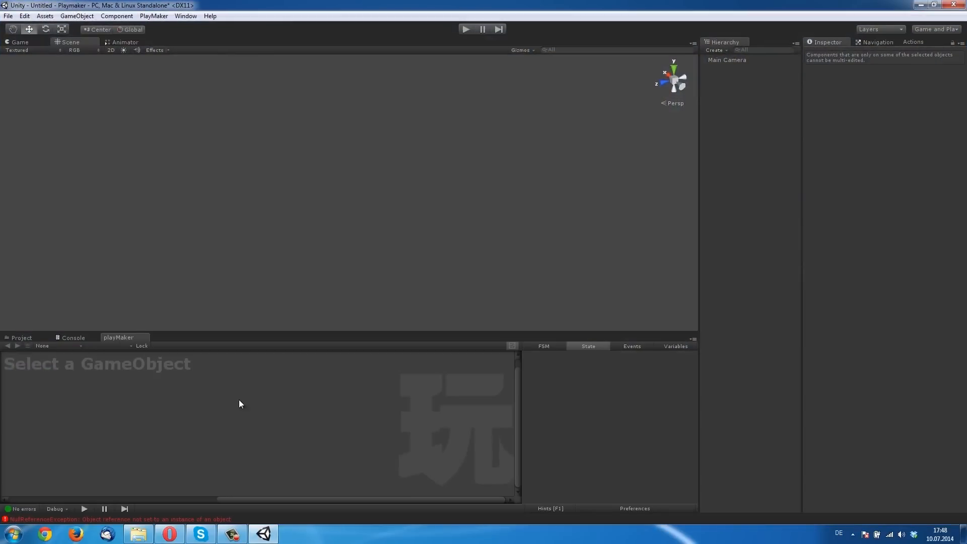
mouse_move(927, 46)
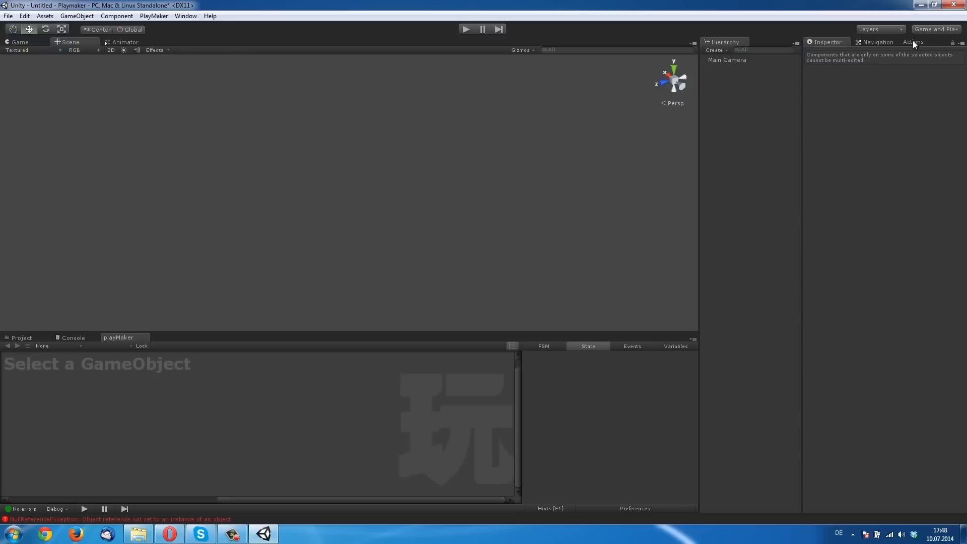
left_click(912, 41)
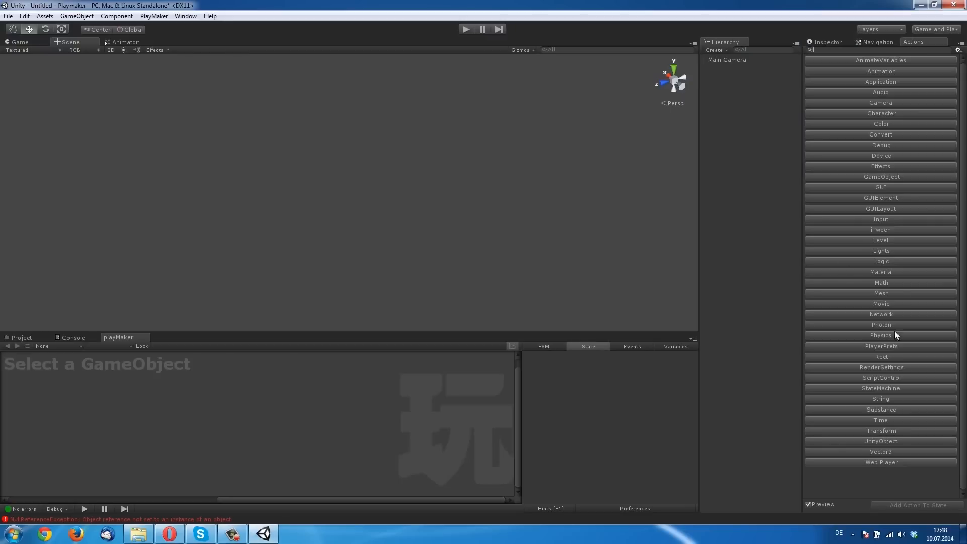
mouse_move(905, 126)
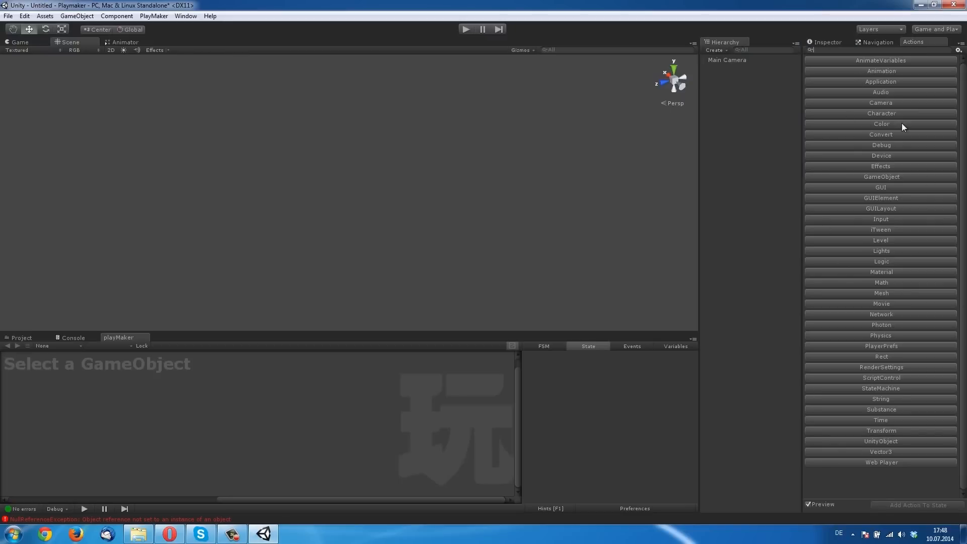
left_click(881, 145)
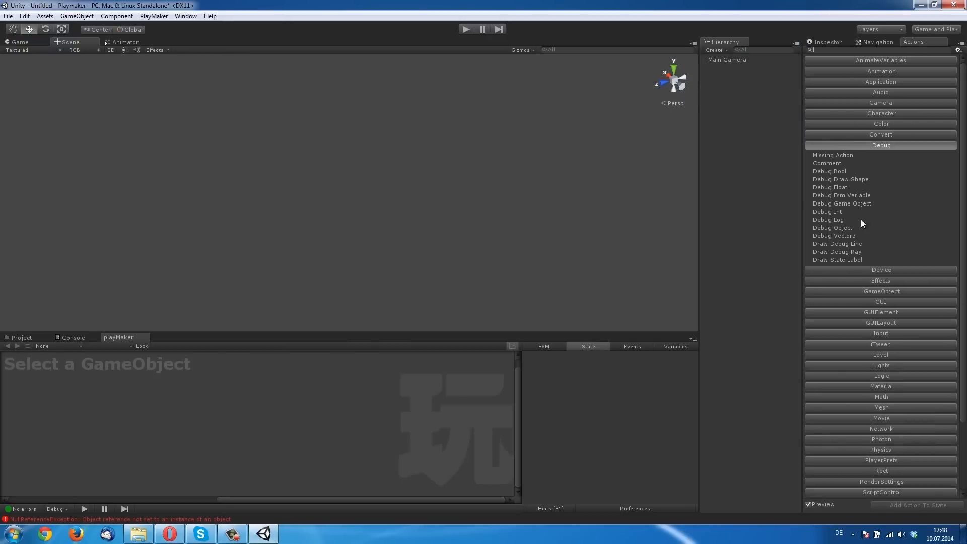
left_click(881, 135)
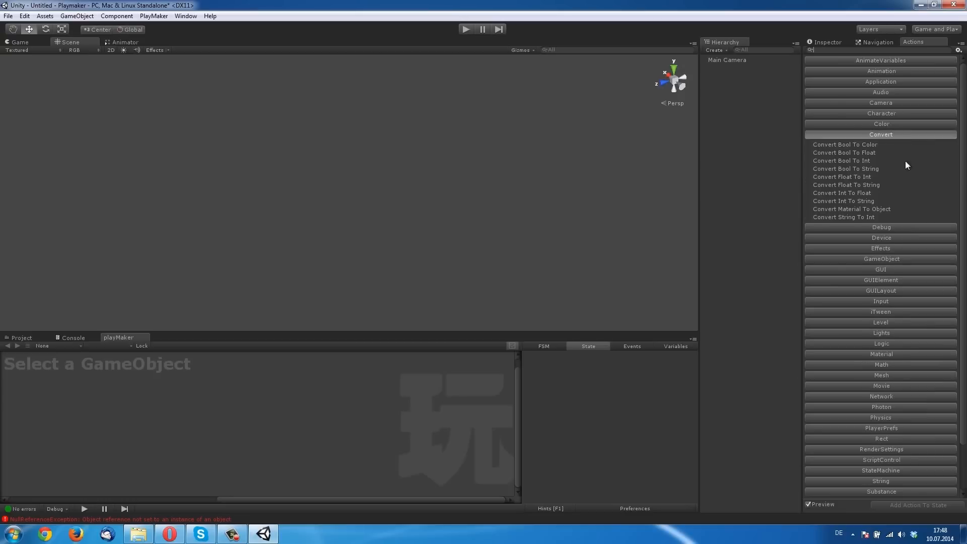
left_click(880, 92)
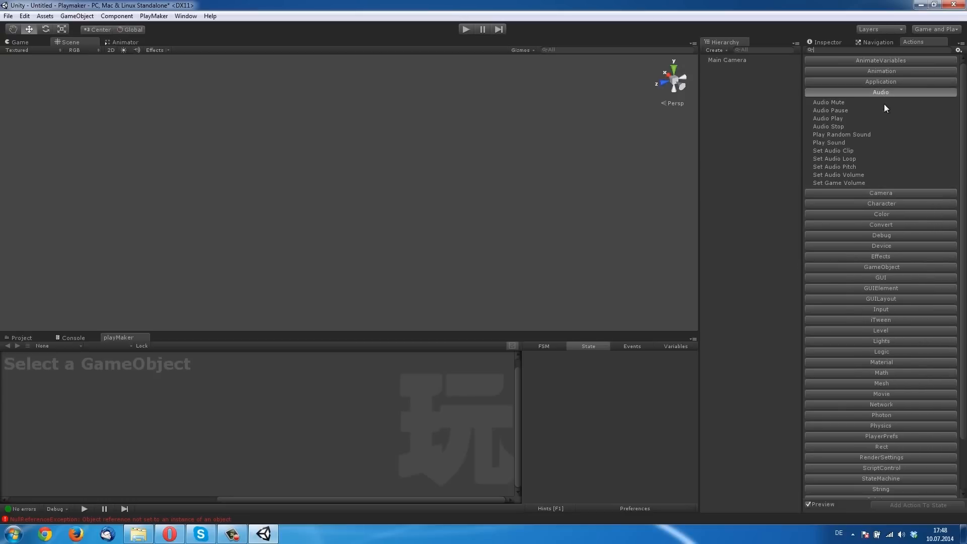
scroll("down", 3)
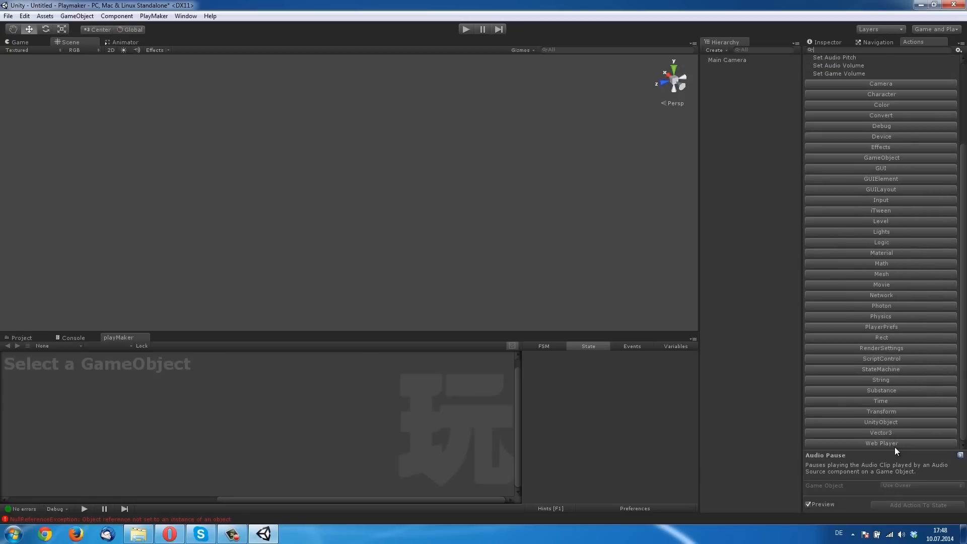
mouse_move(920, 446)
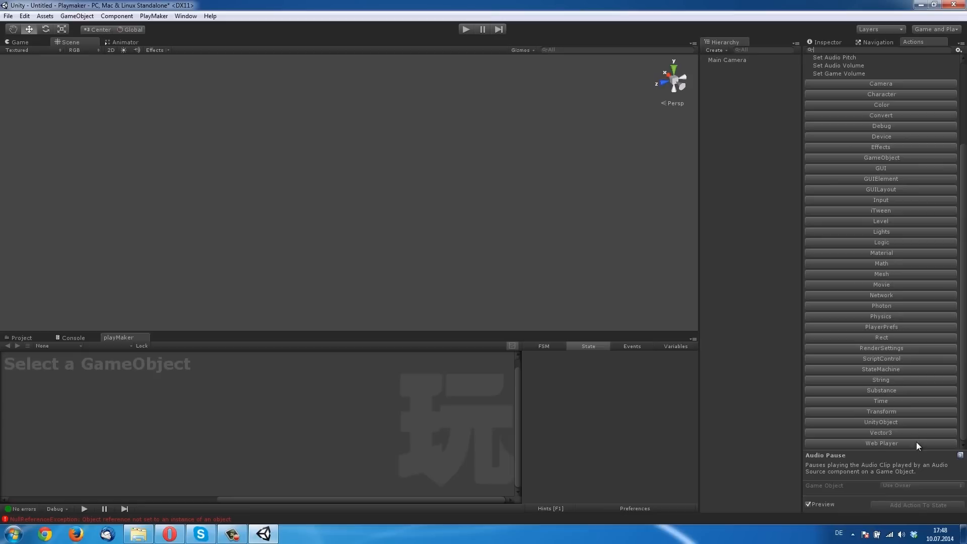
left_click(880, 400)
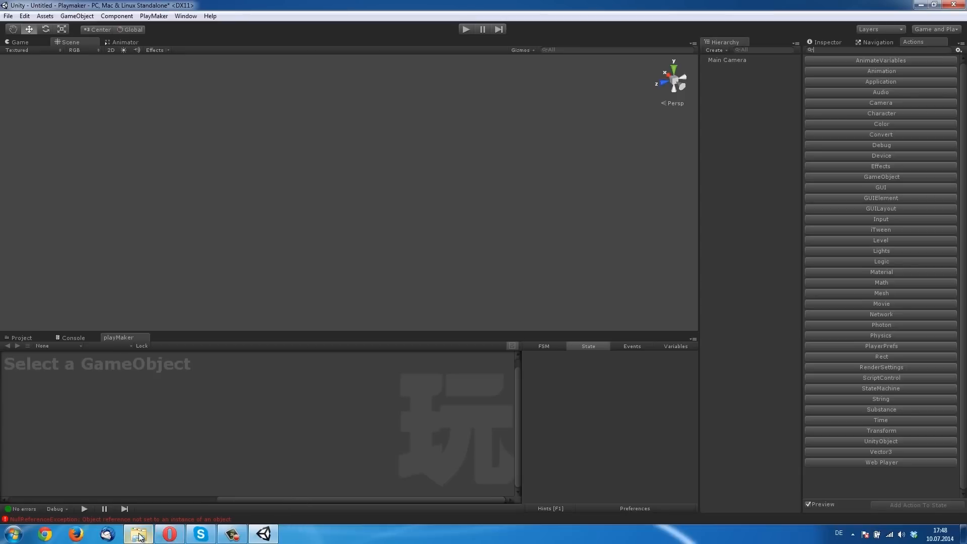
mouse_move(397, 395)
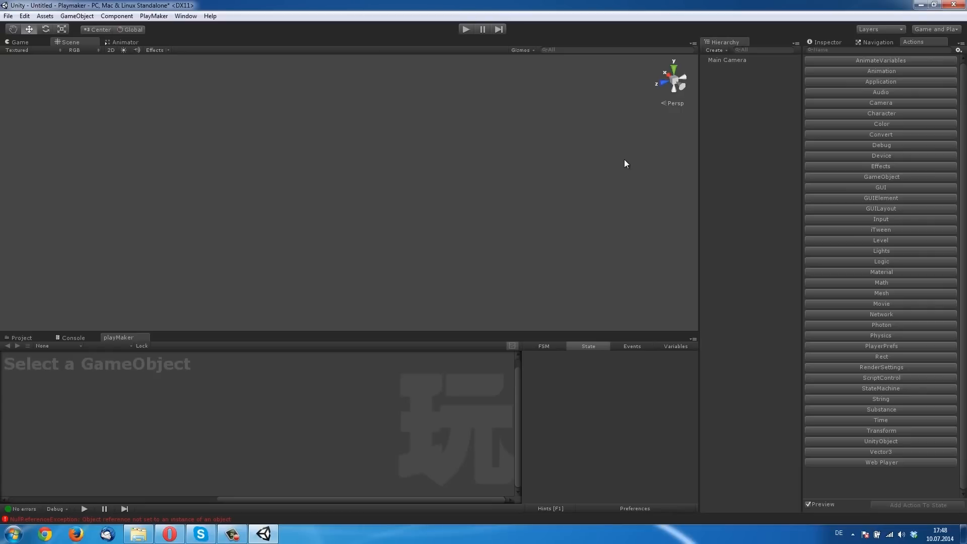
Select the Main Camera and add a PlayMaker FSM to it
left_click(727, 60)
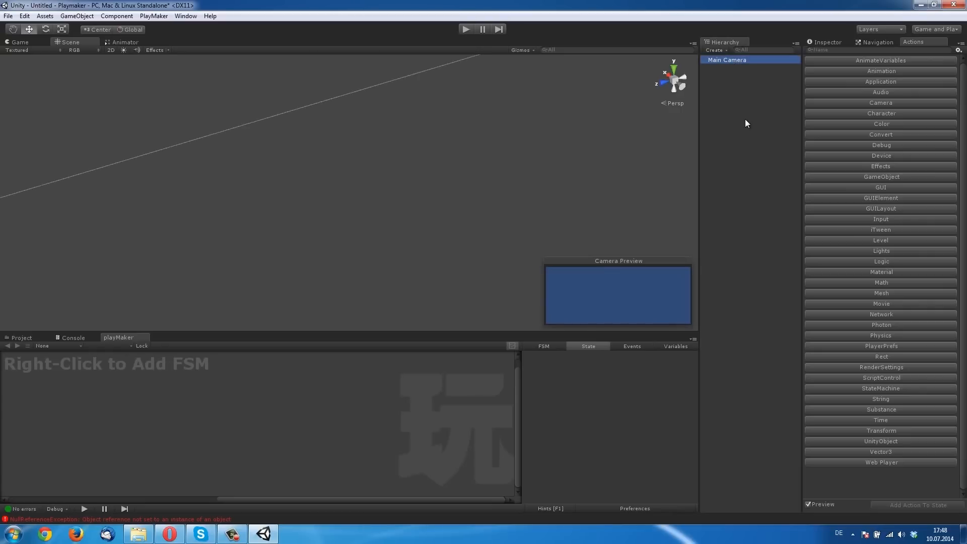
right_click(726, 60)
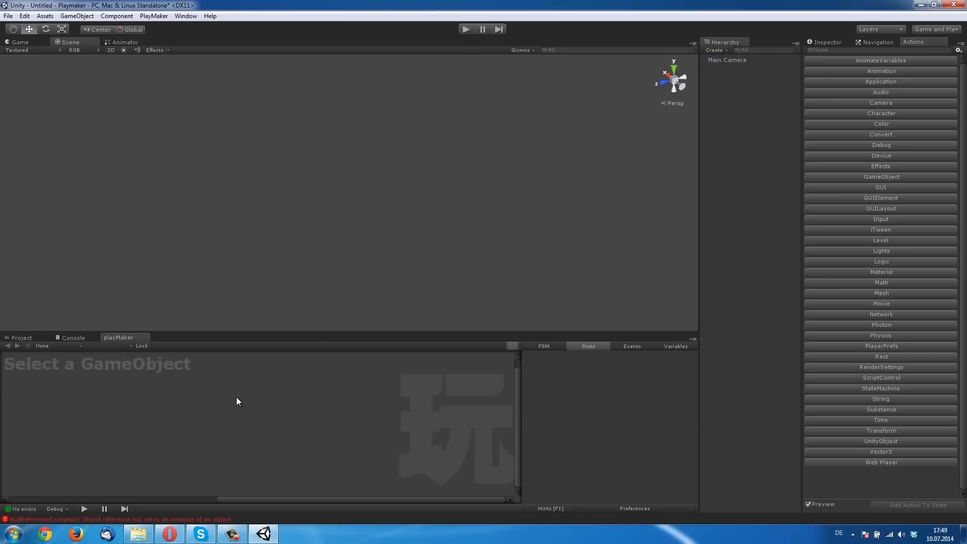
left_click(726, 60)
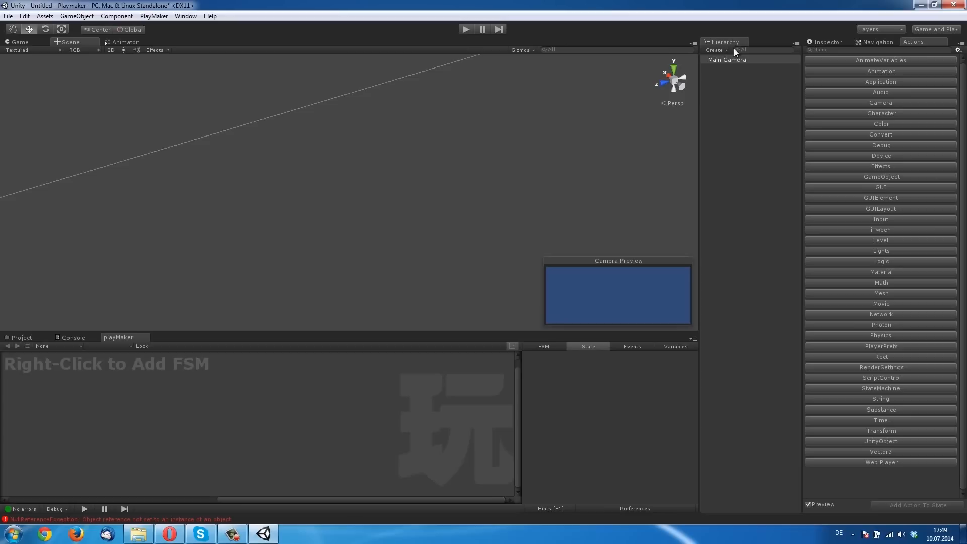
left_click(727, 60)
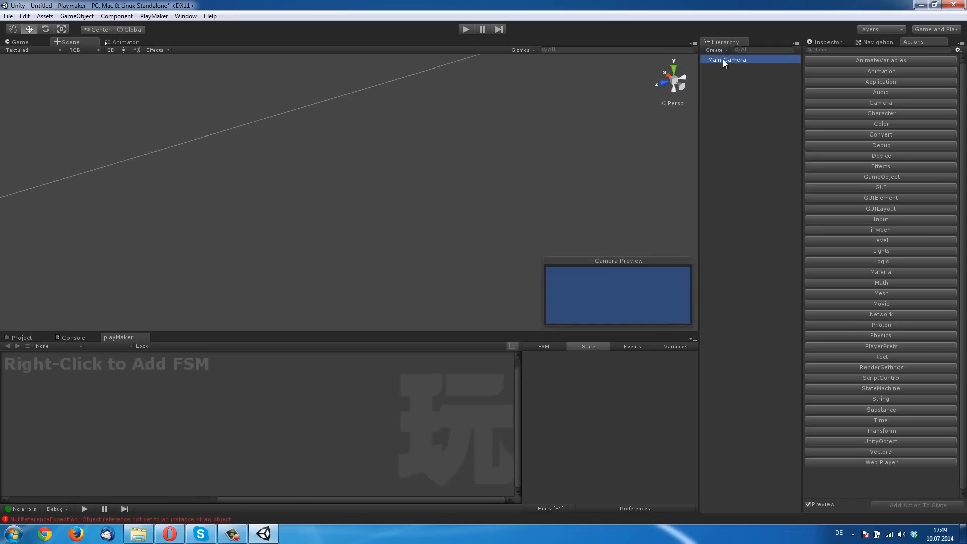
mouse_move(54, 397)
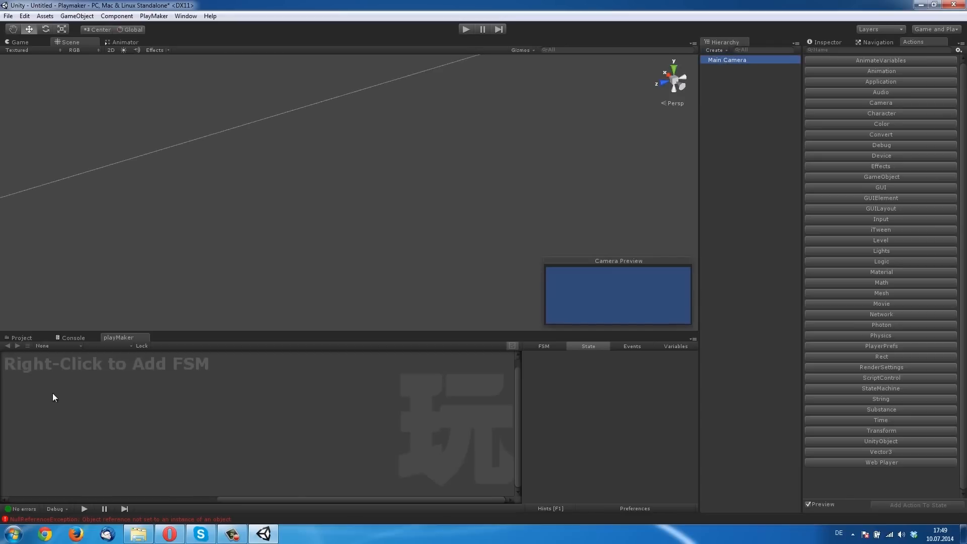
mouse_move(28, 380)
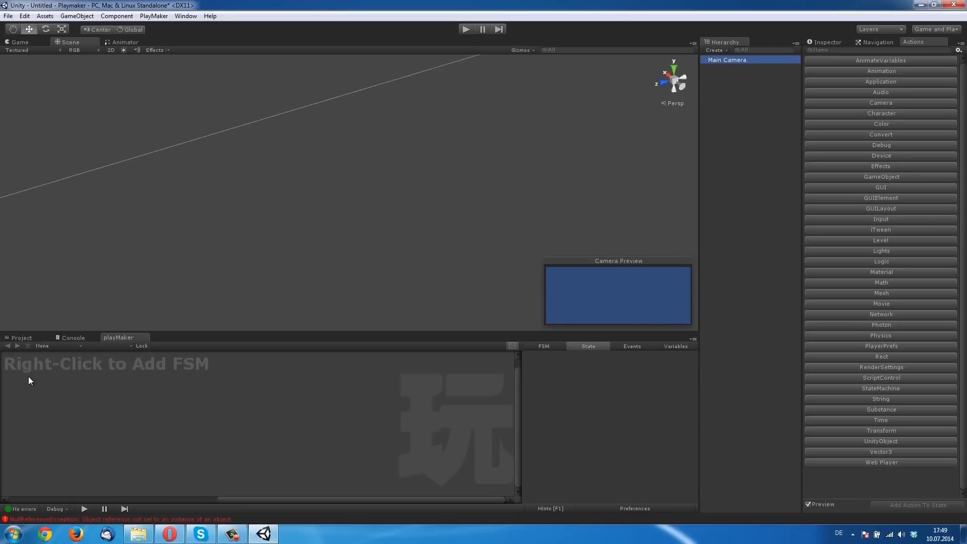
mouse_move(145, 401)
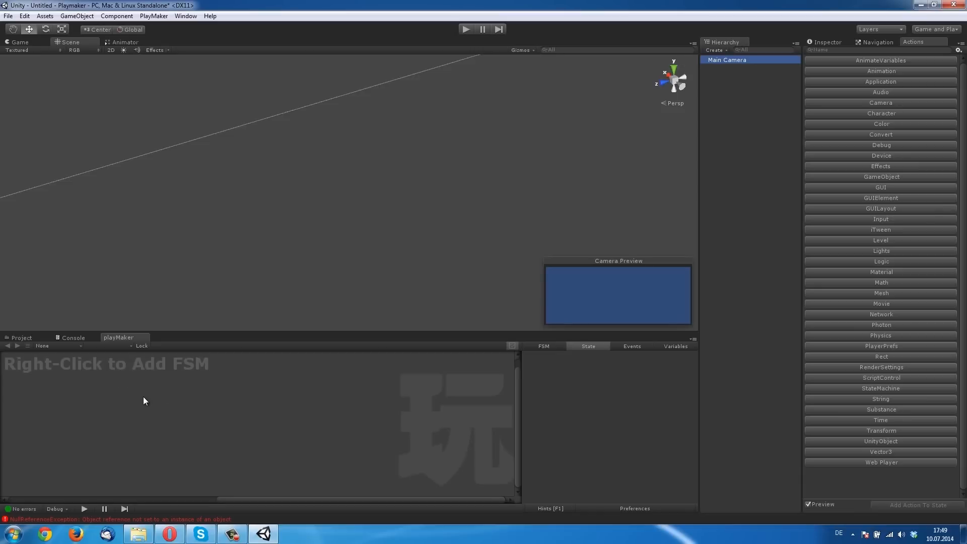
right_click(145, 401)
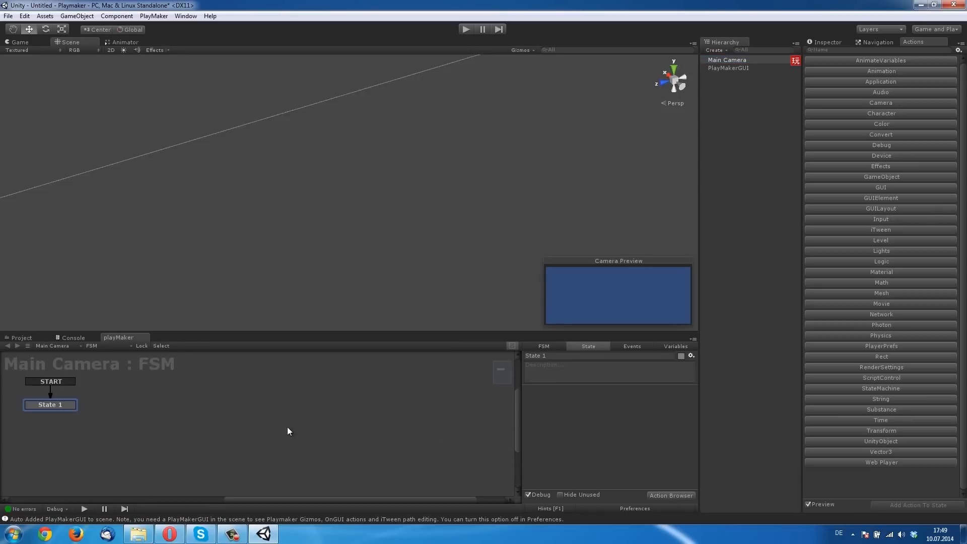
mouse_move(253, 503)
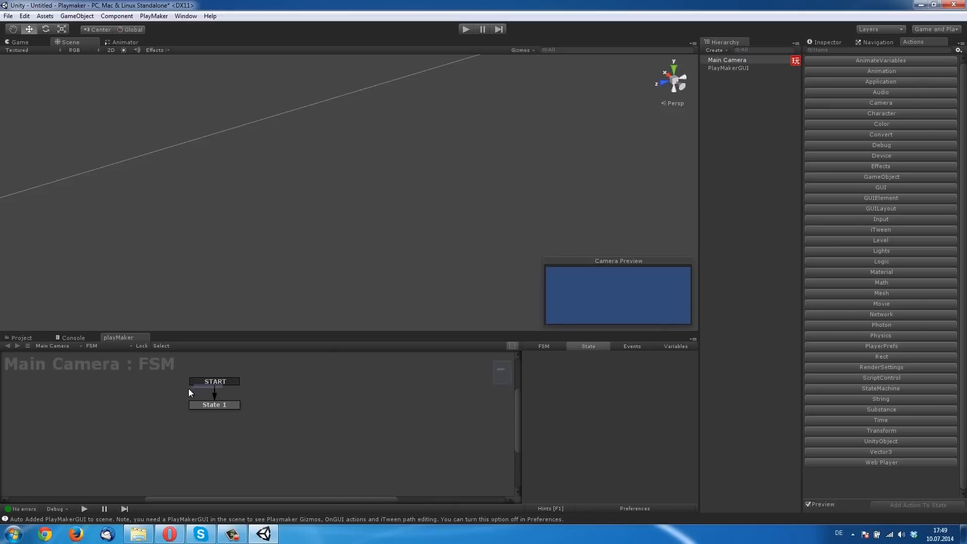
Rename the State 1 node to 'Load Scene' in the State tab
left_click(214, 405)
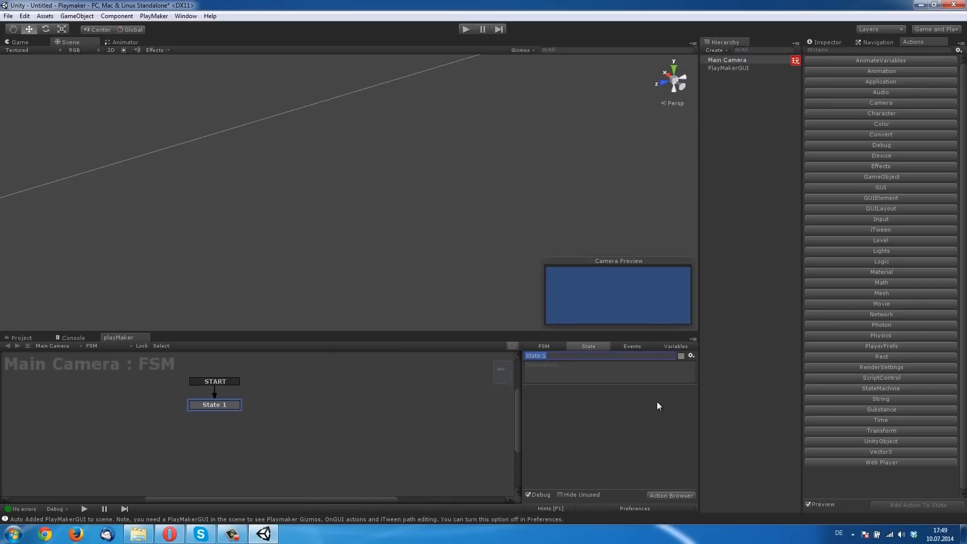
type("GUI")
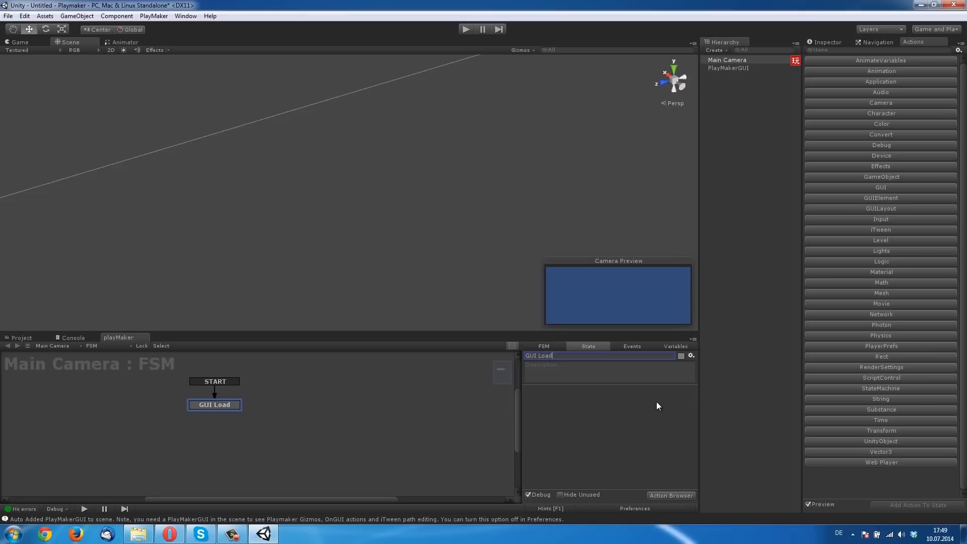
type("Load Scene")
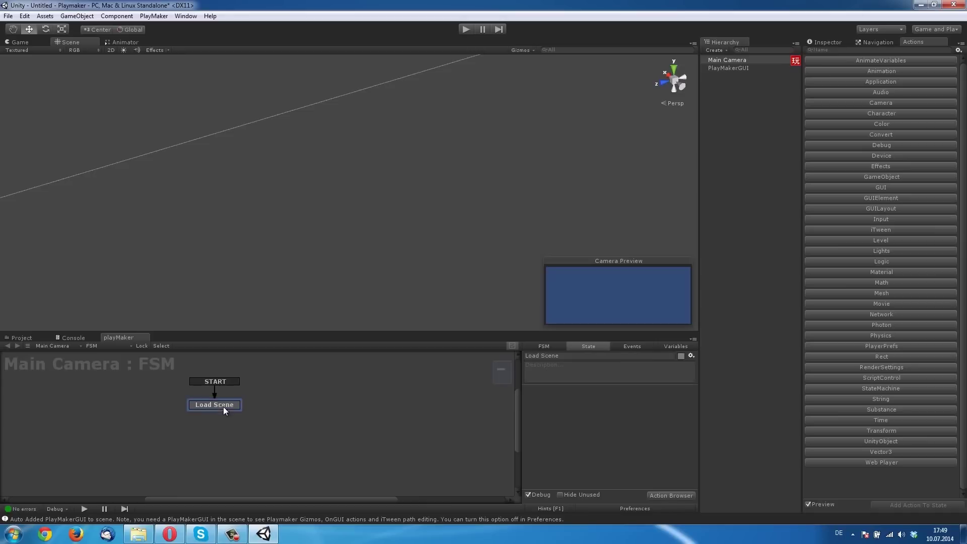
mouse_move(634, 352)
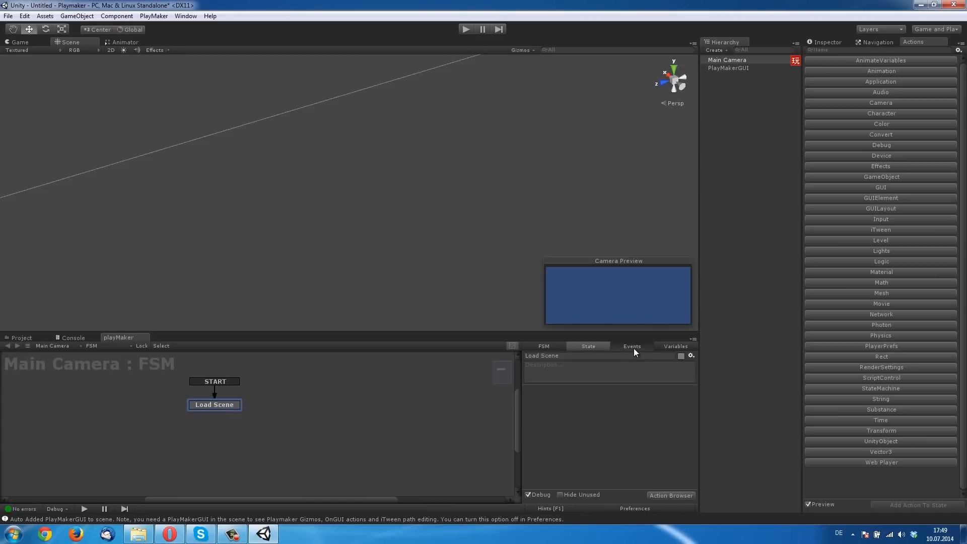
Add a 'loadscene' event and attach a loadscene transition to the Load Scene state
left_click(632, 346)
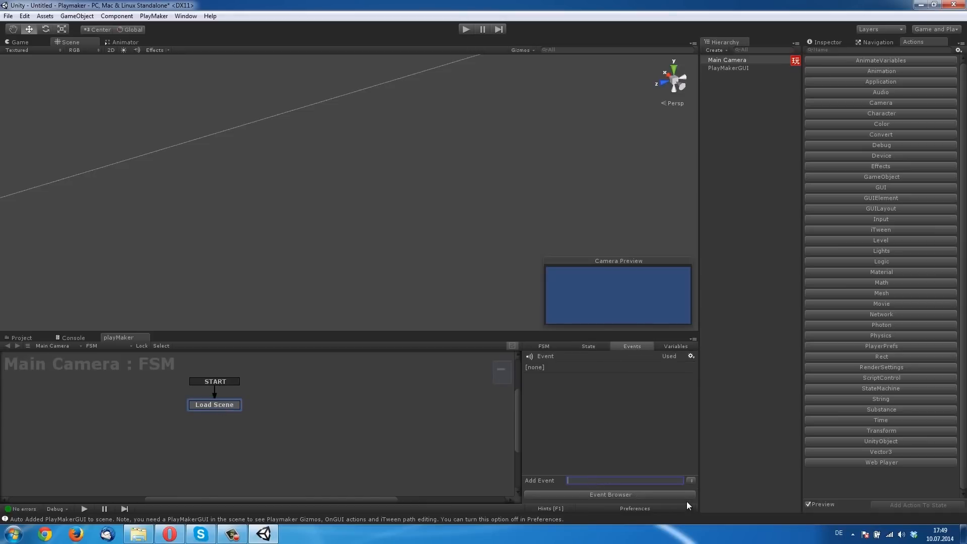
type("load")
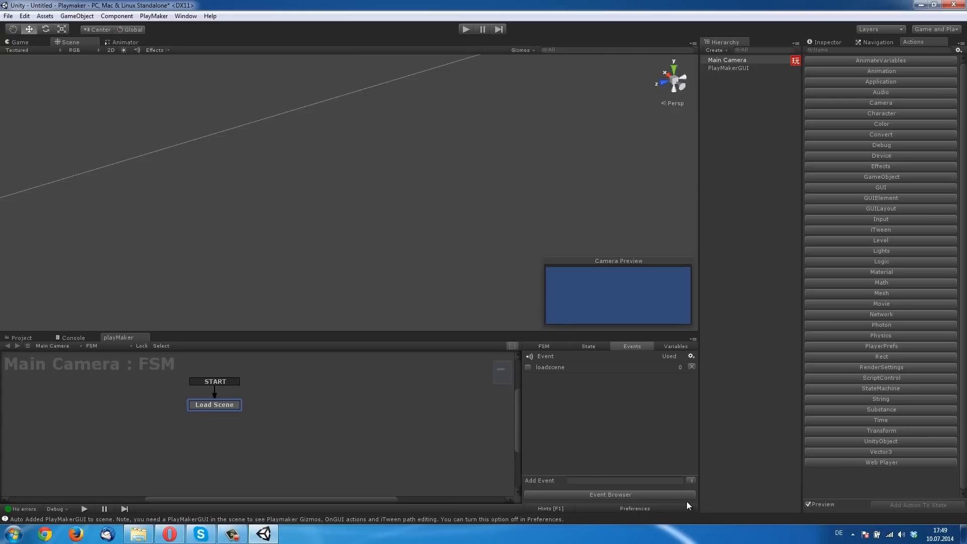
right_click(214, 405)
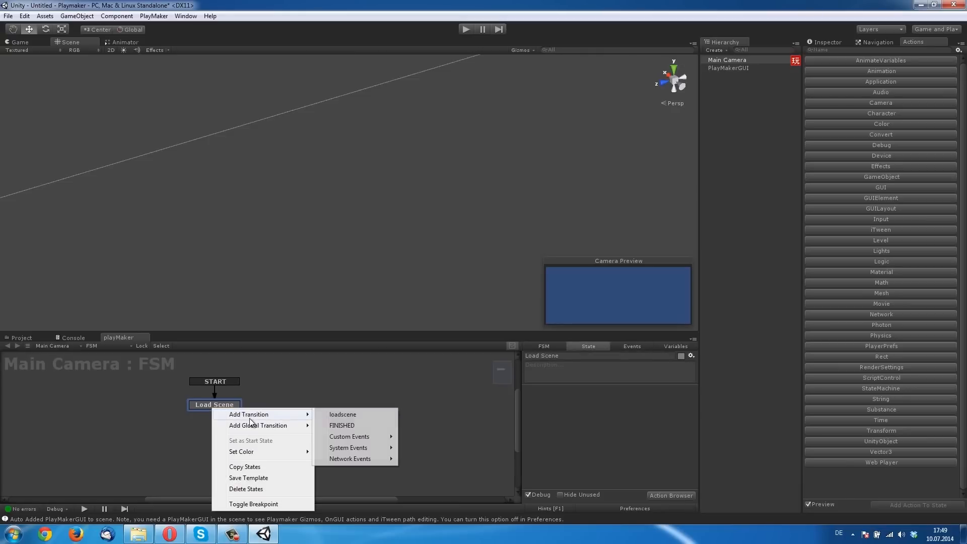
left_click(343, 414)
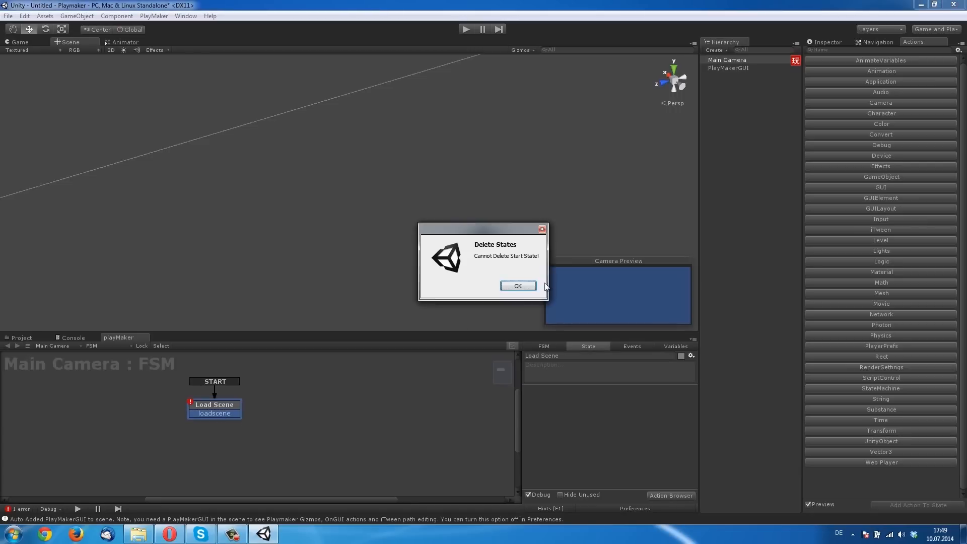
Dismiss the start-state warning and remove the loadscene transition again
left_click(518, 286)
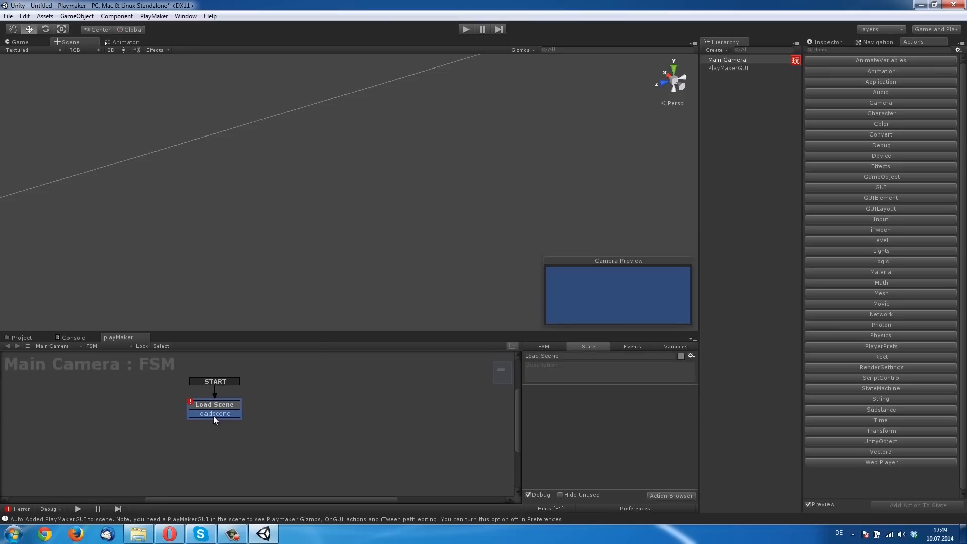
right_click(213, 413)
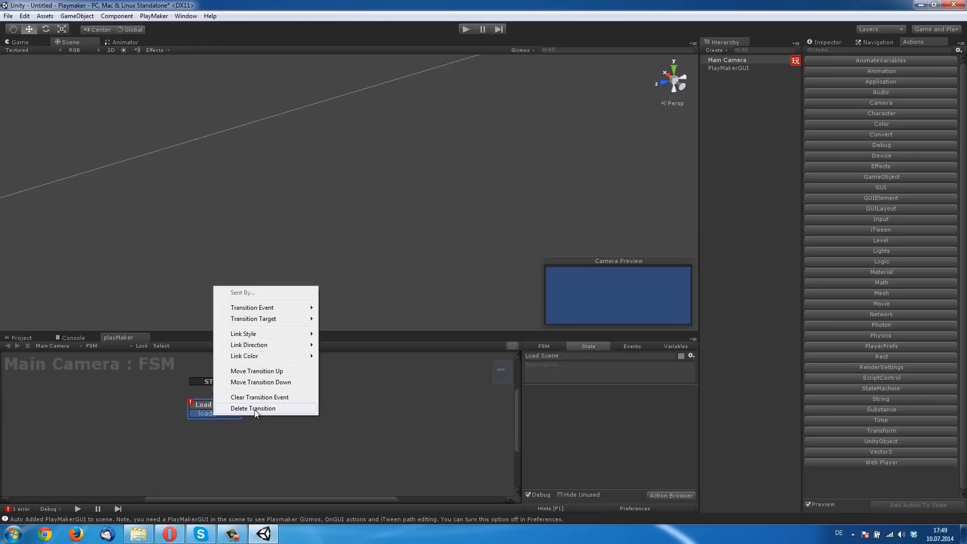
left_click(253, 408)
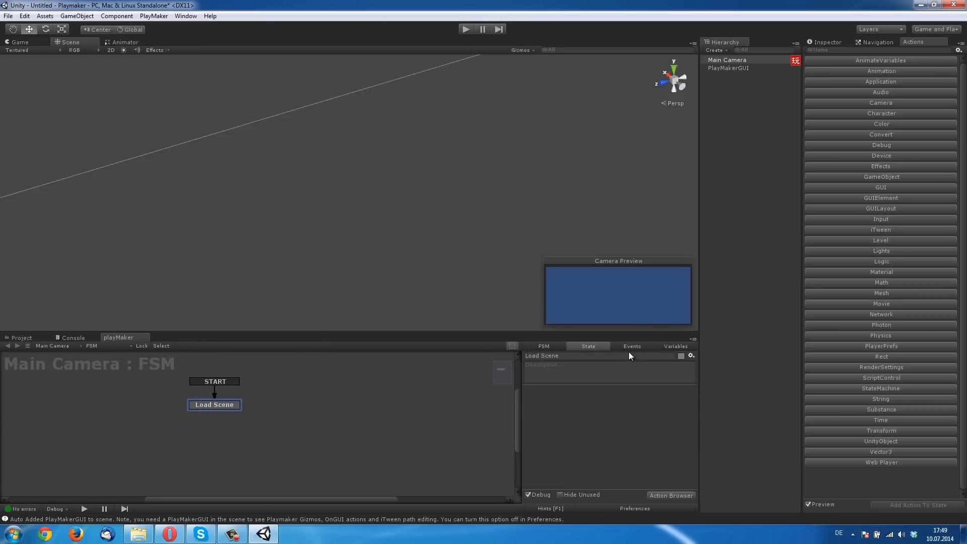
left_click(632, 346)
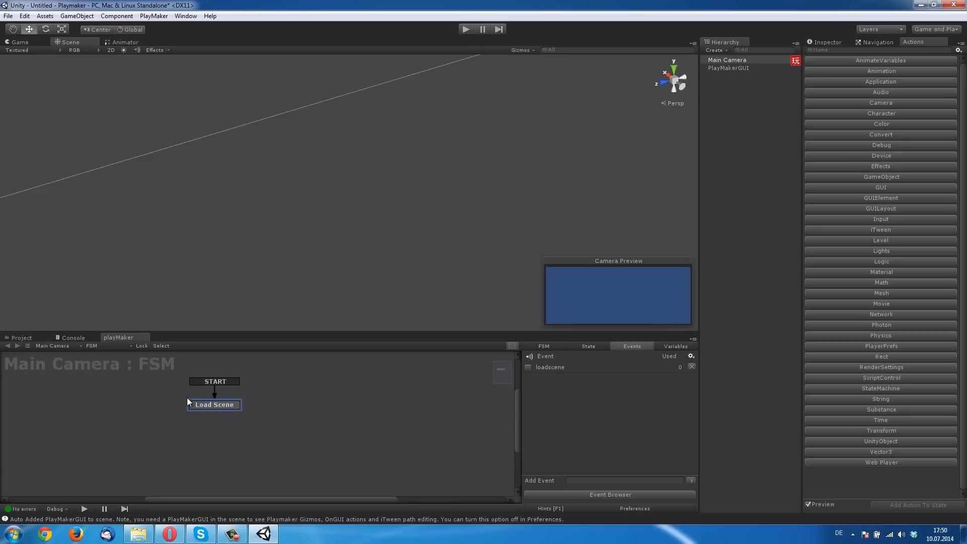
mouse_move(184, 425)
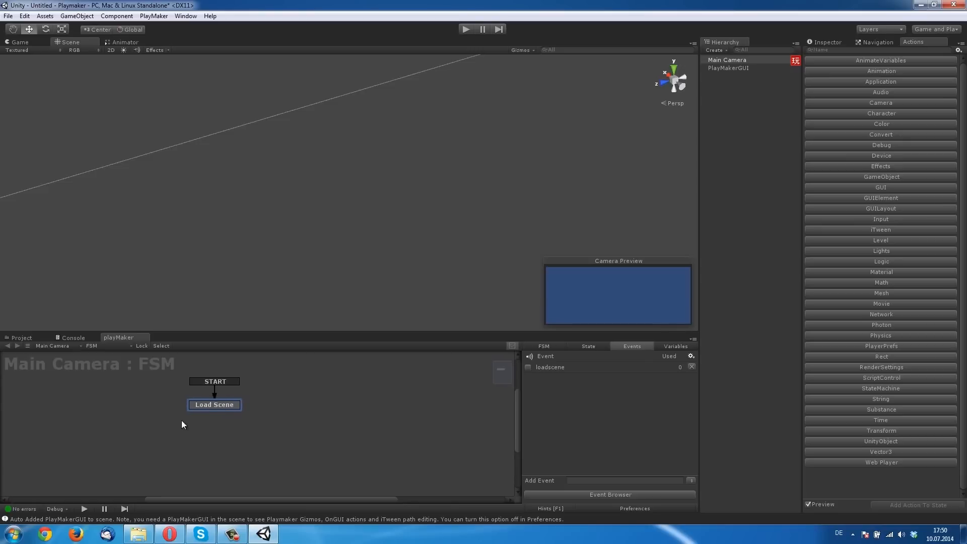
mouse_move(214, 411)
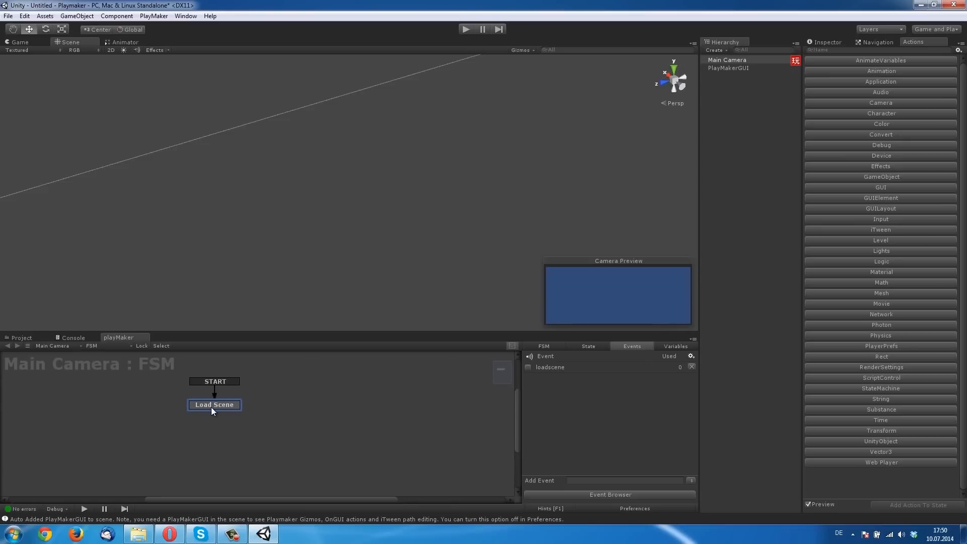
Give the Load Scene state a loadscene transition, still without a target state
right_click(214, 405)
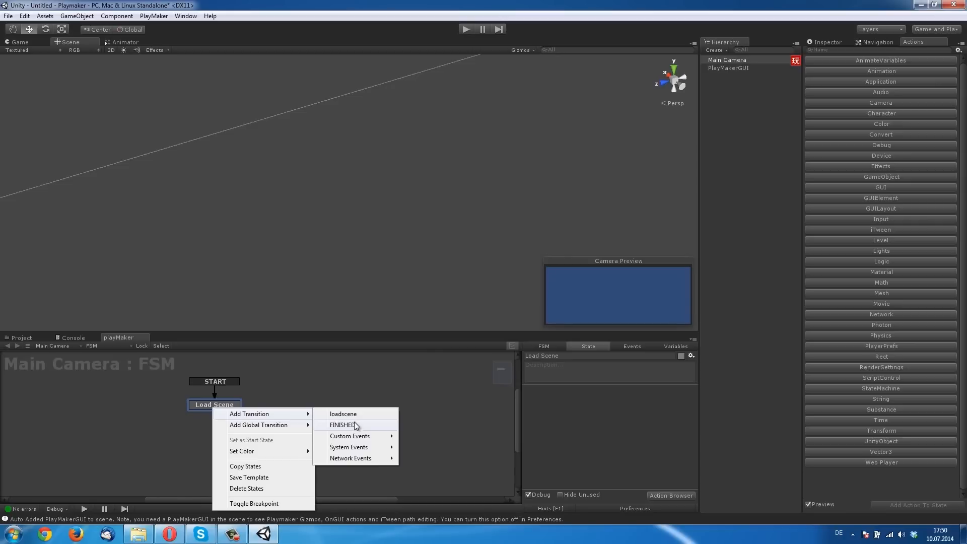
left_click(343, 413)
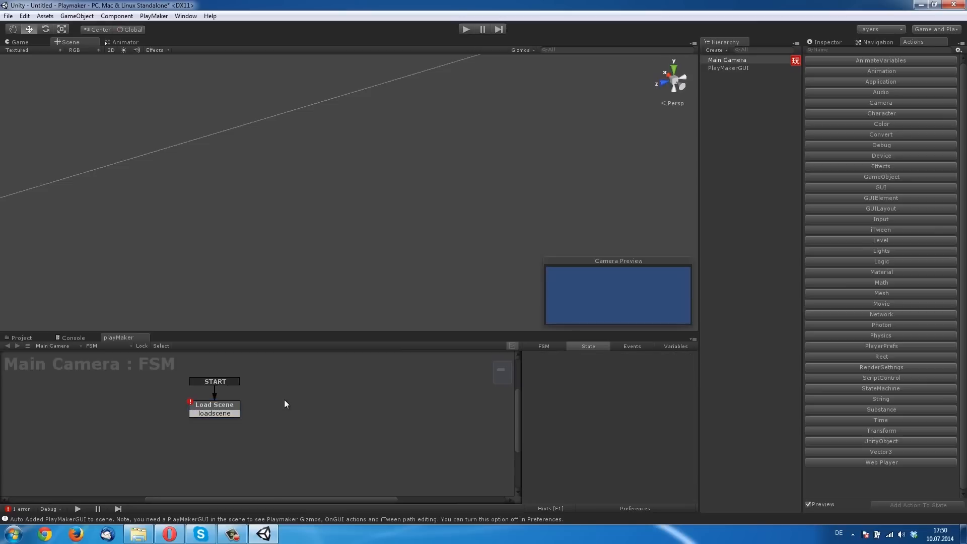
right_click(285, 404)
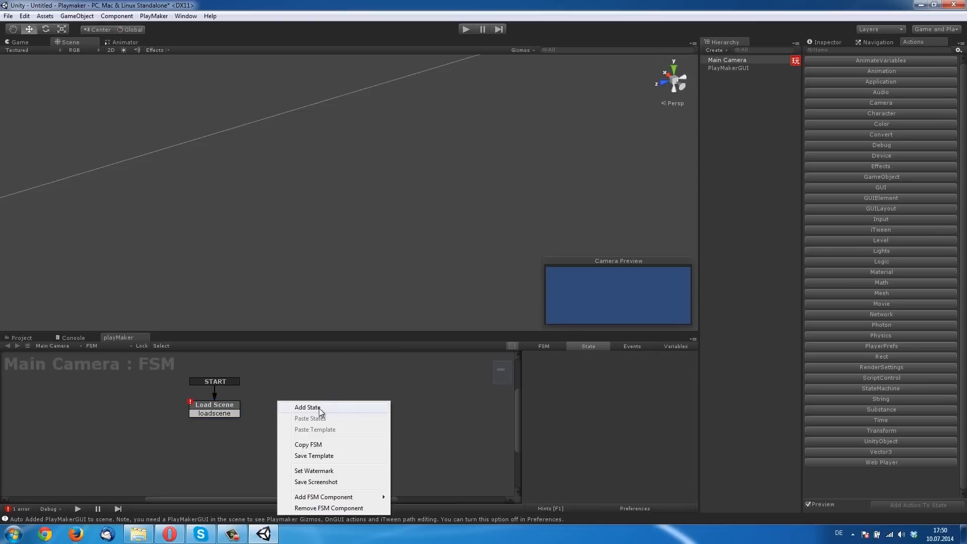
Add a Load Scene state, rename the start state GUI, and link loadscene to it
left_click(307, 407)
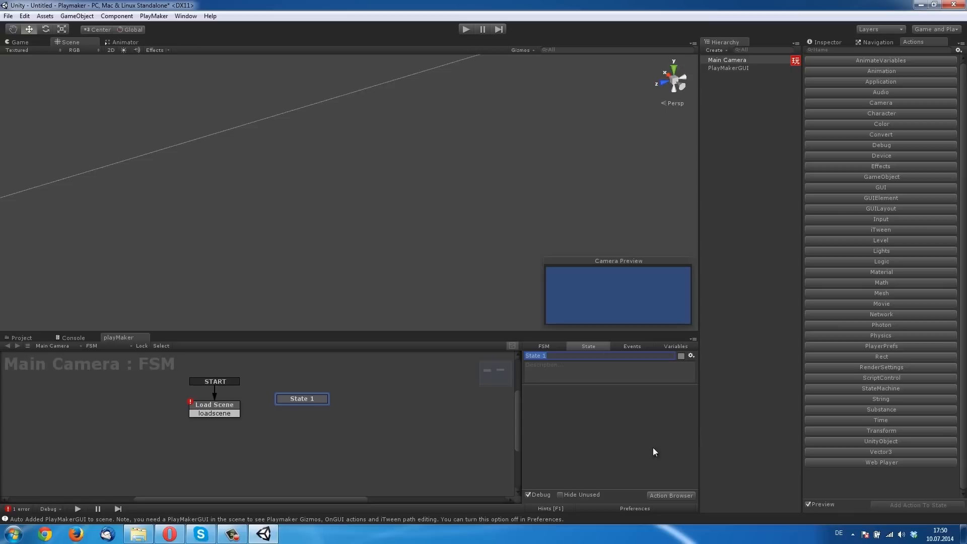
left_click(215, 404)
type("GUI")
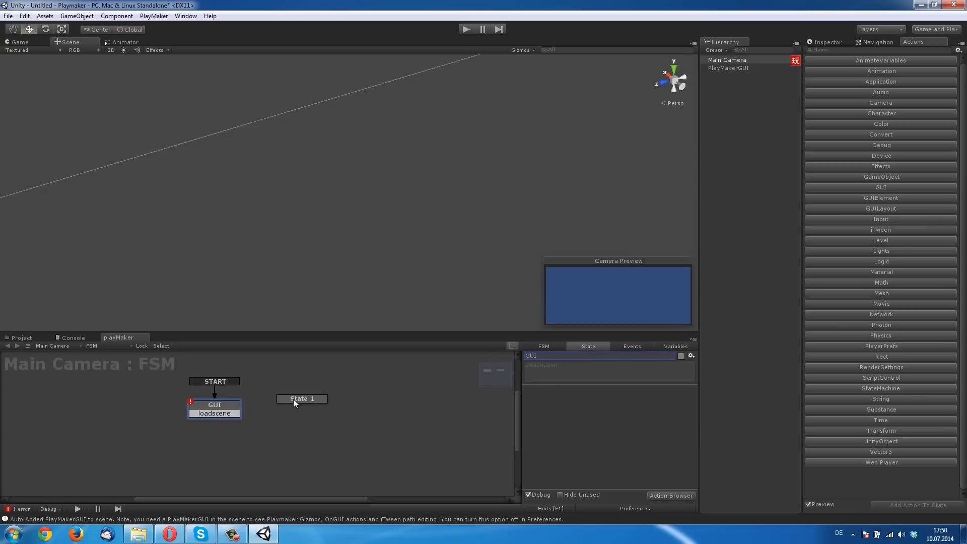
type("Load Scene")
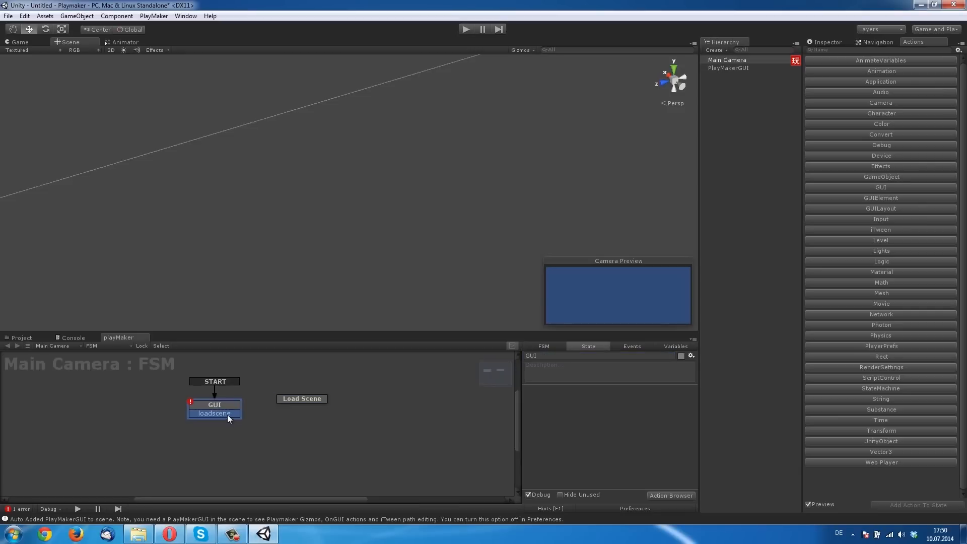
mouse_move(241, 419)
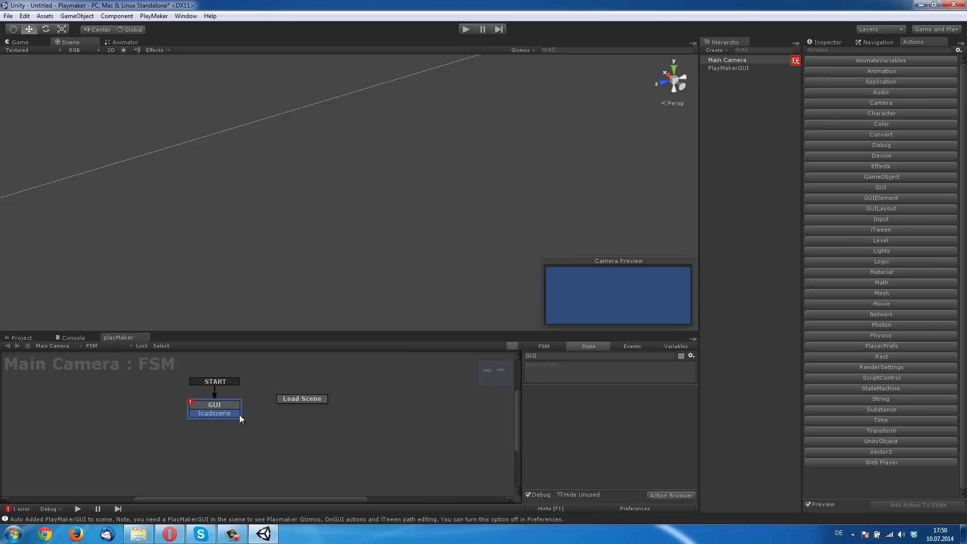
mouse_move(255, 420)
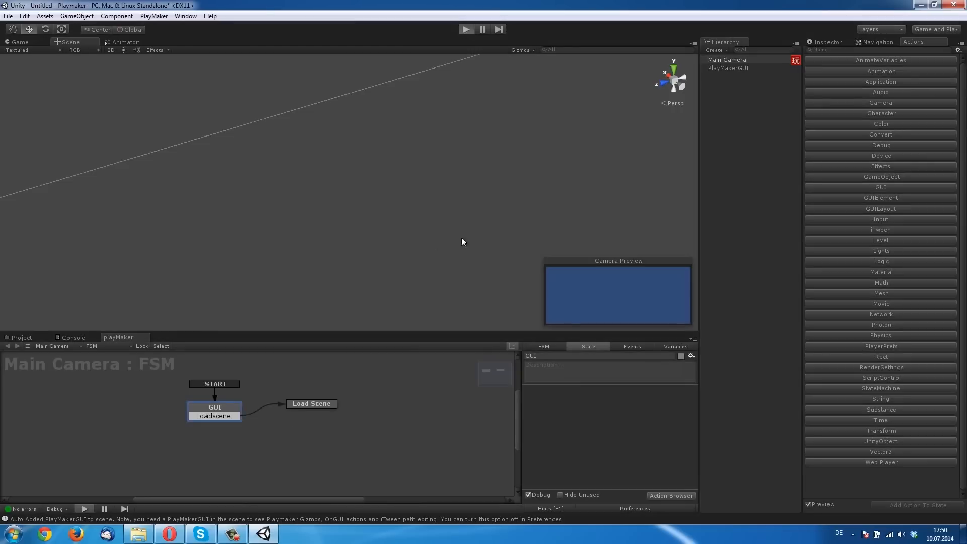
left_click(466, 28)
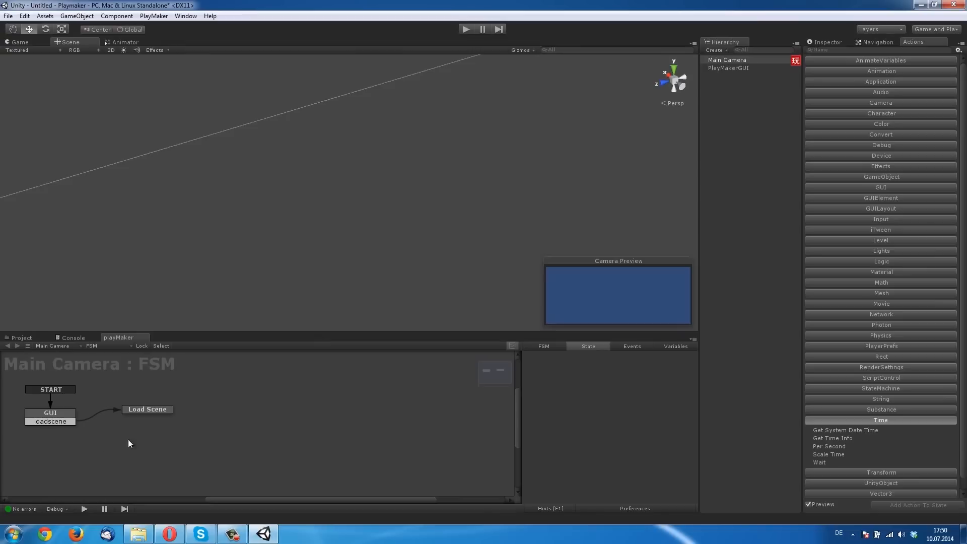
left_click(49, 413)
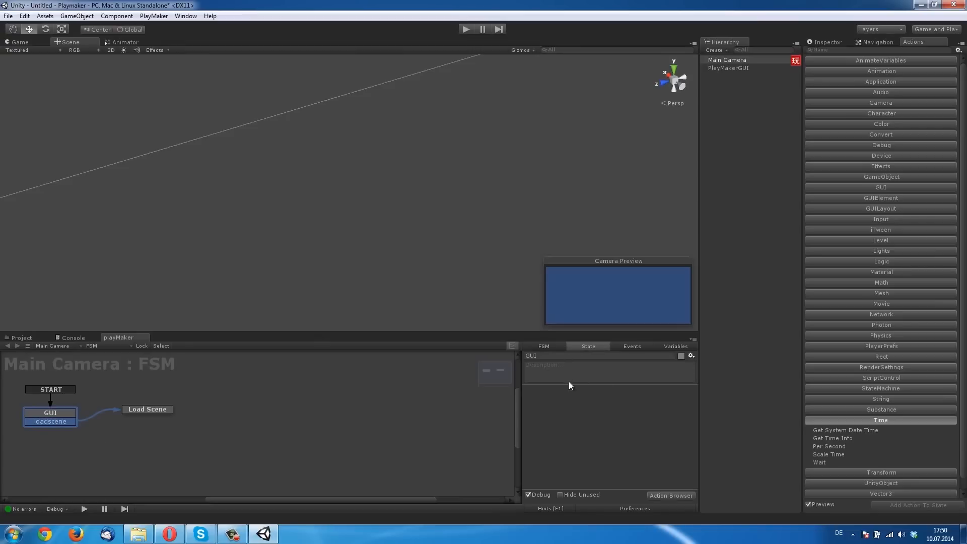
mouse_move(673, 504)
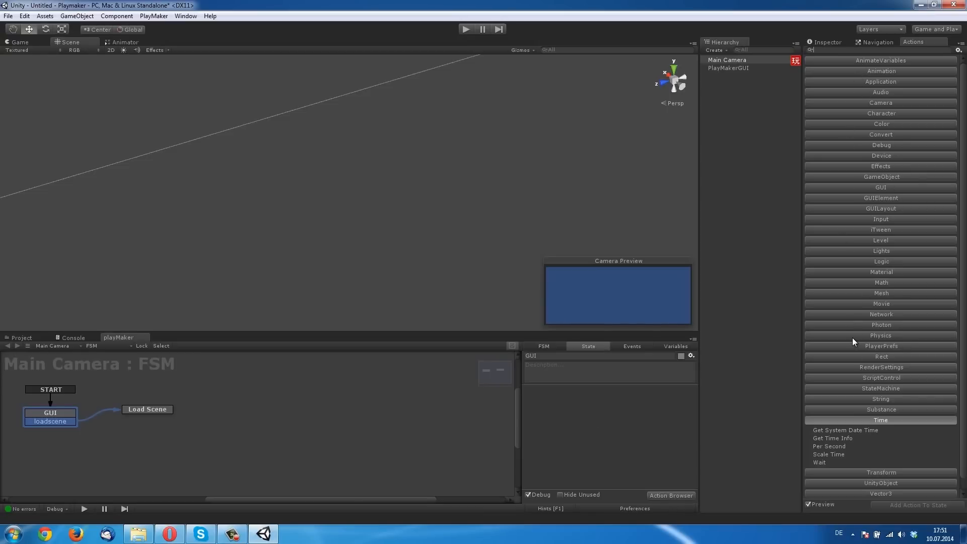
mouse_move(847, 432)
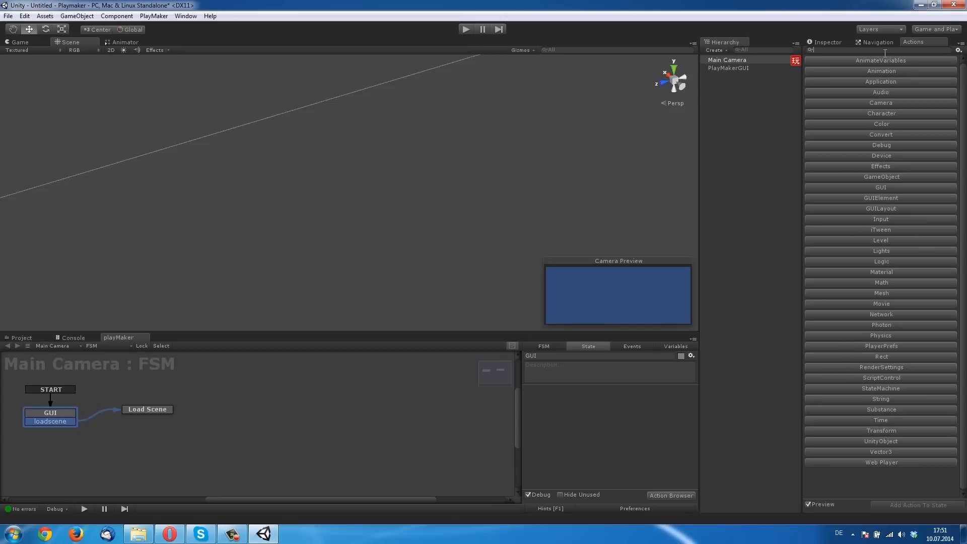
mouse_move(887, 212)
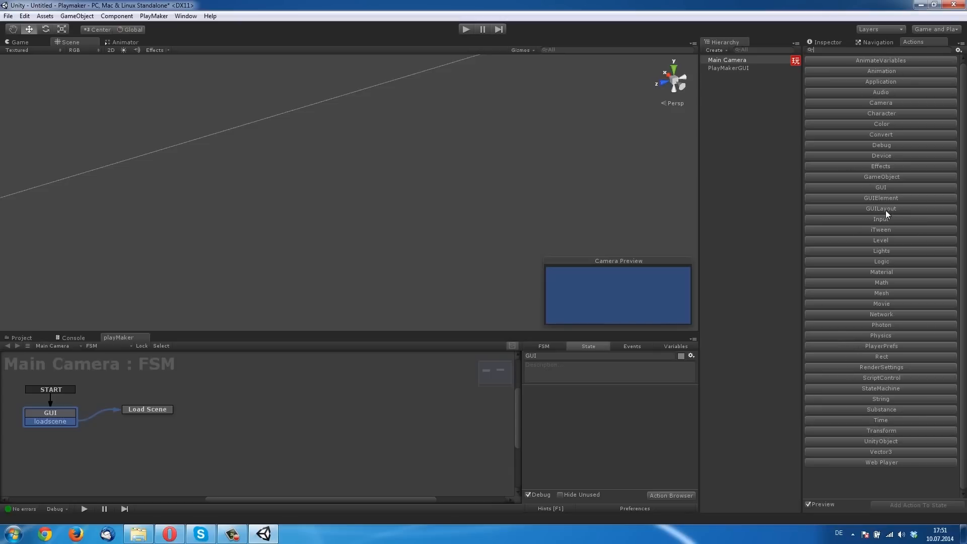
left_click(881, 197)
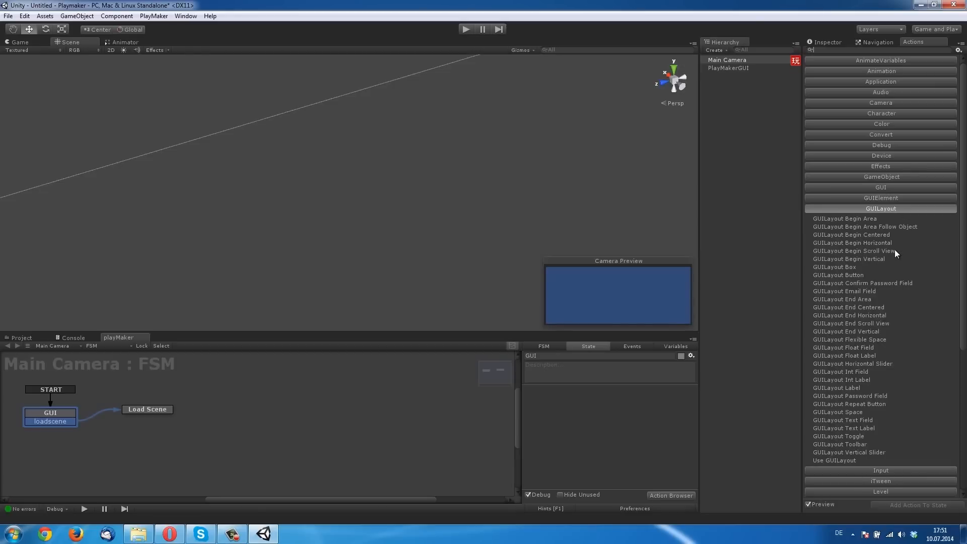
mouse_move(850, 276)
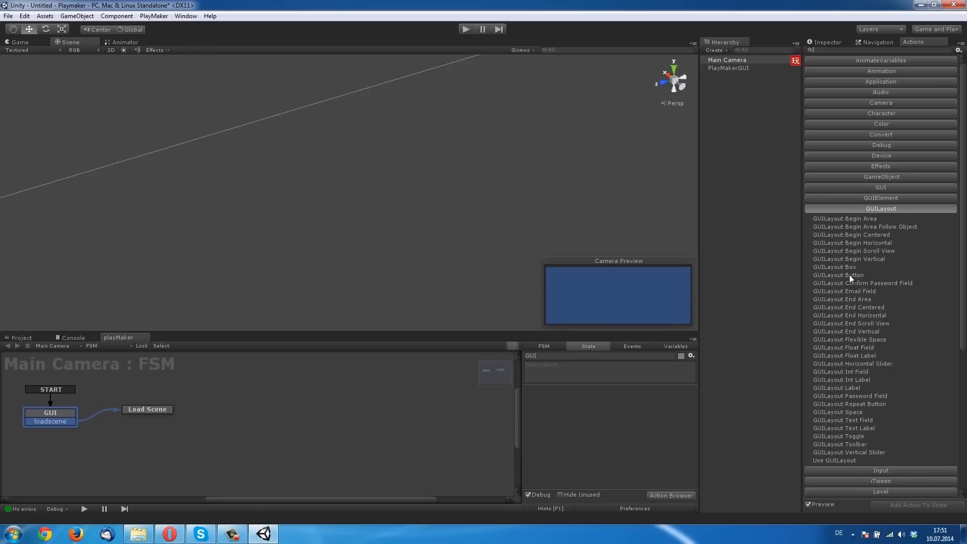
Add a GUILayout Button action to the GUI state that sends the loadscene event
left_click(838, 275)
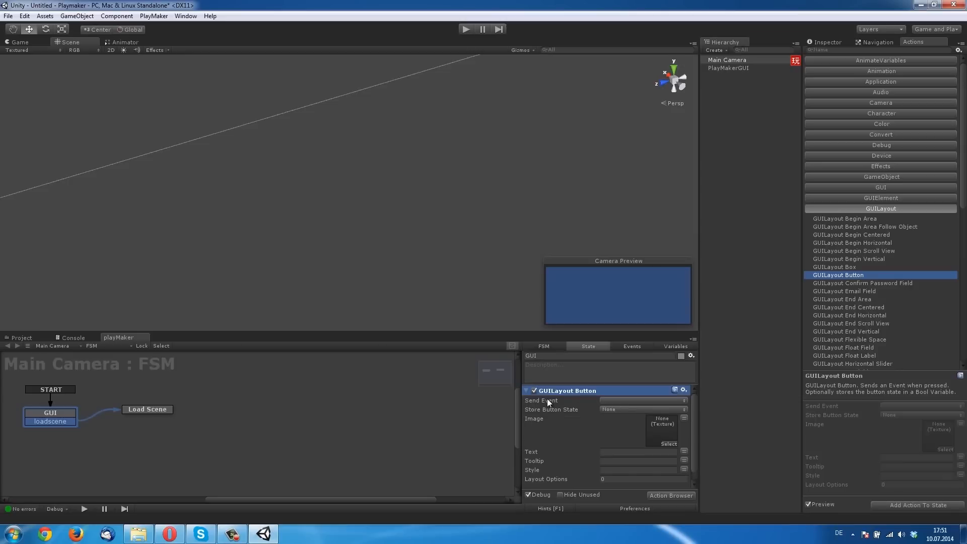
mouse_move(534, 400)
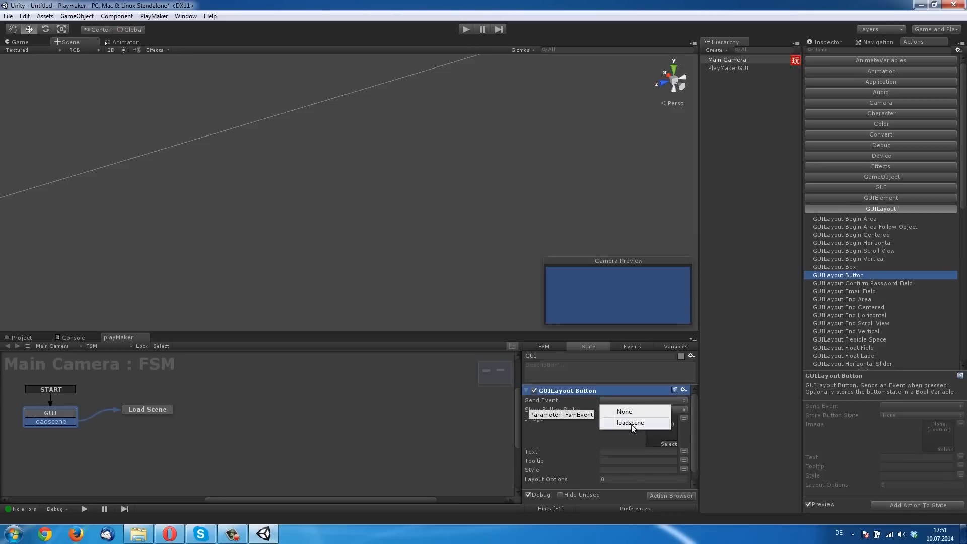
left_click(630, 422)
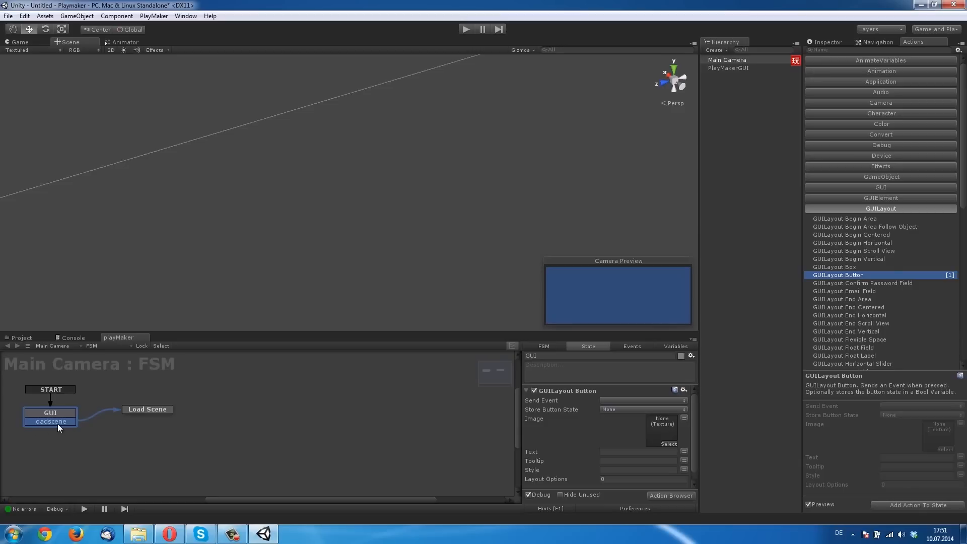
mouse_move(609, 402)
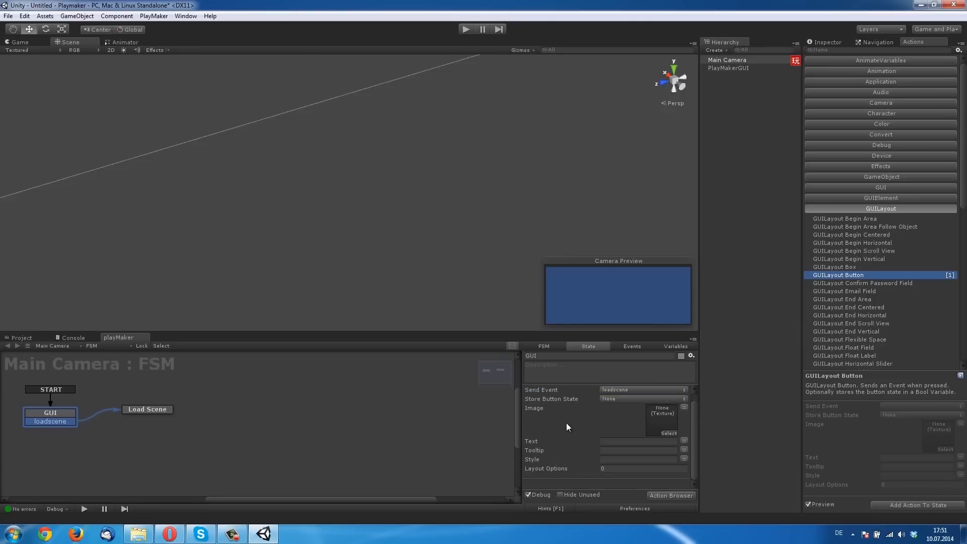
Set the layout button's image to the PlayMaker icon and its text to 'Load Scene'
left_click(668, 433)
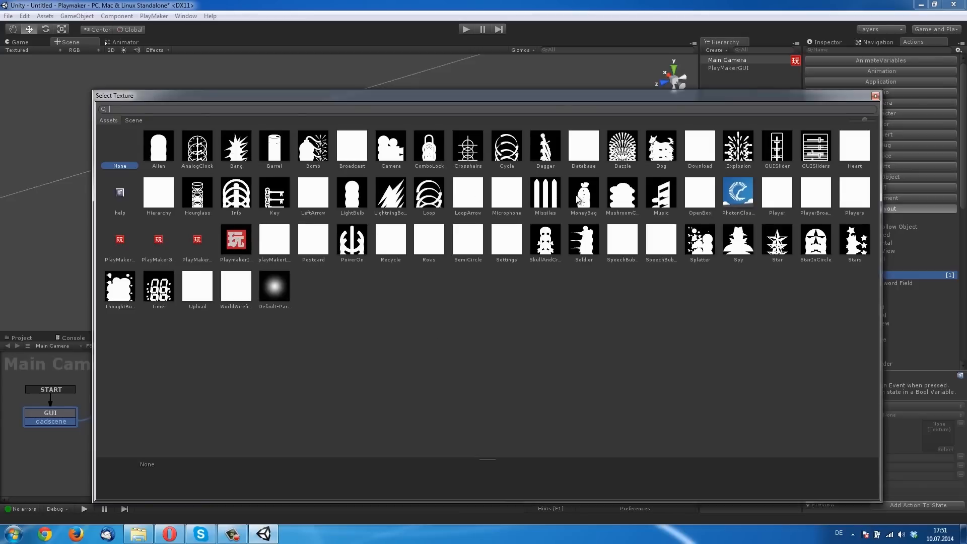
mouse_move(738, 199)
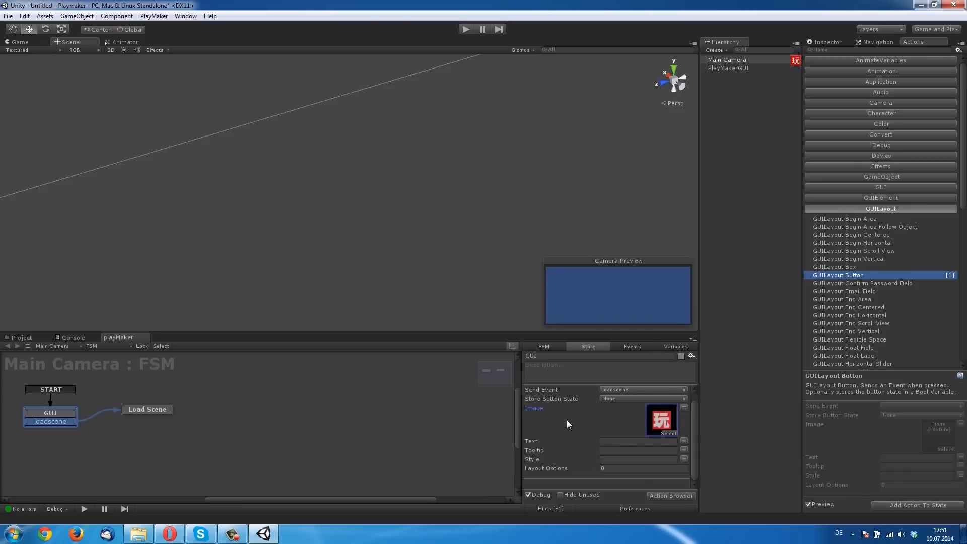
type("LoAD")
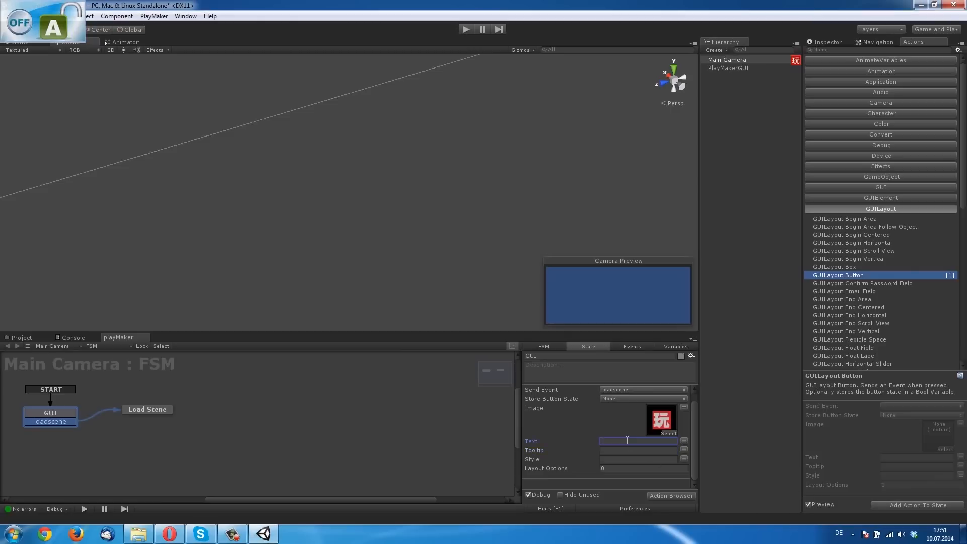
type("Load S")
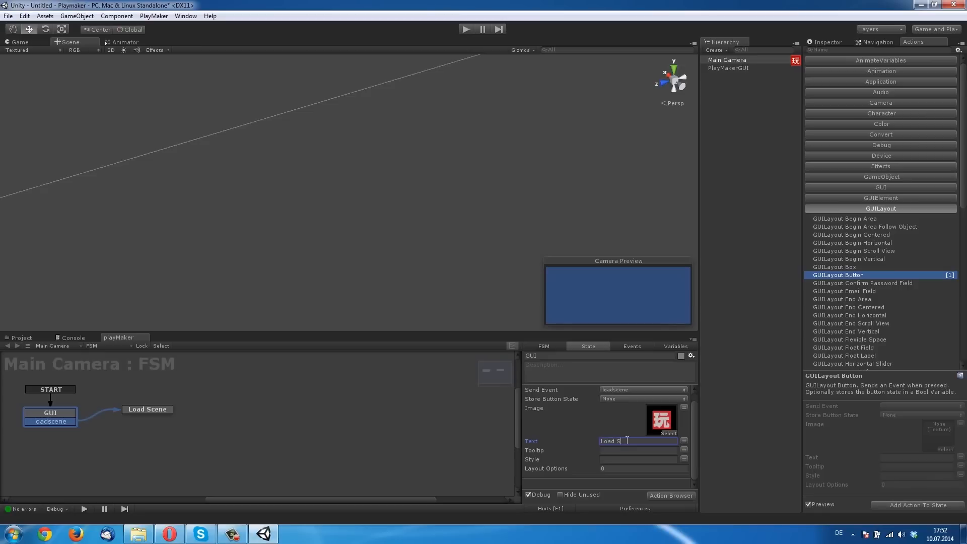
type("cene")
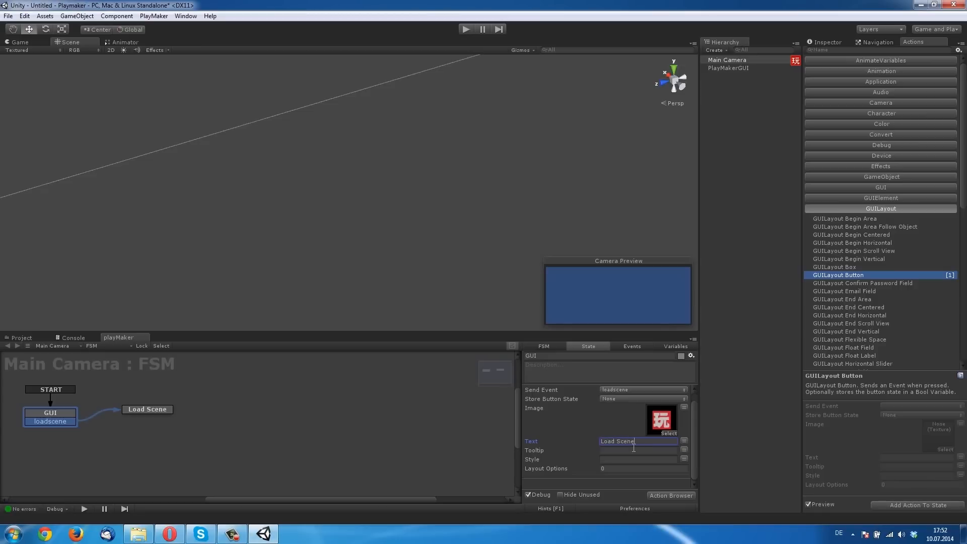
left_click(637, 450)
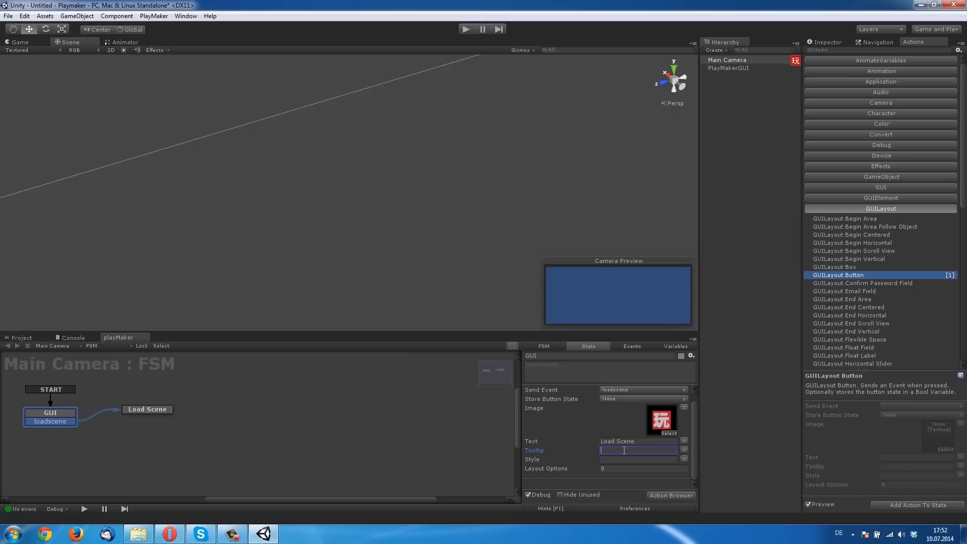
type("La")
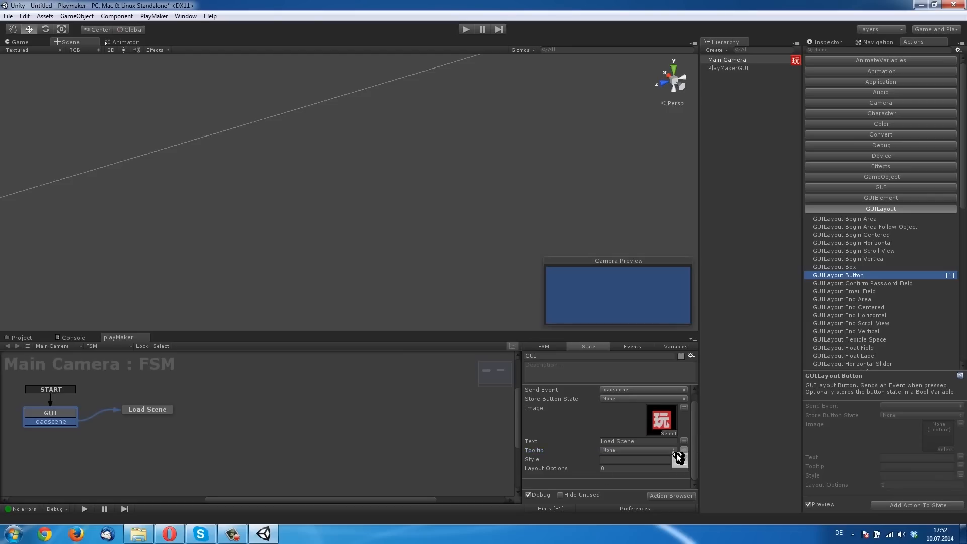
Add a String variable 'Hallo' with value 'Lädt die Scene', then return to the State tab
left_click(683, 450)
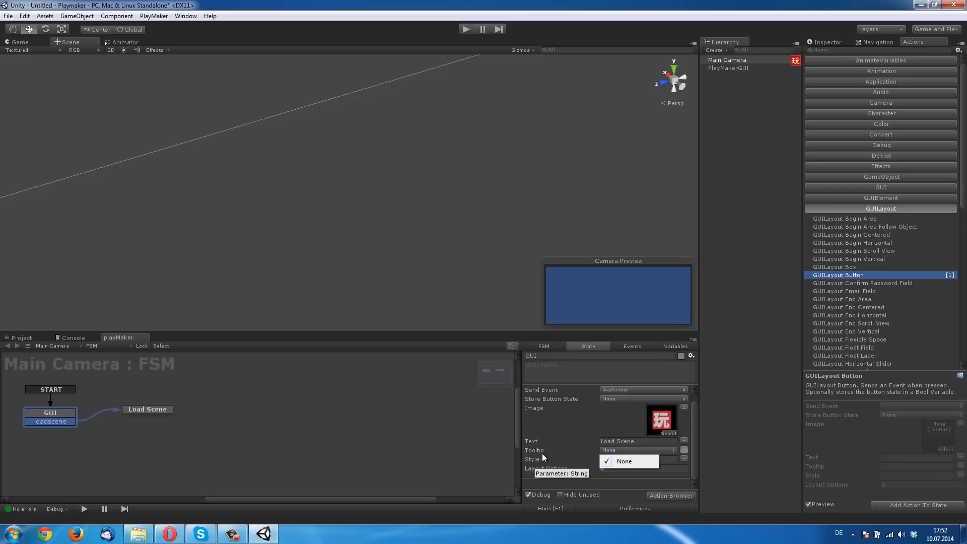
left_click(684, 450)
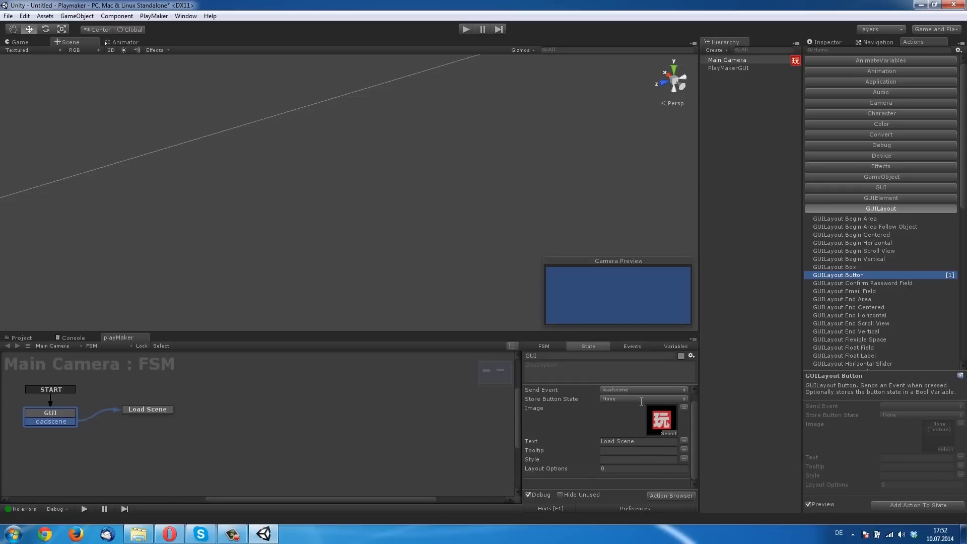
left_click(675, 346)
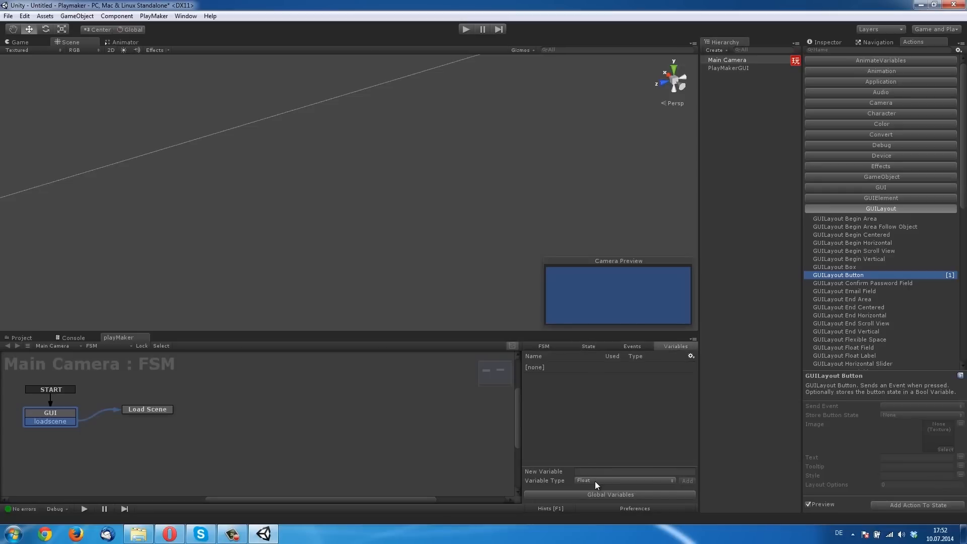
left_click(625, 480)
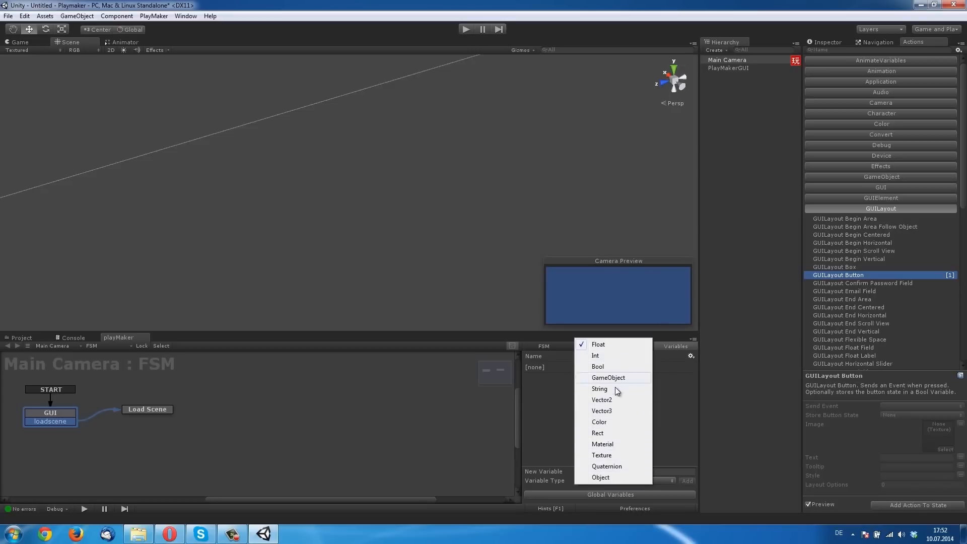
type("Hallo")
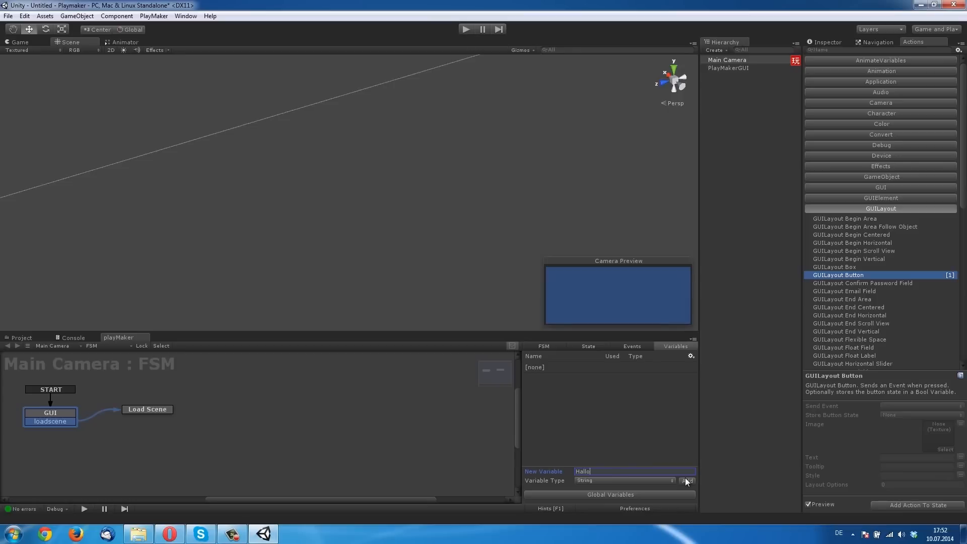
left_click(688, 480)
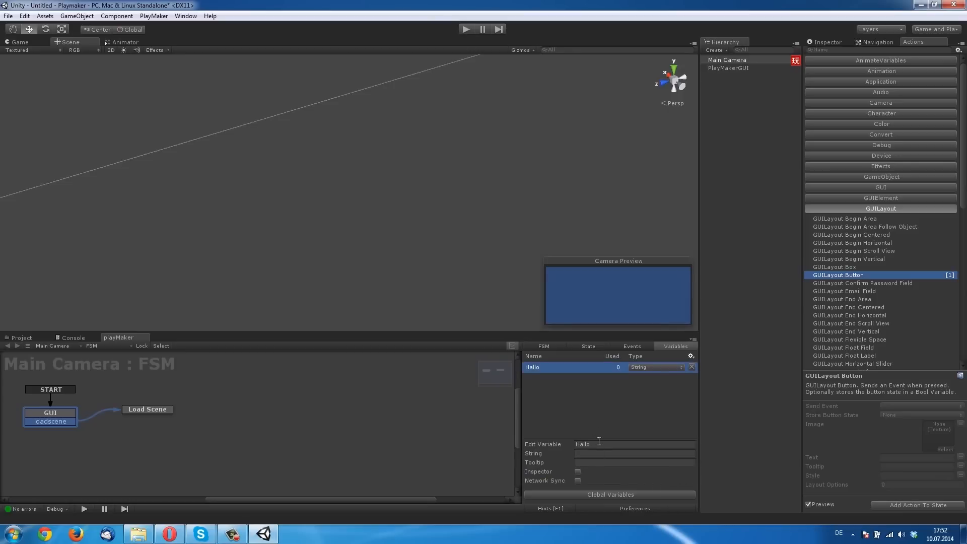
left_click(635, 453)
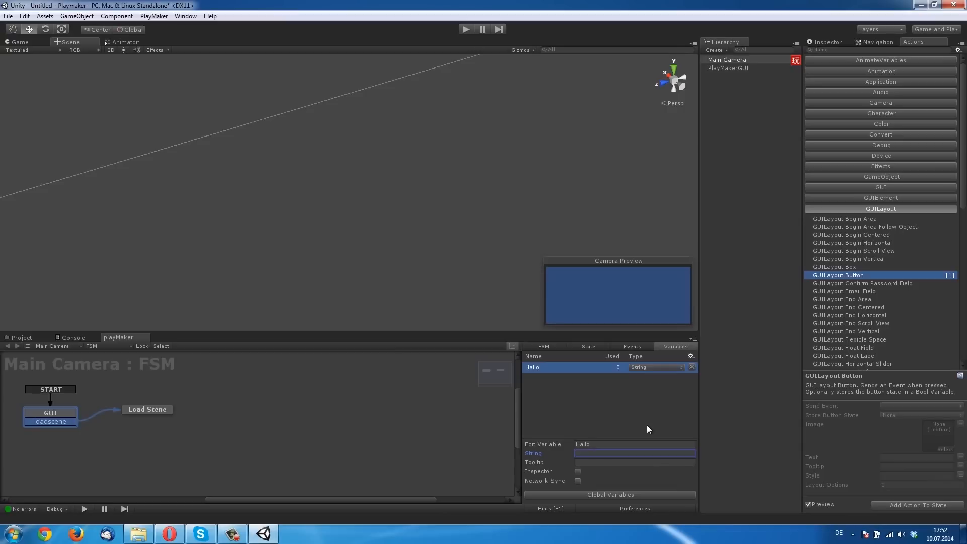
type("Lädt die S")
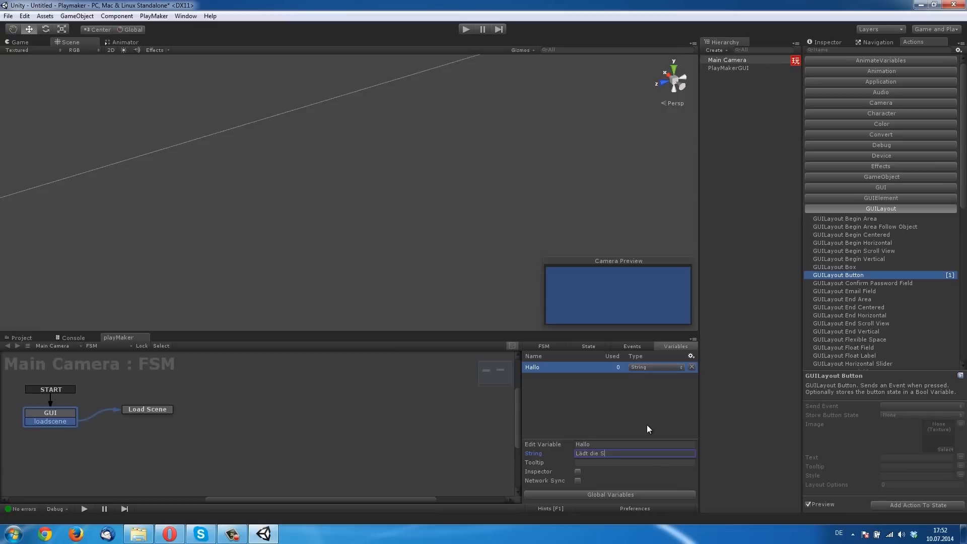
type("cene")
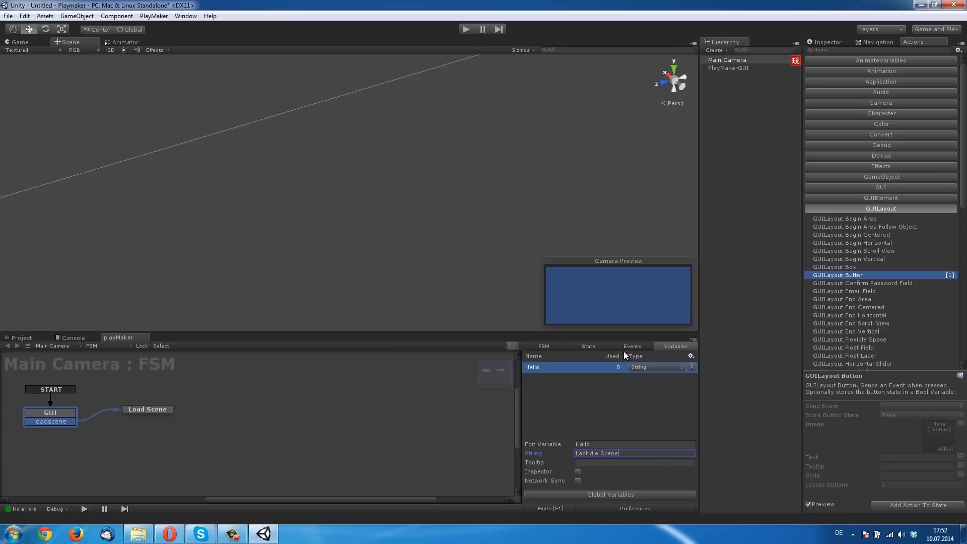
left_click(589, 346)
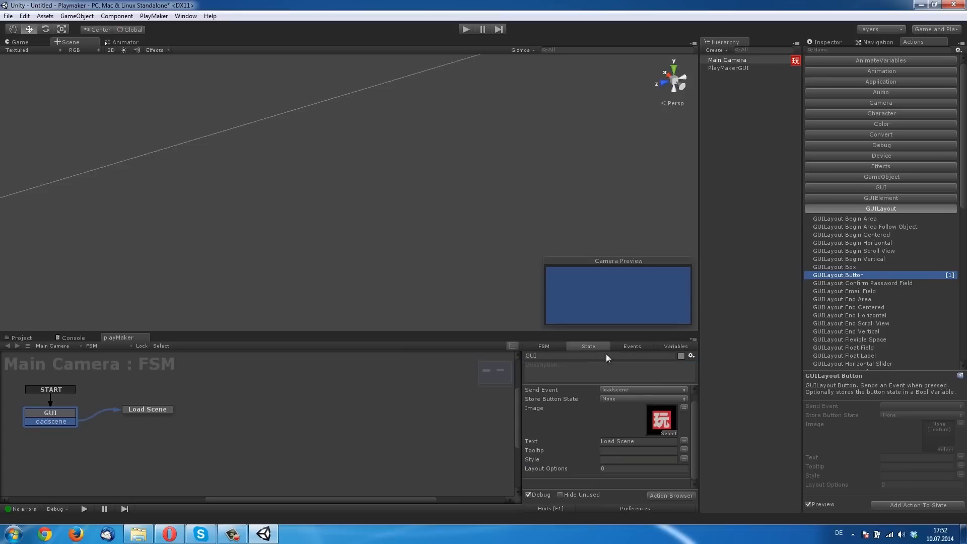
Bind the button's Tooltip to the Hallo variable, leaving Style unset
left_click(638, 459)
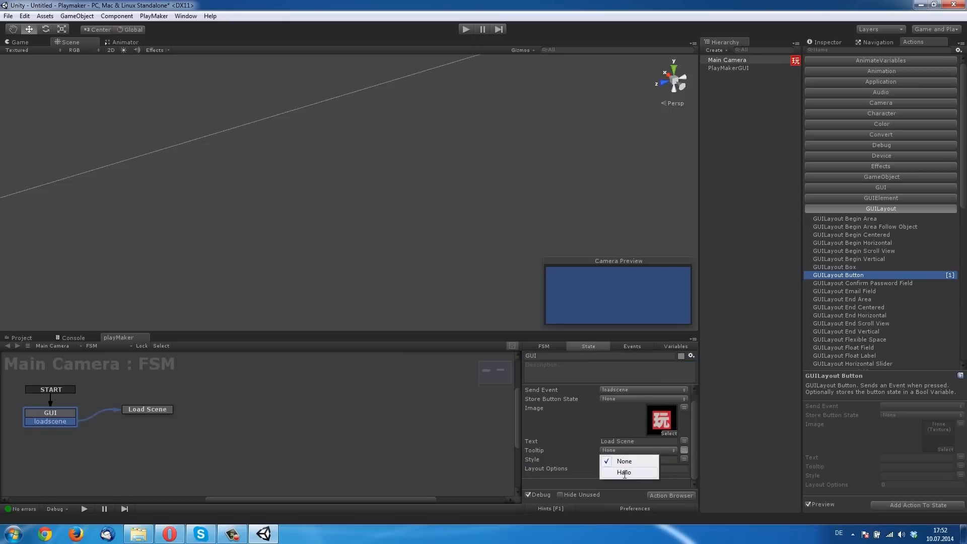
left_click(624, 472)
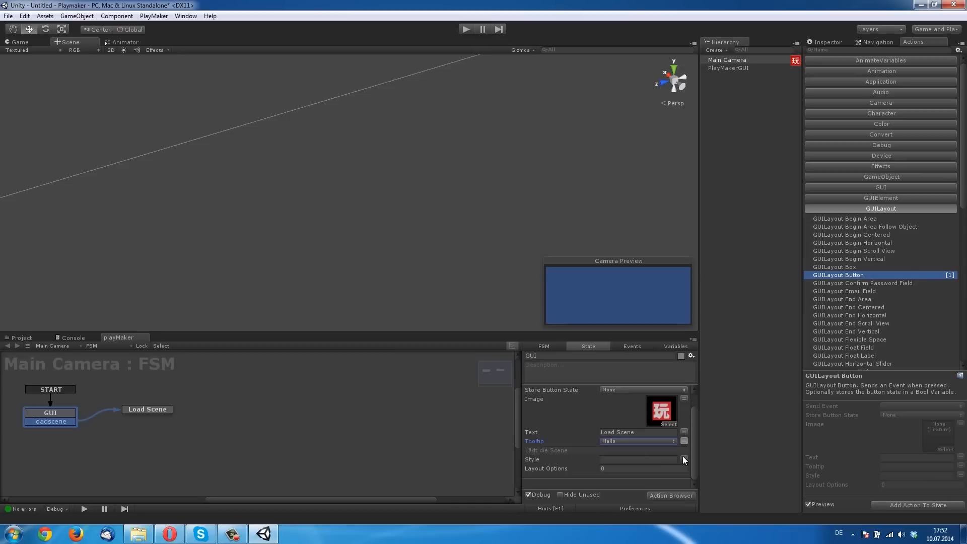
left_click(674, 459)
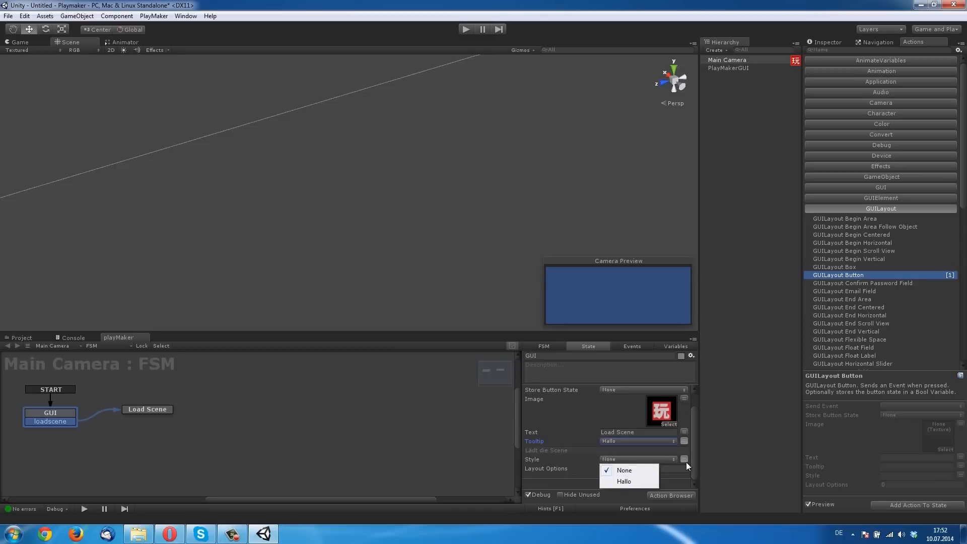
left_click(624, 470)
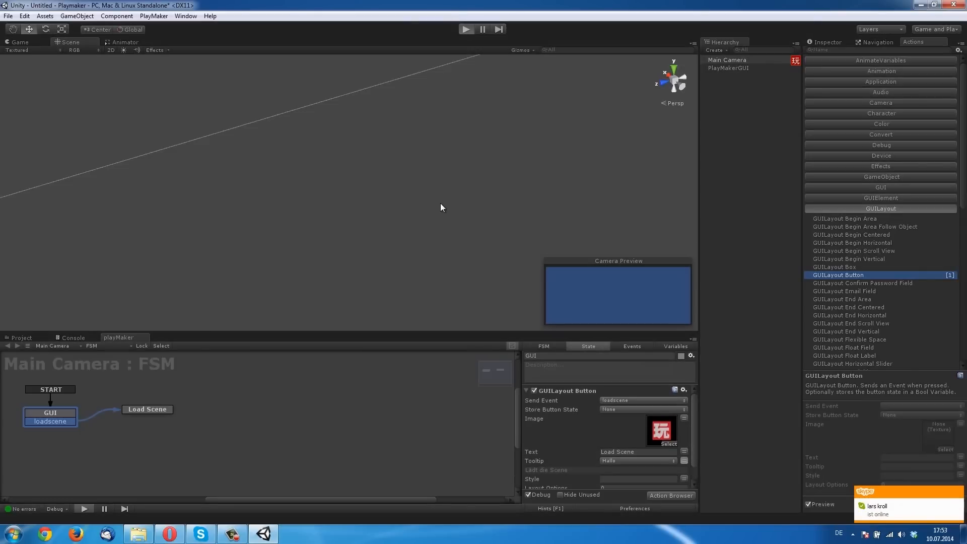
left_click(466, 28)
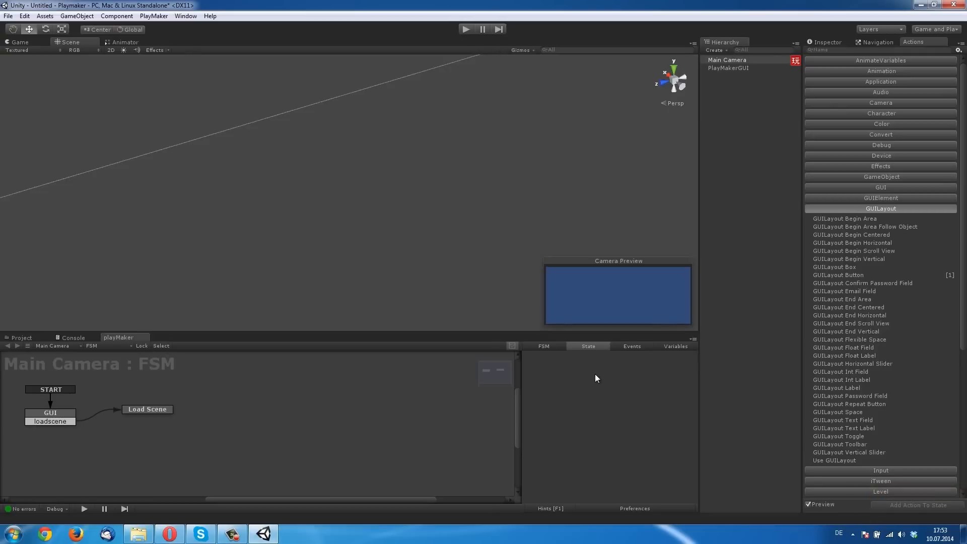
Search the Action Browser for 'load' and add Load Level to the Load Scene state
left_click(676, 346)
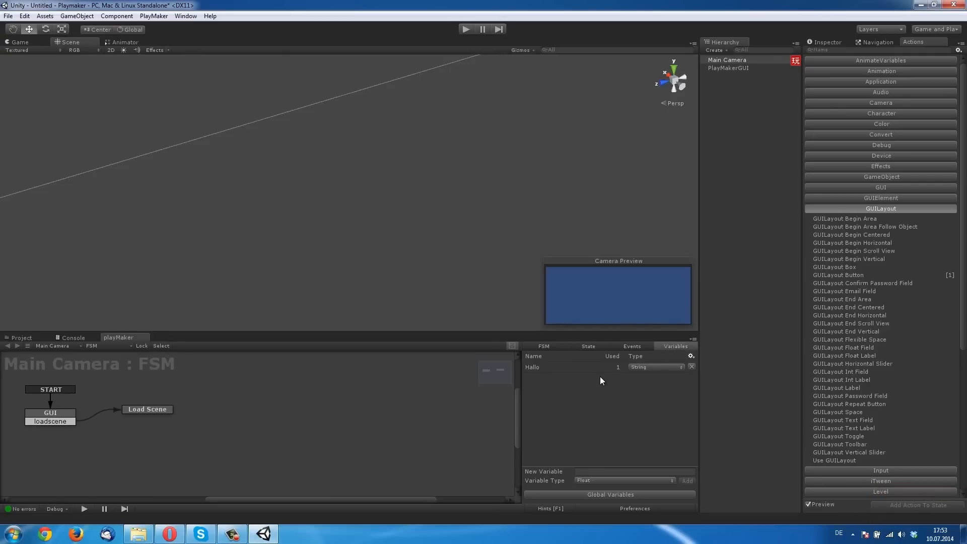
left_click(146, 409)
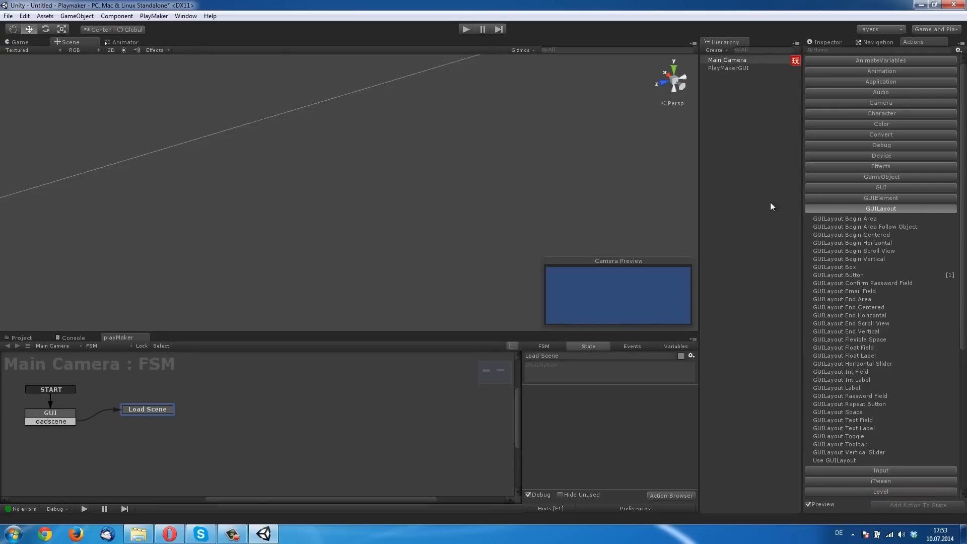
left_click(881, 208)
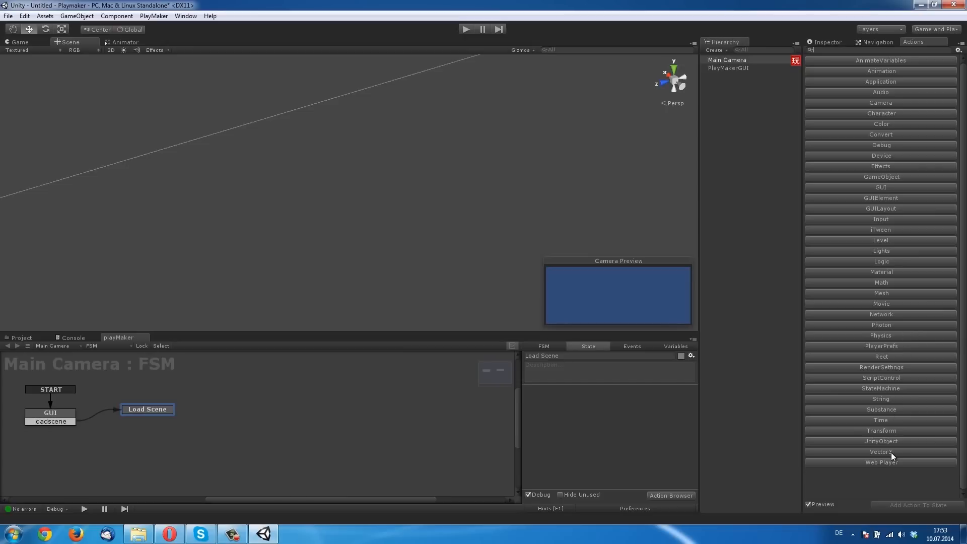
left_click(880, 81)
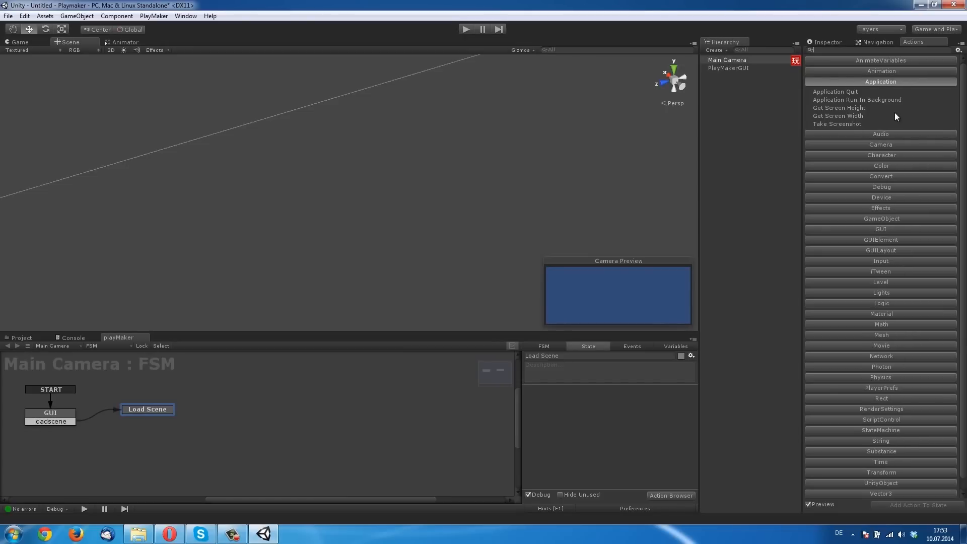
left_click(880, 81)
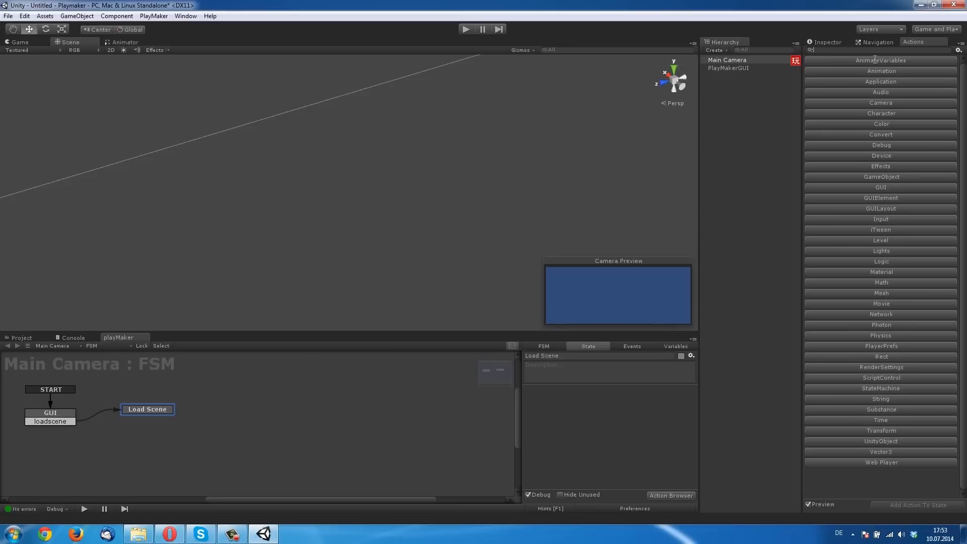
type("load")
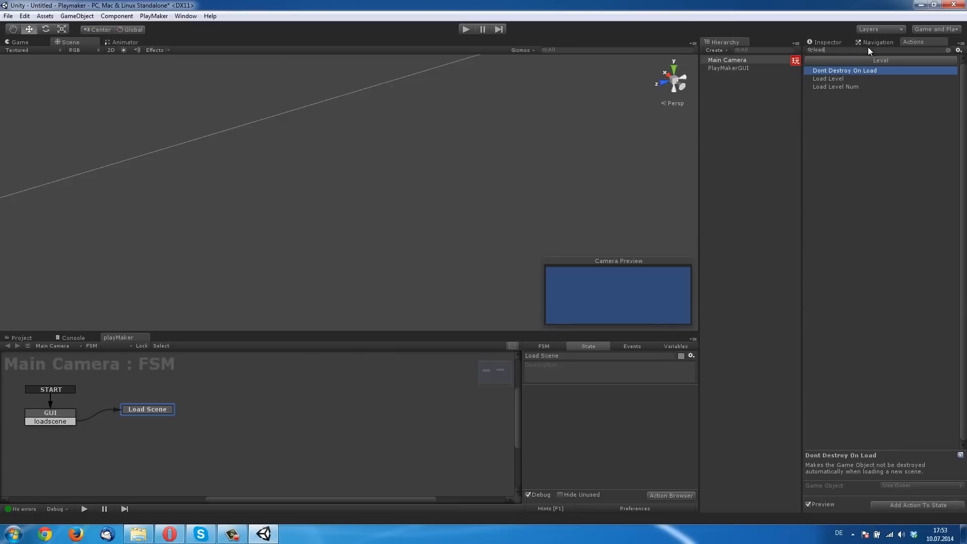
left_click(828, 79)
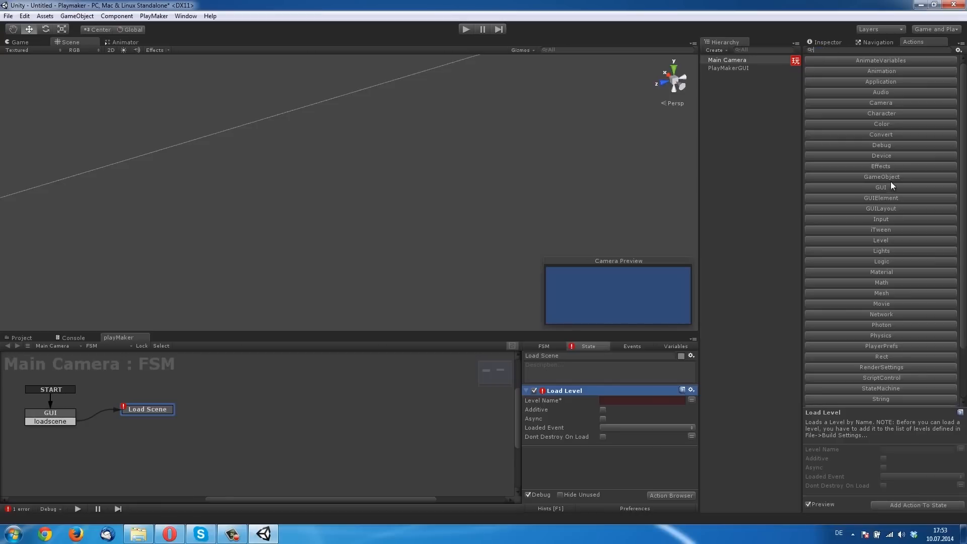
left_click(881, 241)
type("le")
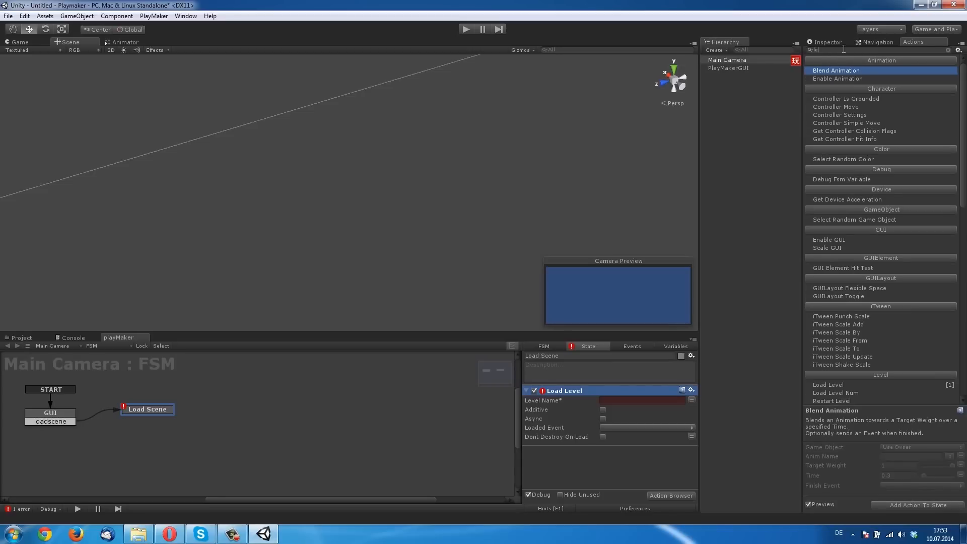
type("load")
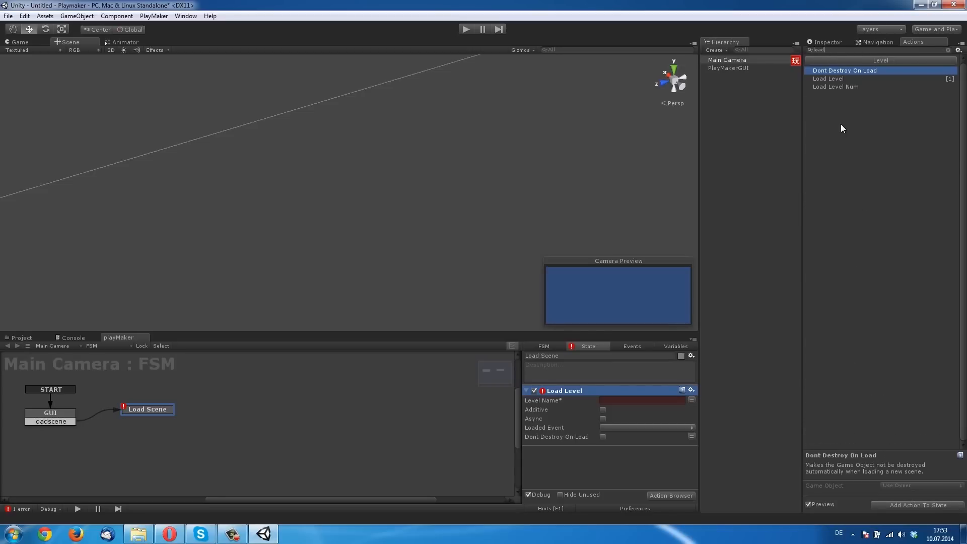
left_click(828, 78)
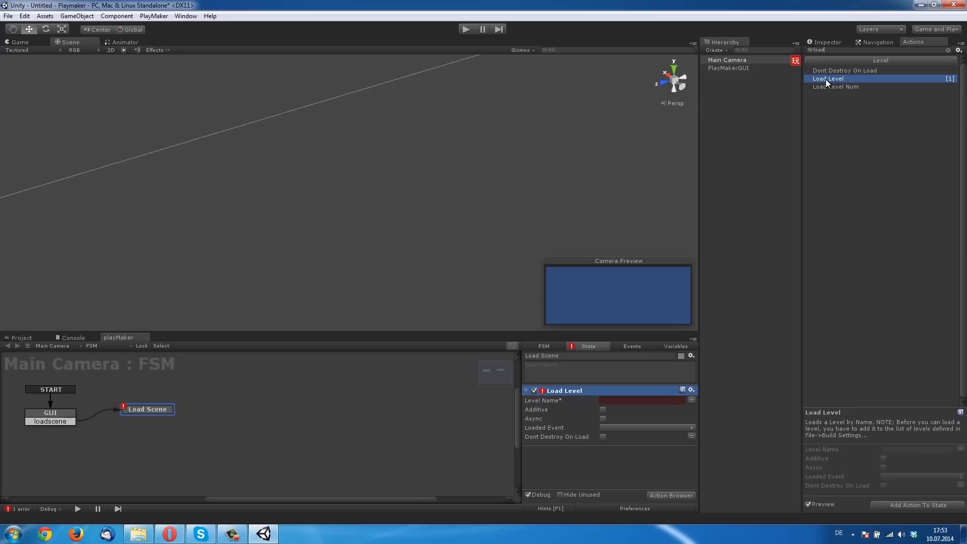
mouse_move(870, 132)
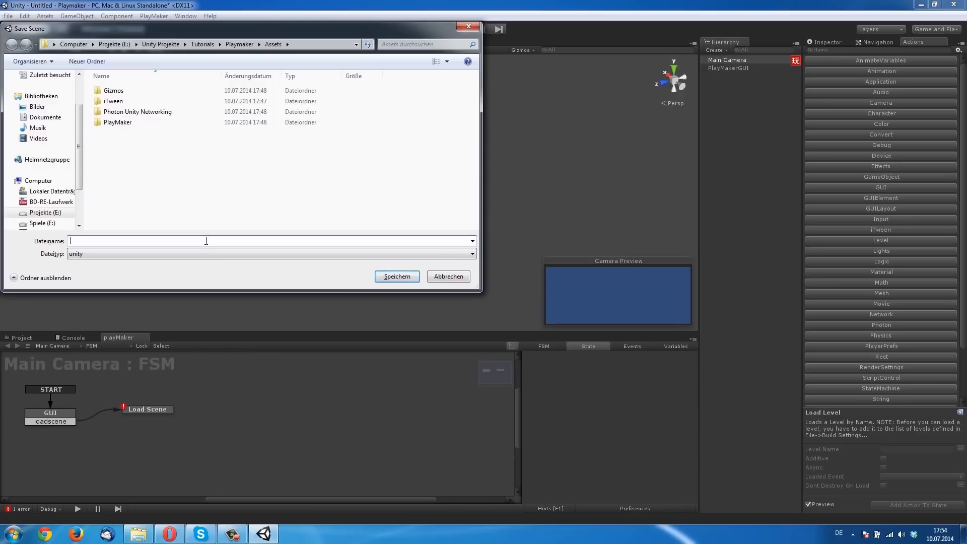
Save the current scene as 'menu' and start a new empty scene
type("menu")
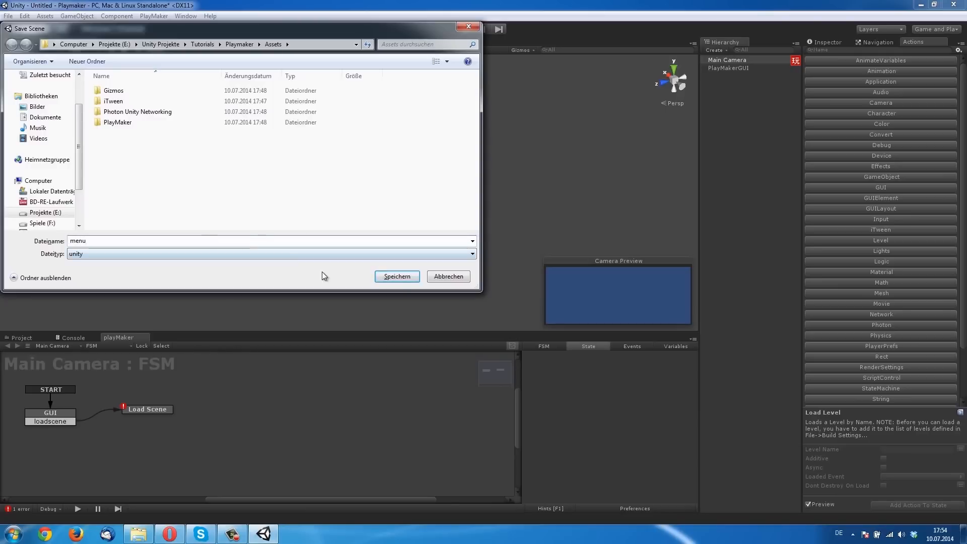
left_click(397, 276)
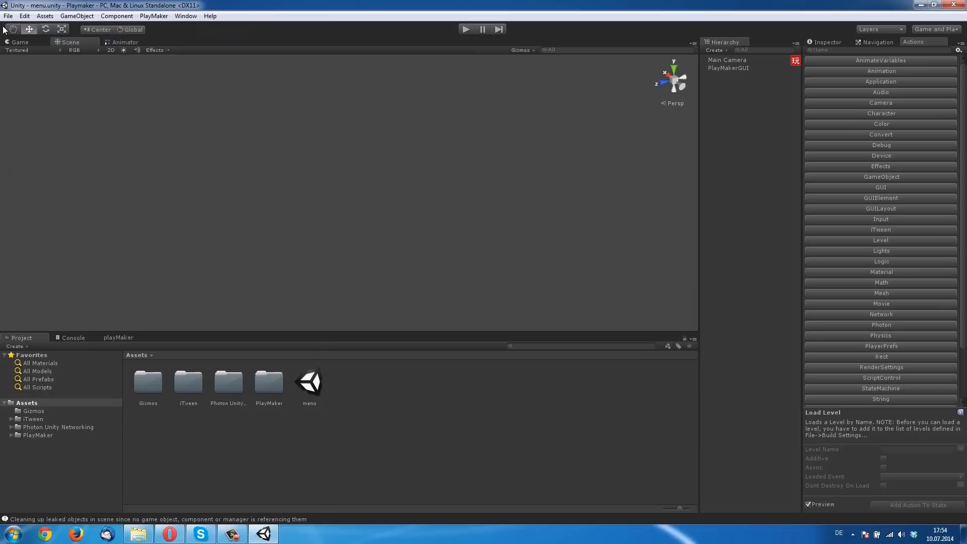
left_click(7, 16)
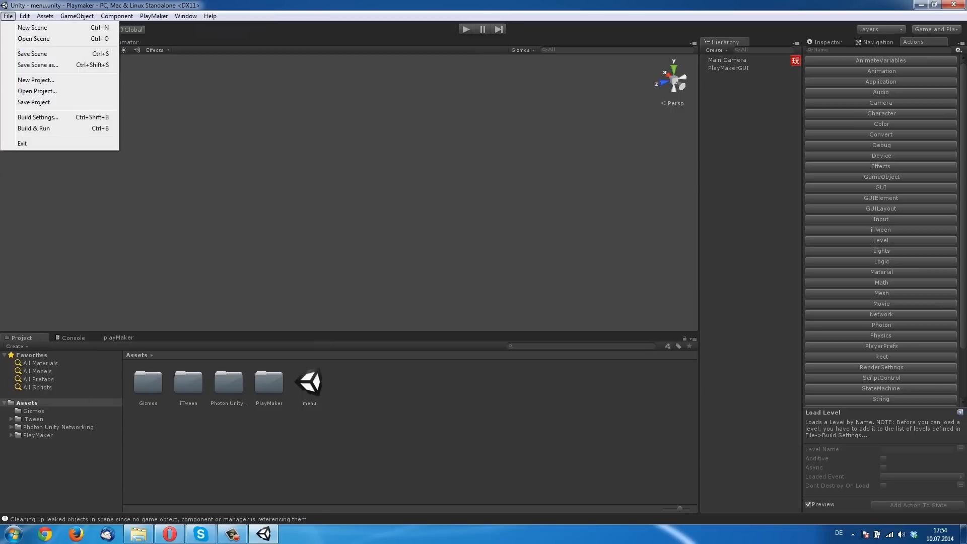
left_click(33, 27)
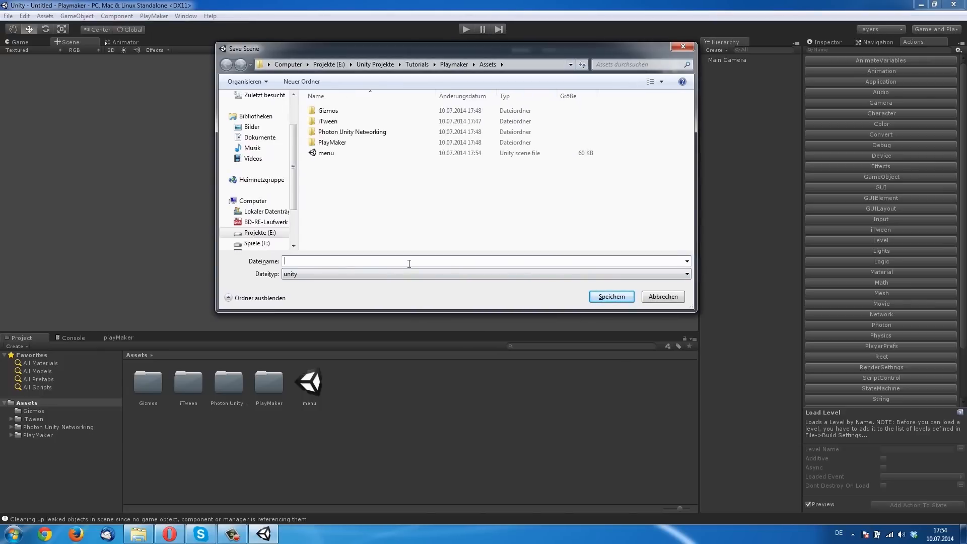
Save the new scene as 'level' and reopen the menu scene
type("level")
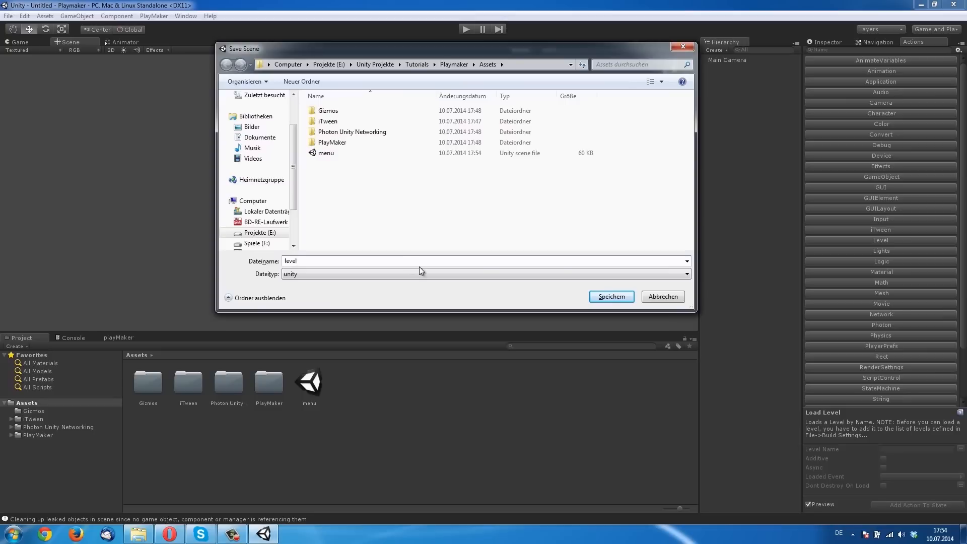
left_click(612, 296)
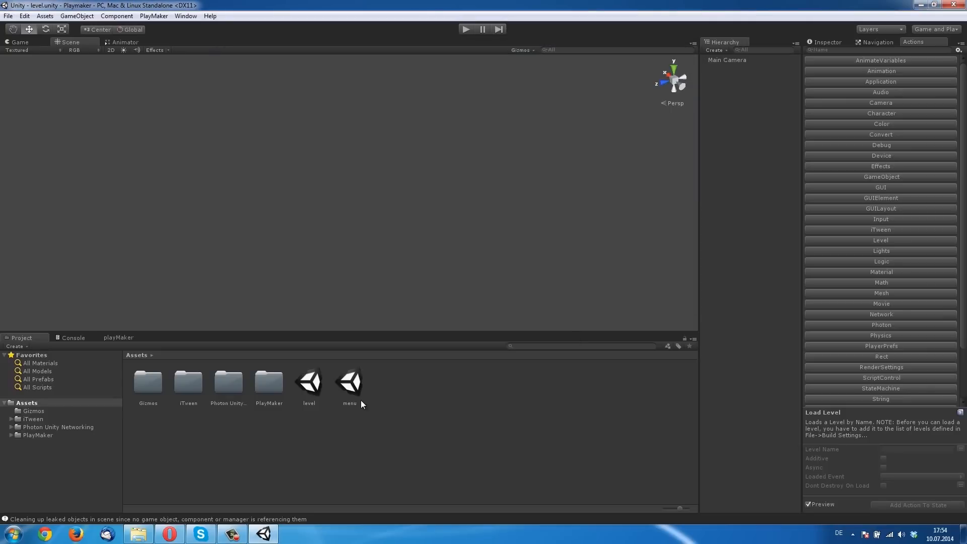
double_click(349, 383)
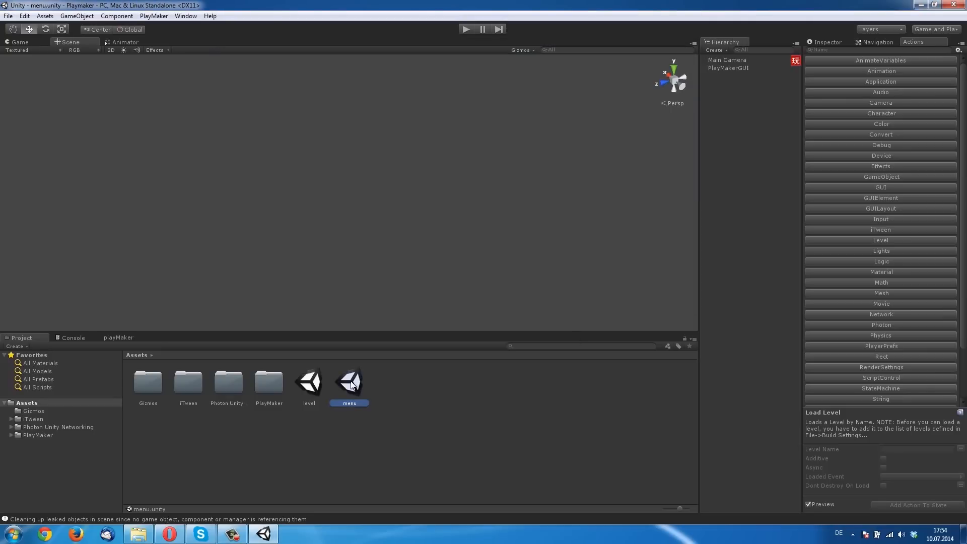
left_click(728, 68)
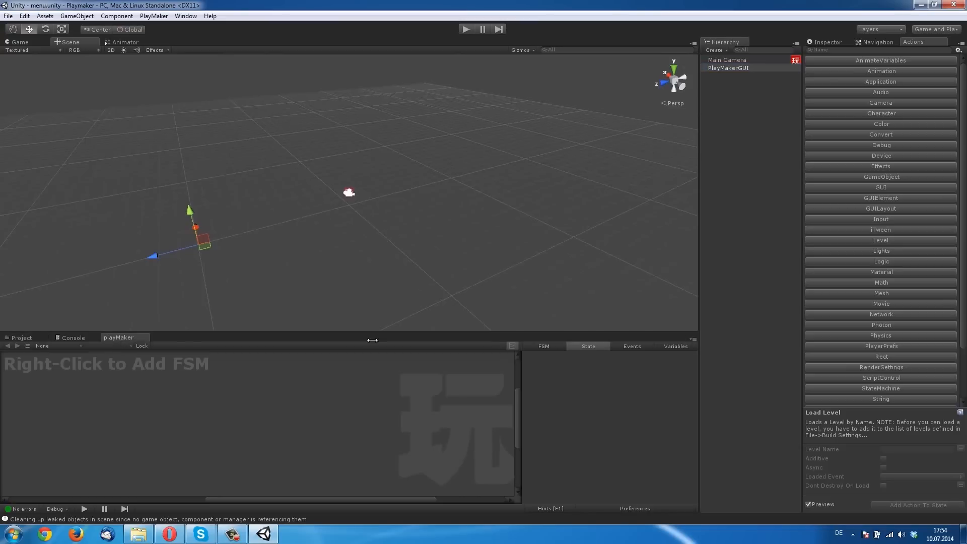
Select Main Camera's Load Scene state and start entering the scene name
left_click(727, 60)
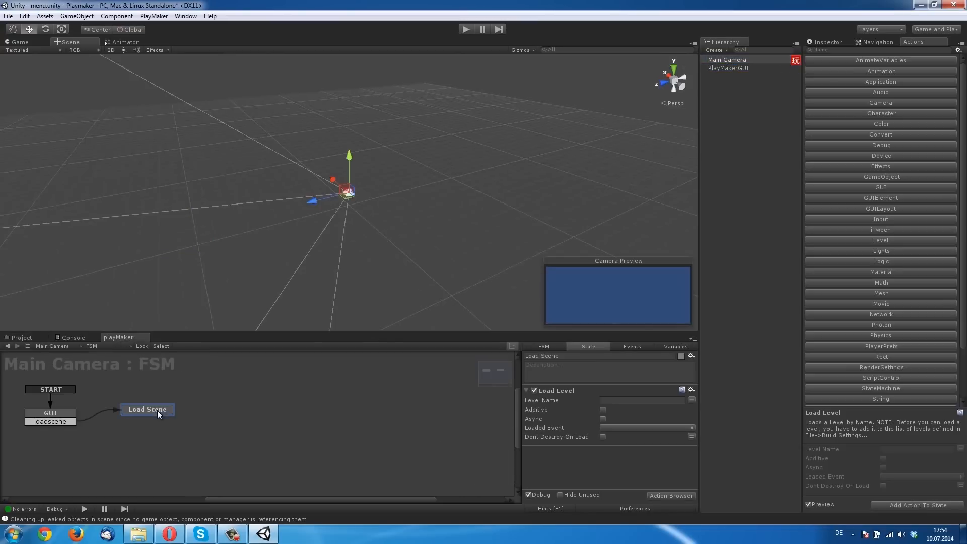
left_click(641, 400)
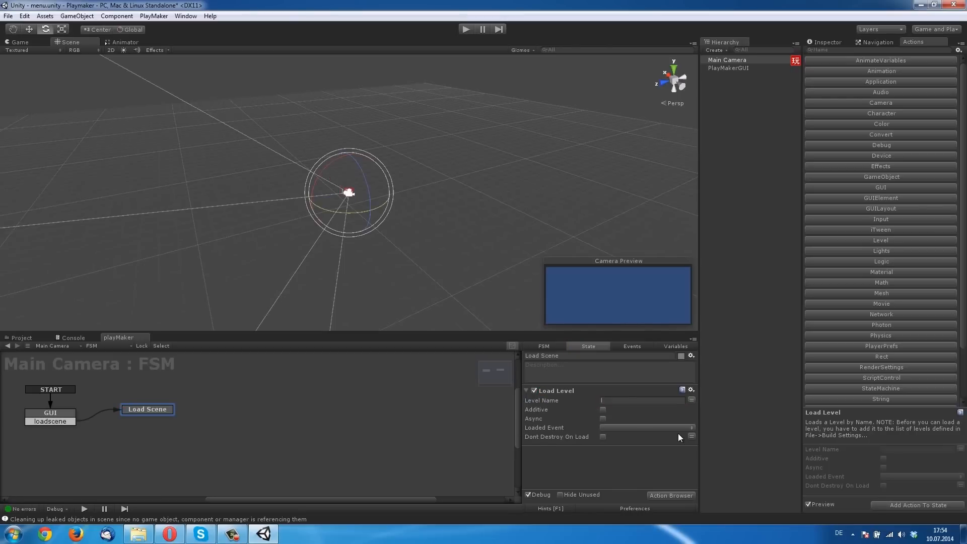
left_click(641, 400)
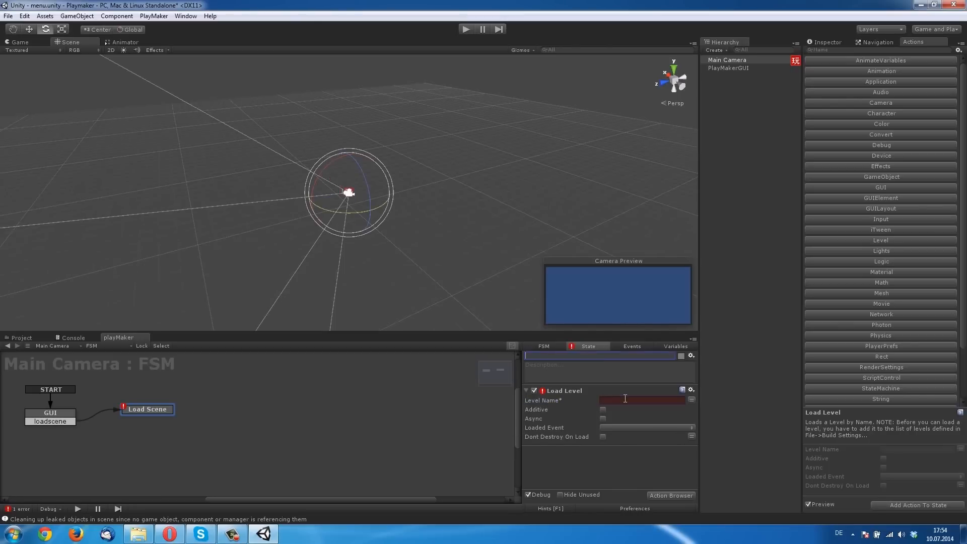
type("leve")
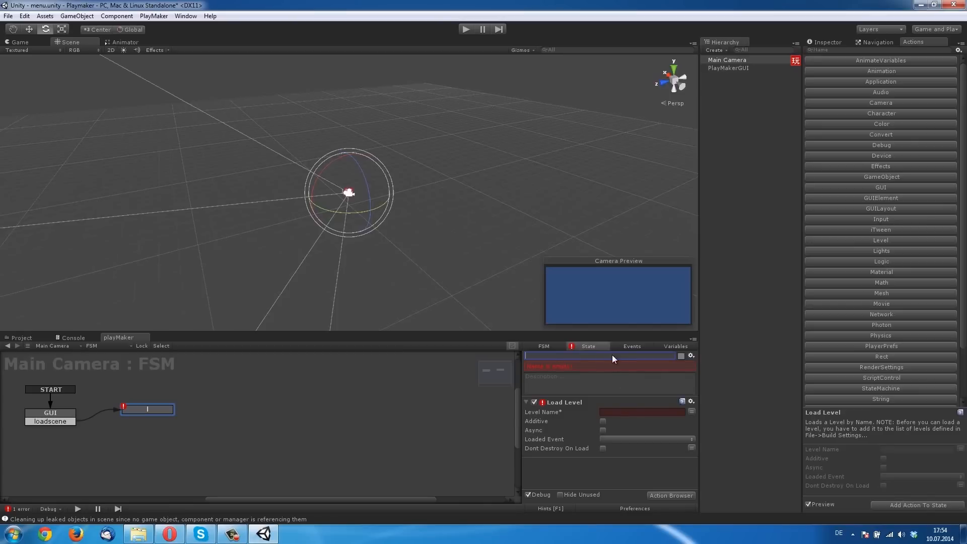
type("Load Scene")
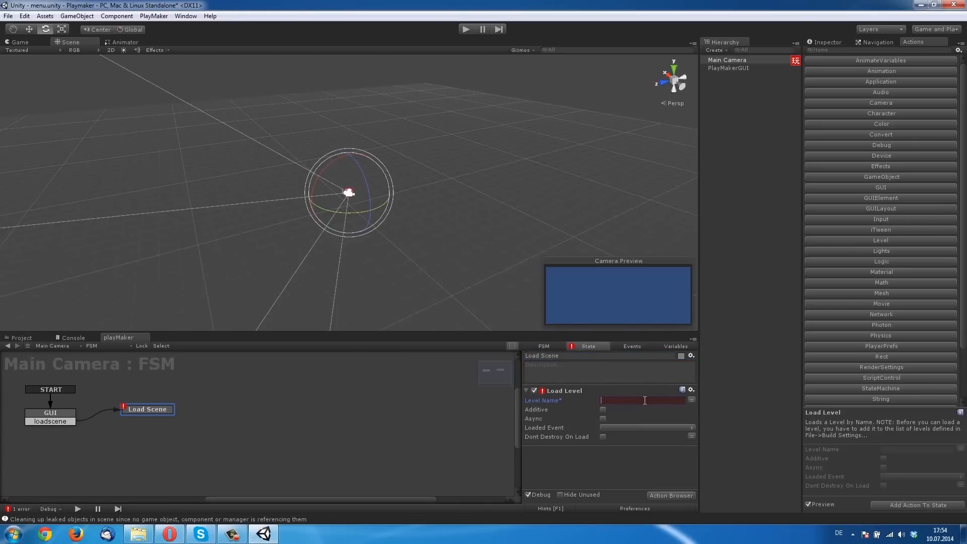
type("L")
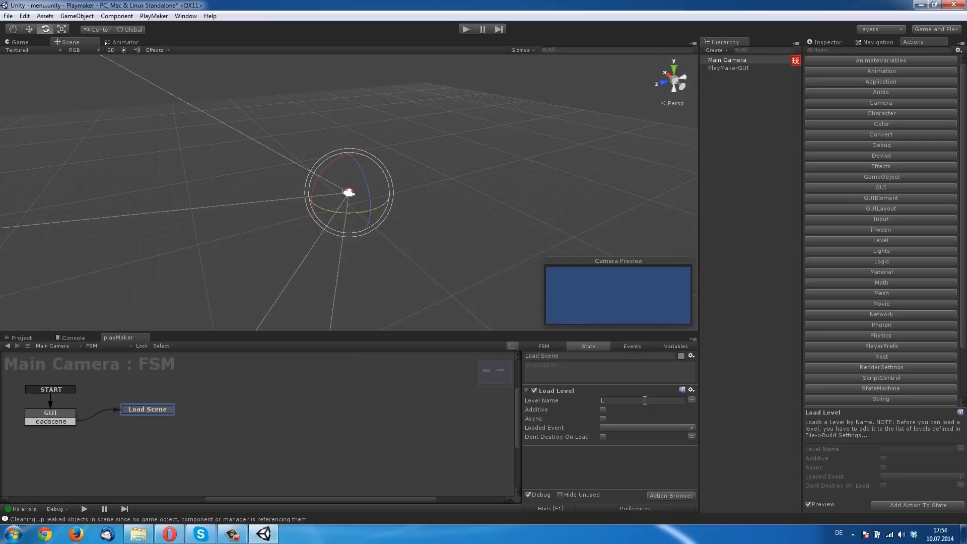
Enter 'level' as the Load Level action's Level Name and commit it
left_click(644, 401)
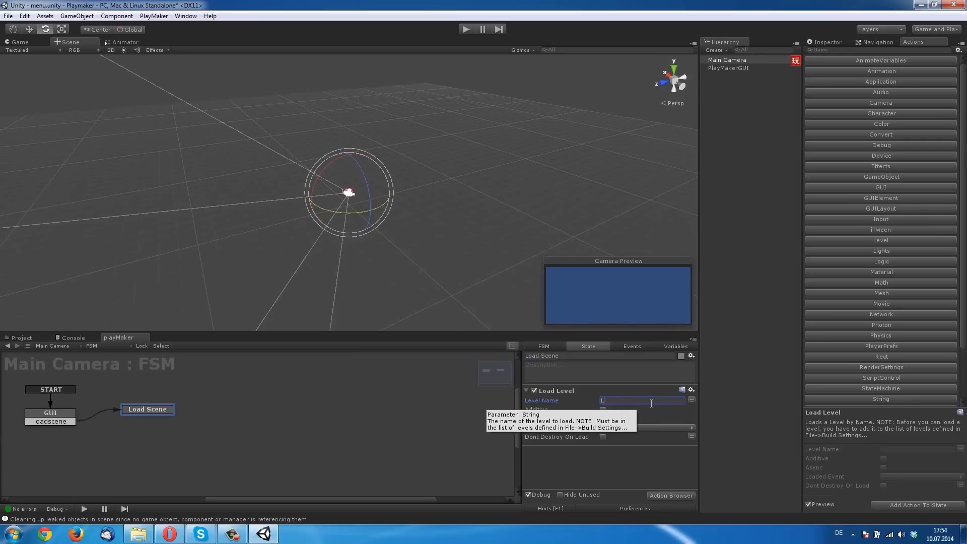
type("Load Le")
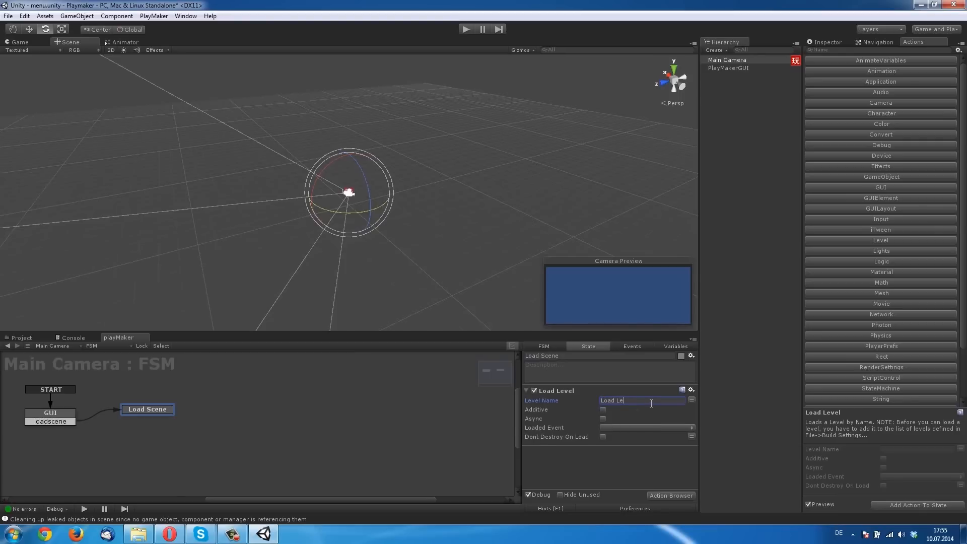
left_click(642, 400)
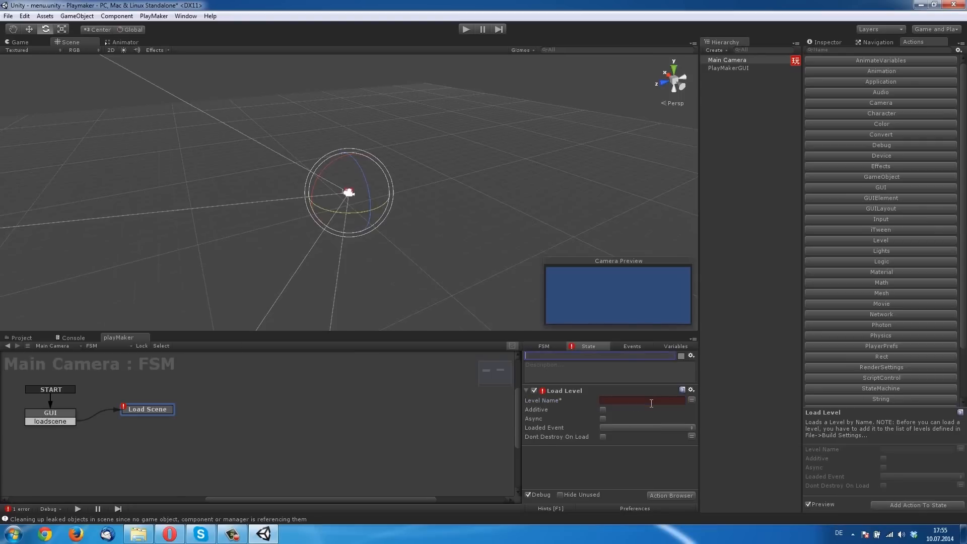
type("L")
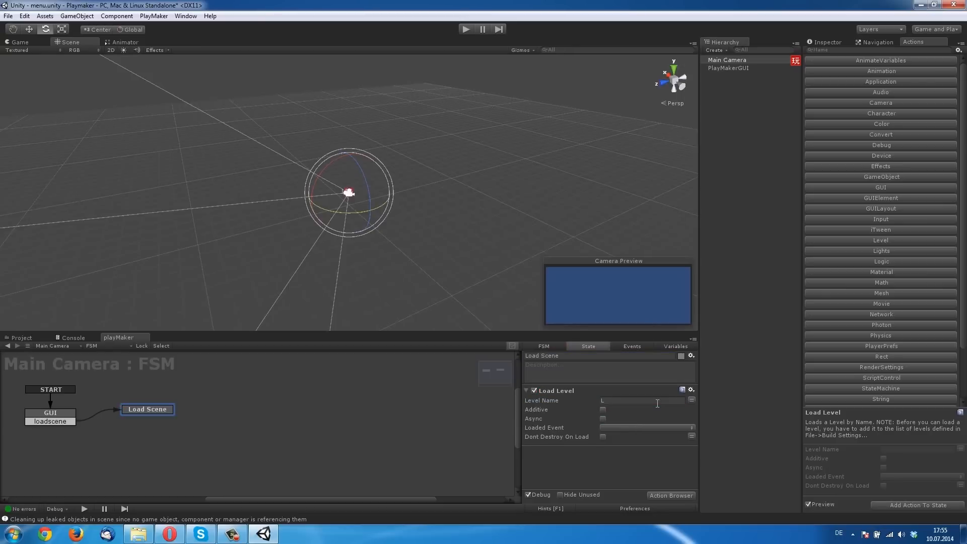
left_click(641, 401)
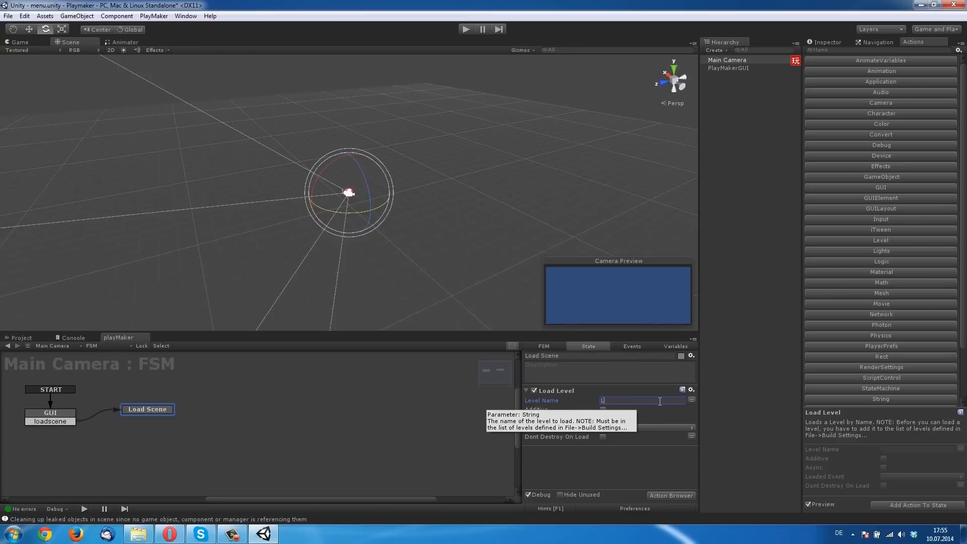
type("Level")
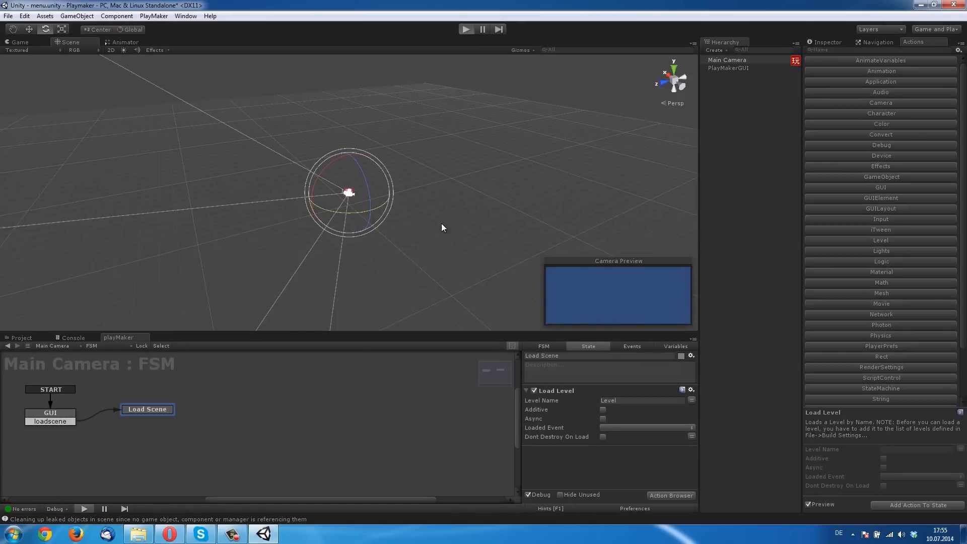
left_click(466, 28)
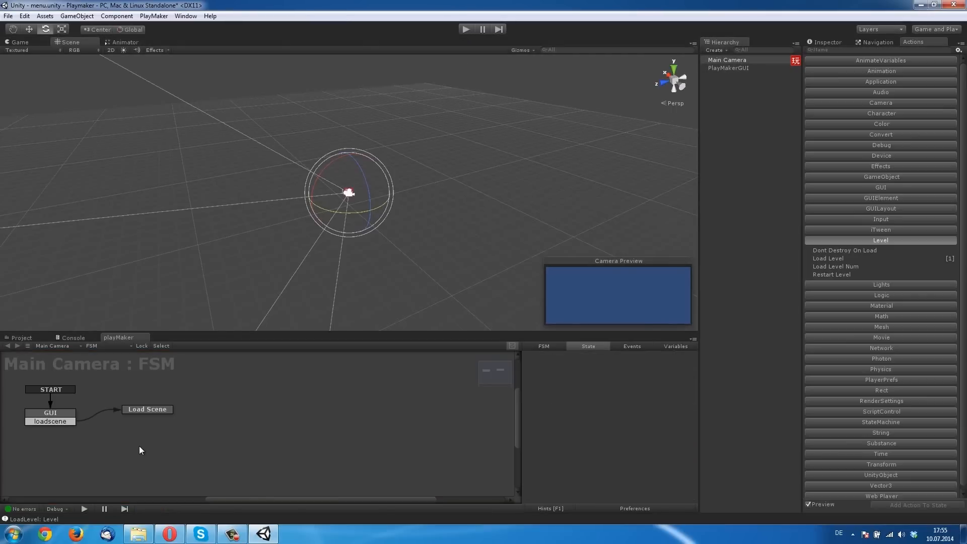
left_click(147, 409)
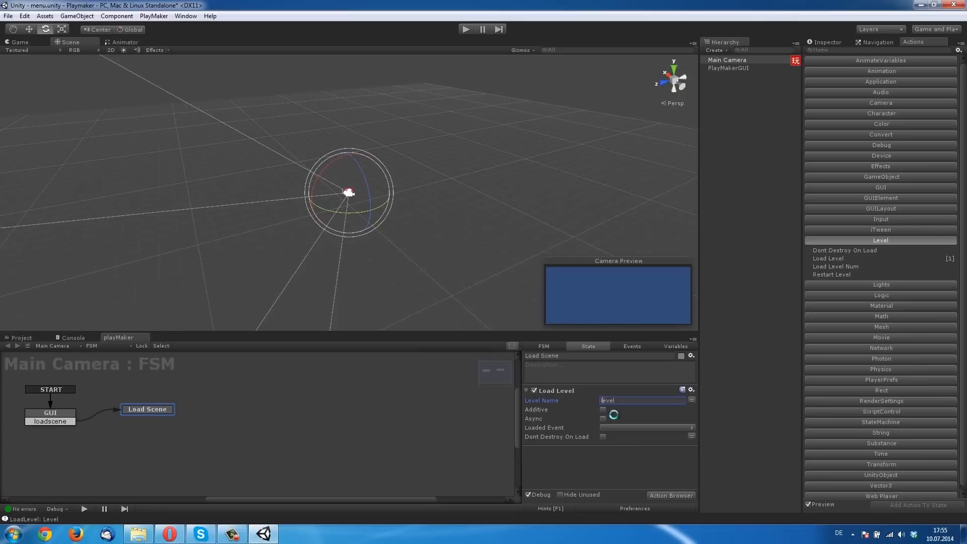
left_click(7, 20)
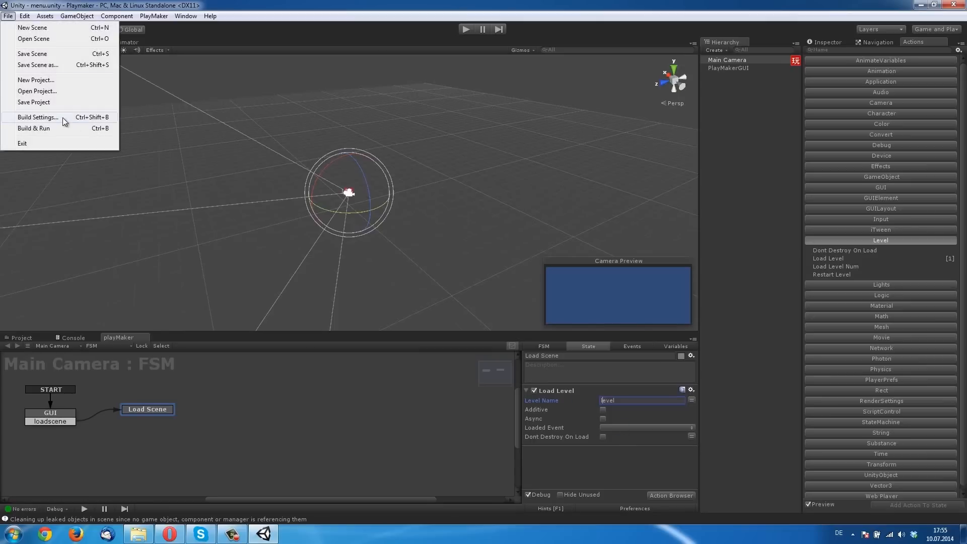
Add menu.unity and level.unity to Scenes In Build, then close Build Settings
left_click(40, 117)
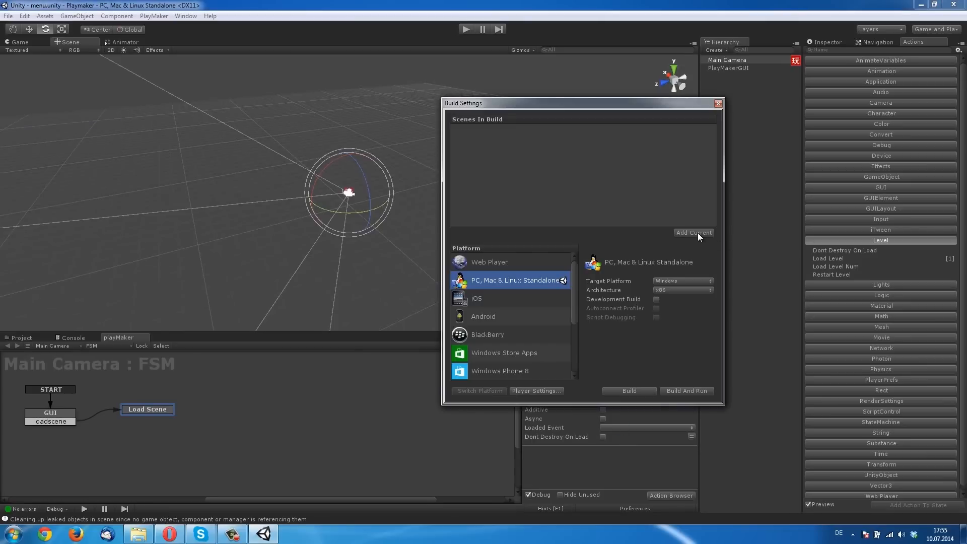
left_click(693, 233)
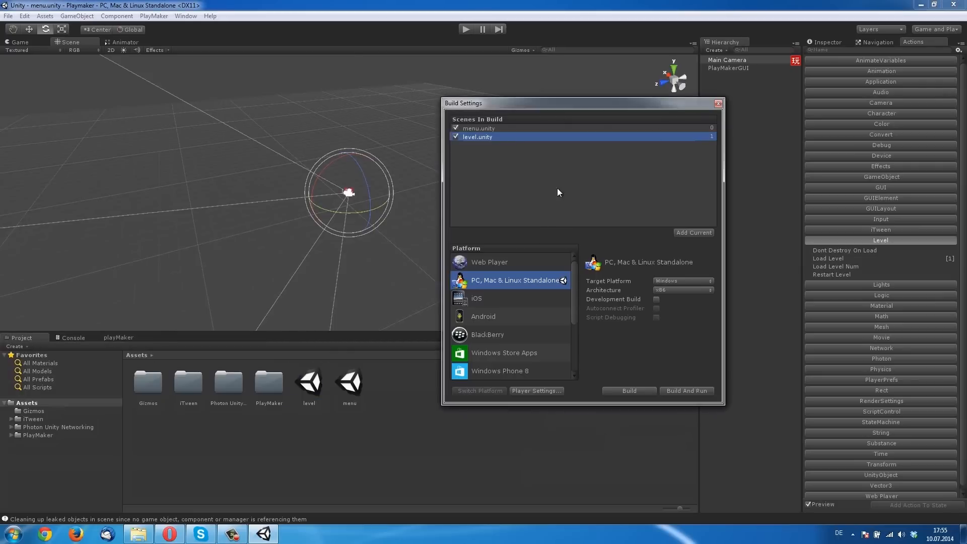
left_click(718, 102)
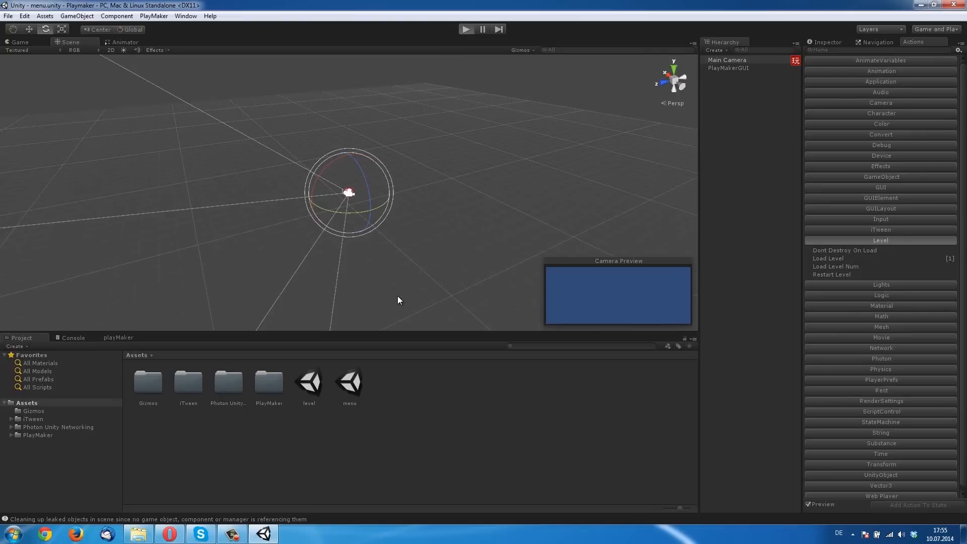
Run the menu scene until 'LoadLevel: level' is logged, then stop play mode
left_click(467, 29)
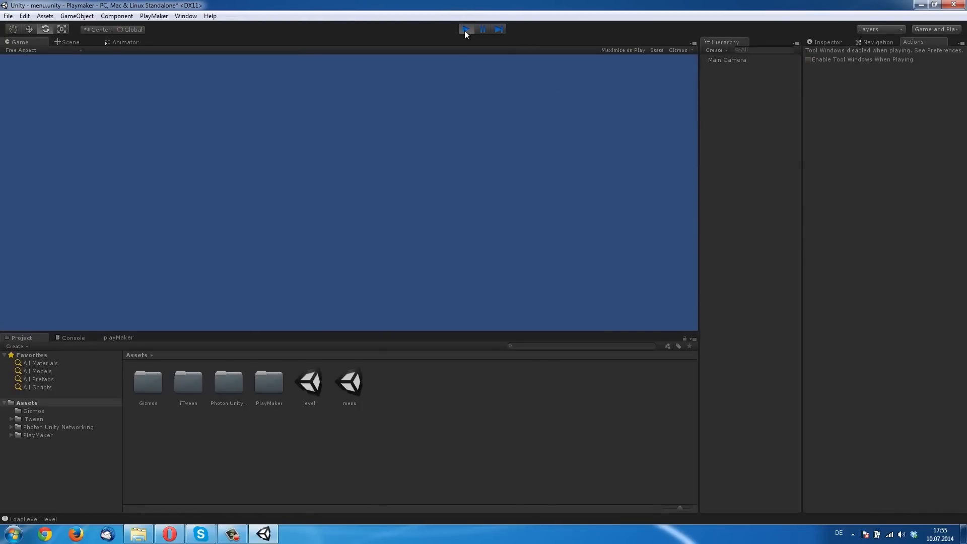
left_click(466, 29)
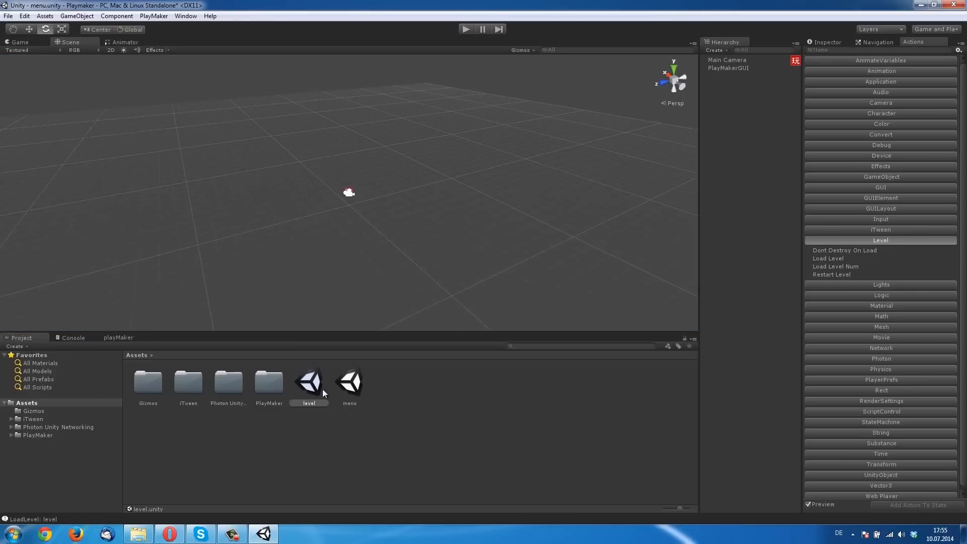
Open the level scene, add an FSM to Main Camera, and name its state 'Show text'
left_click(309, 380)
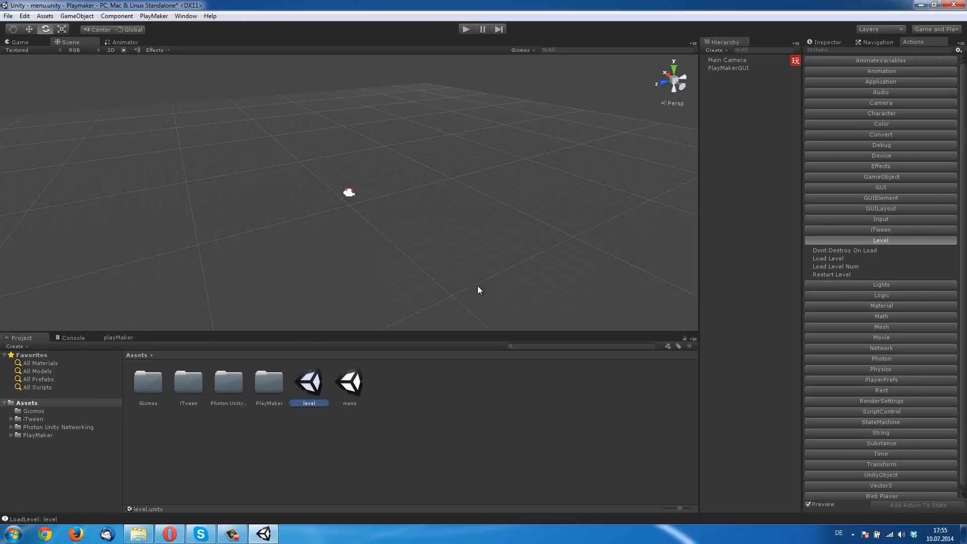
double_click(309, 383)
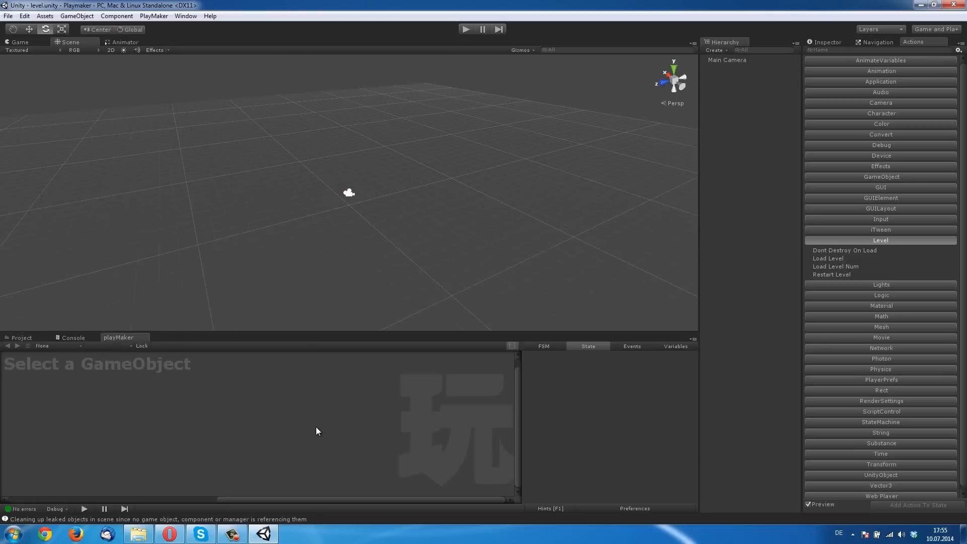
mouse_move(686, 101)
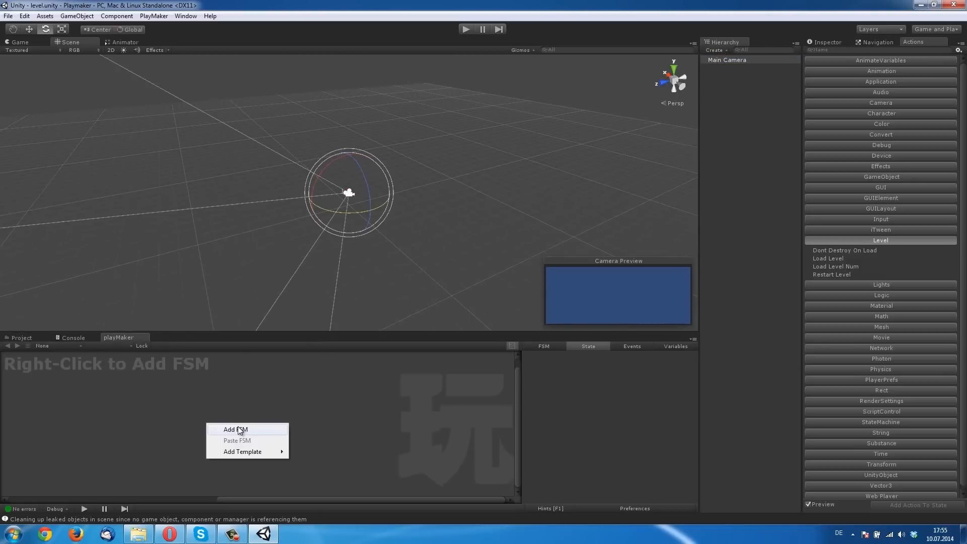
left_click(234, 429)
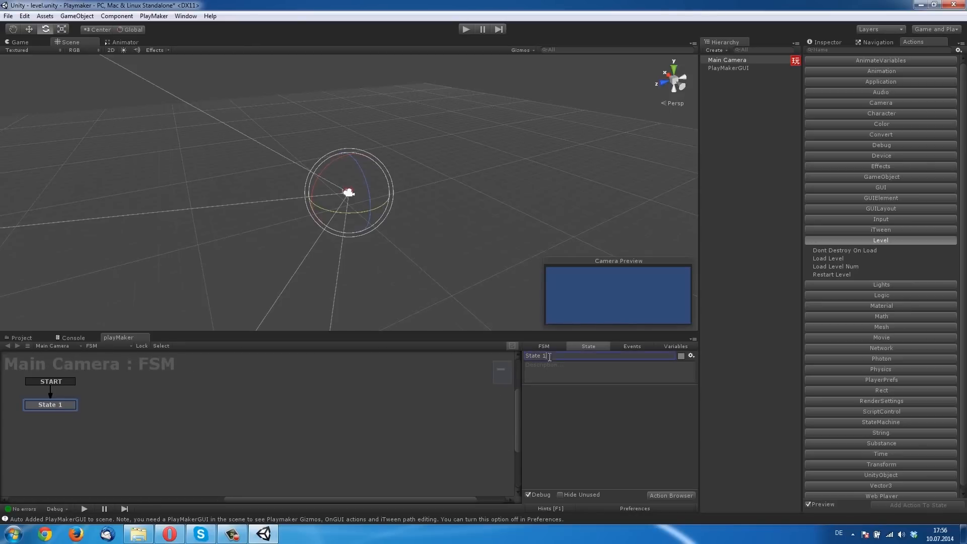
type("Show te")
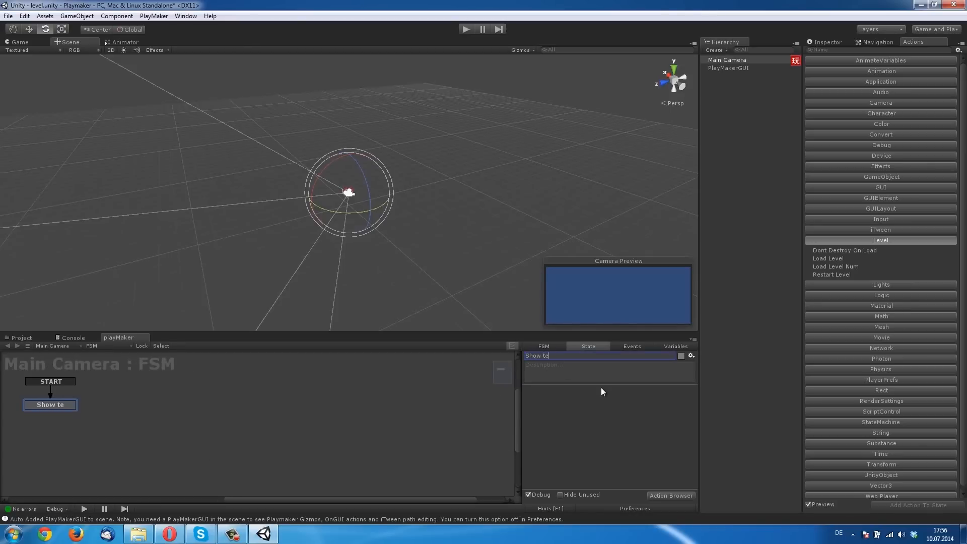
type("xt")
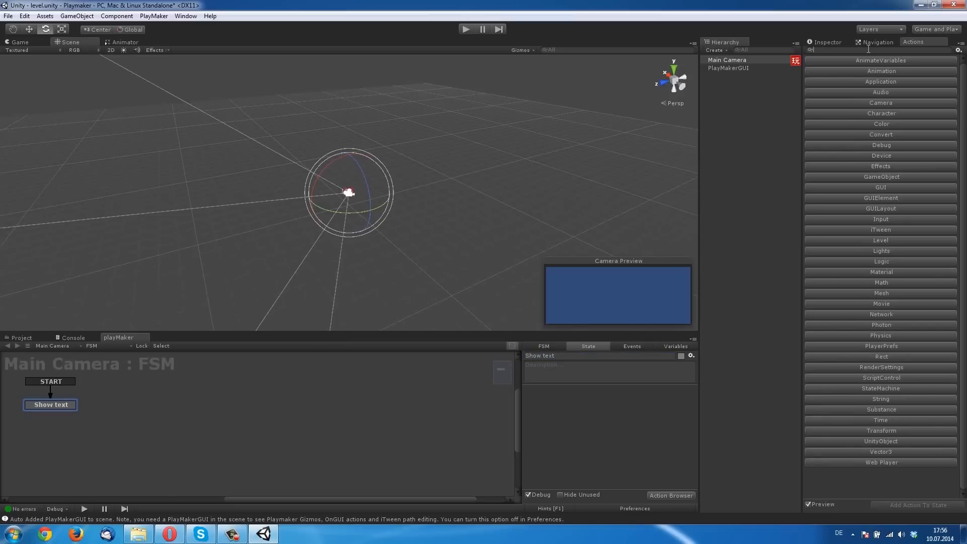
Filter actions by 'gui' and add a GUILayout Text Label action to the Show text state
type("gui")
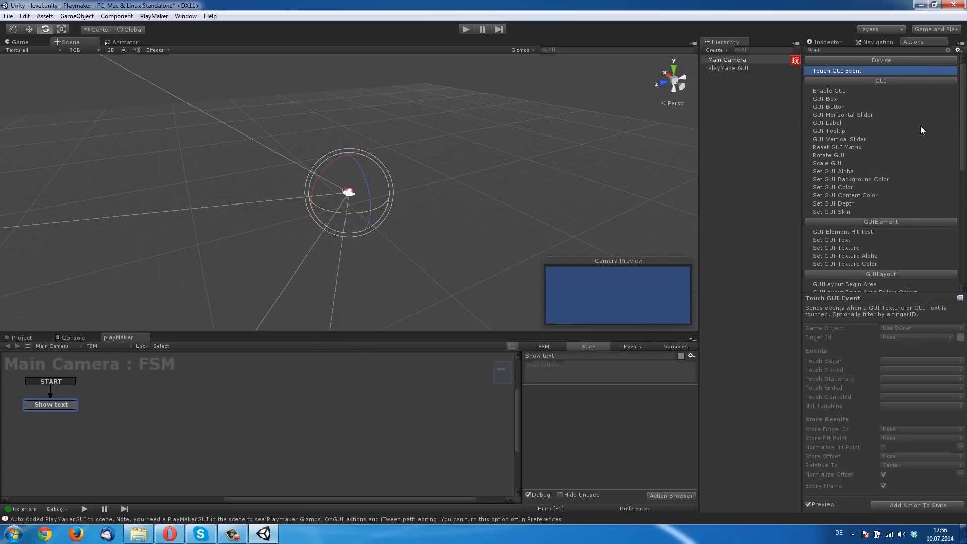
mouse_move(935, 140)
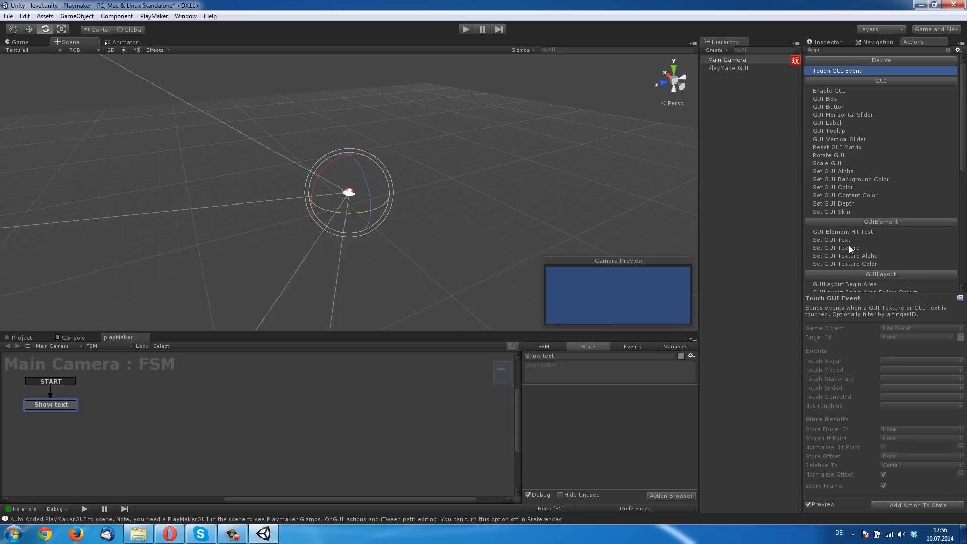
scroll("down", 3)
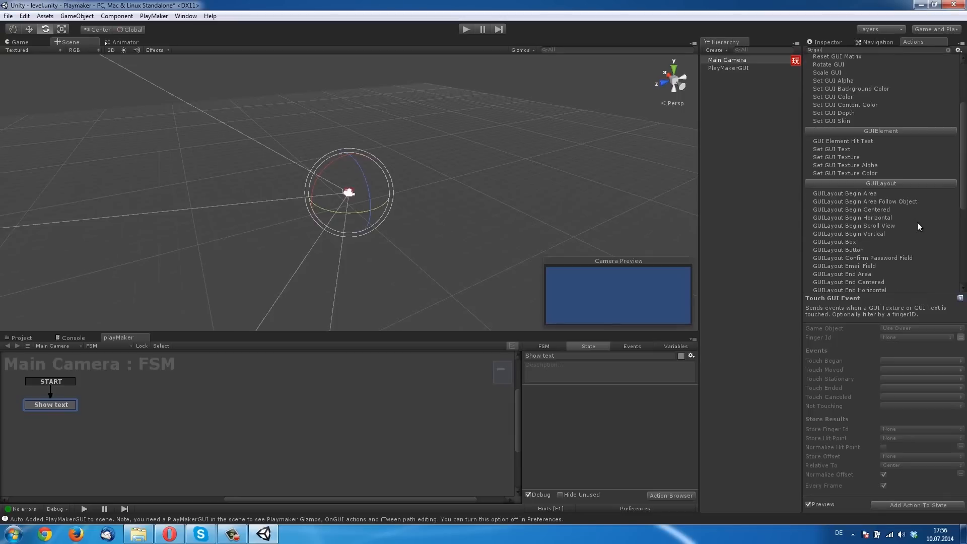
scroll("down", 3)
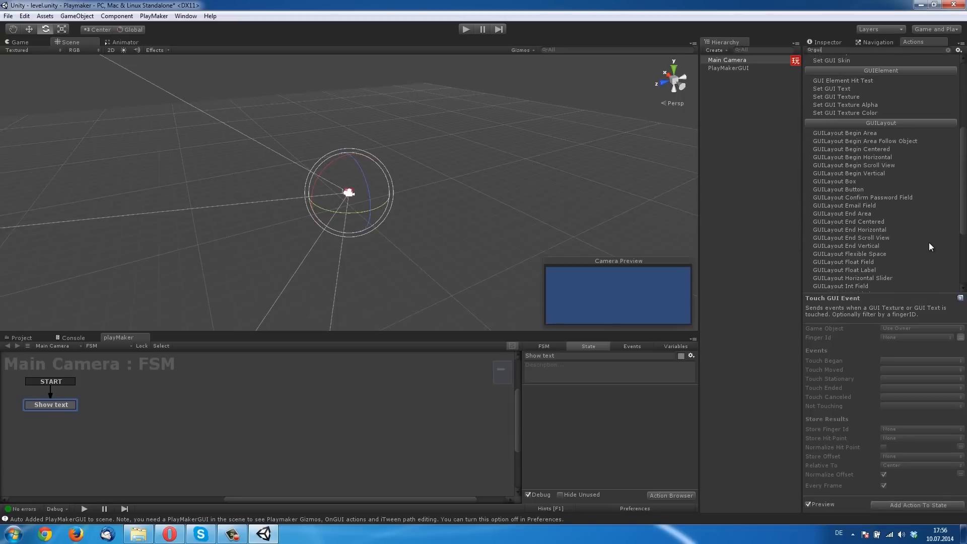
scroll("down", 3)
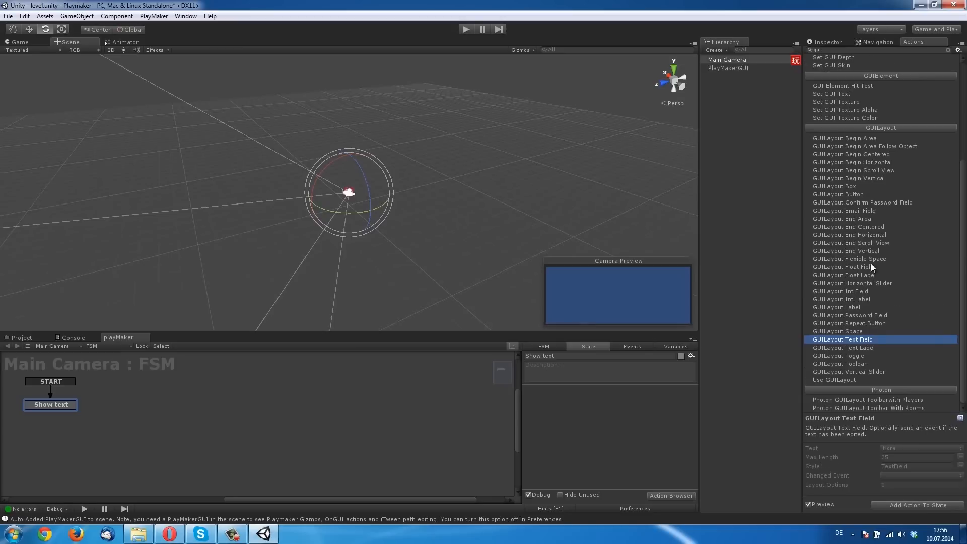
double_click(842, 339)
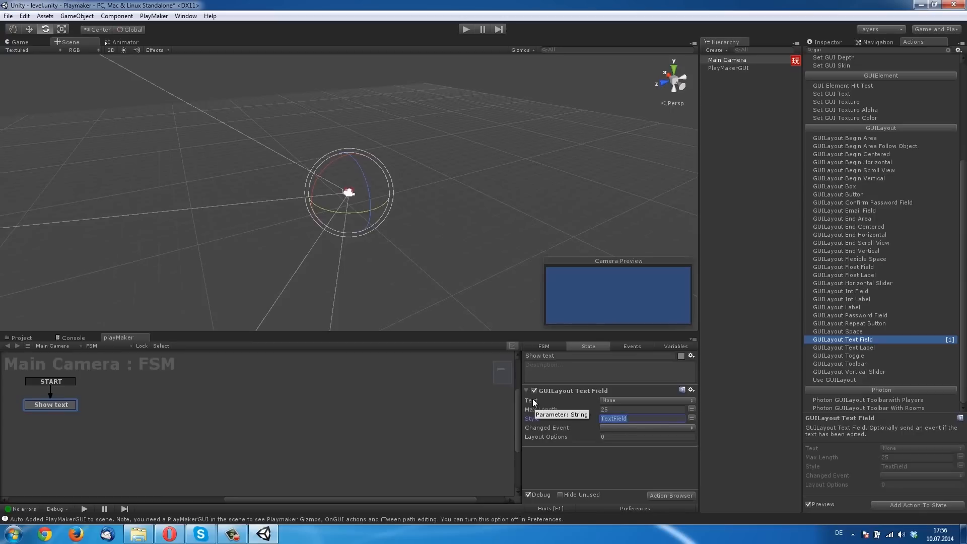
mouse_move(599, 426)
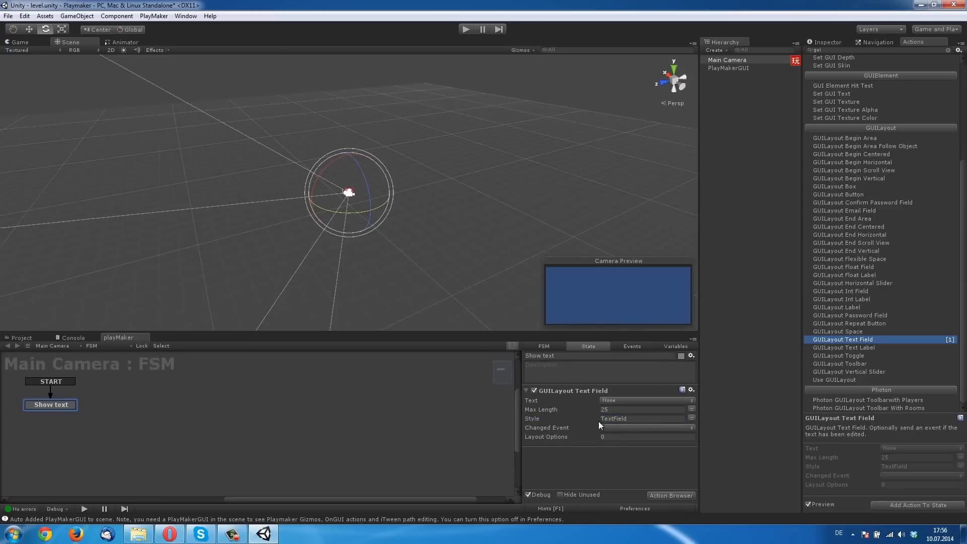
left_click(646, 437)
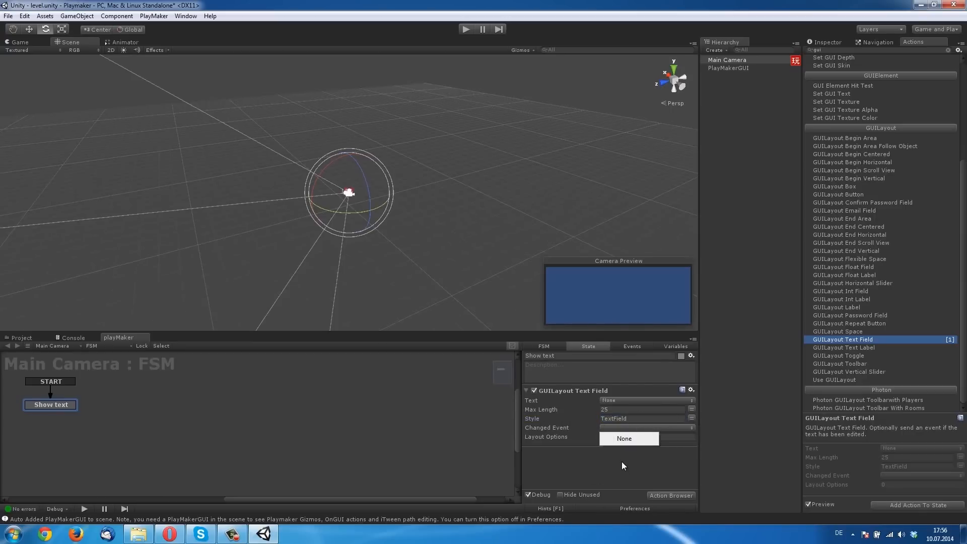
left_click(645, 400)
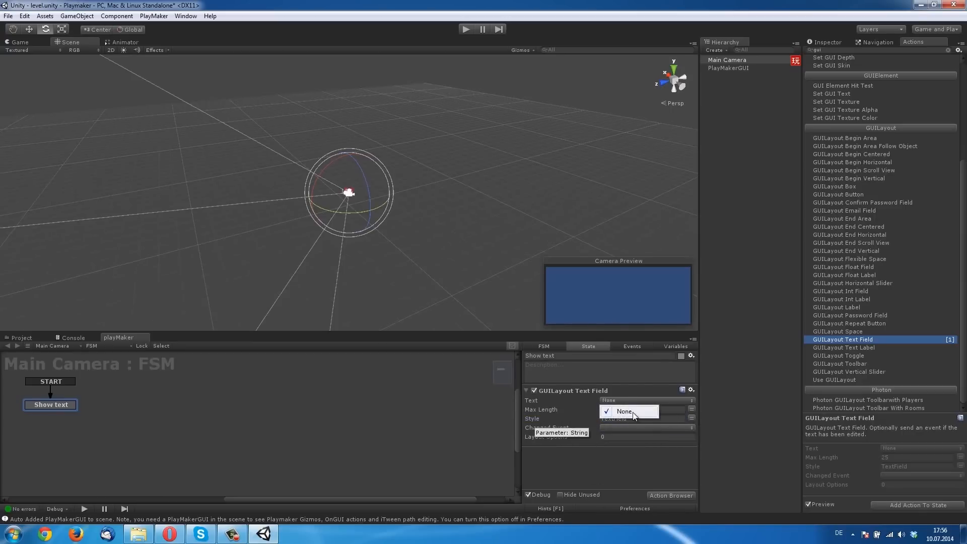
left_click(624, 412)
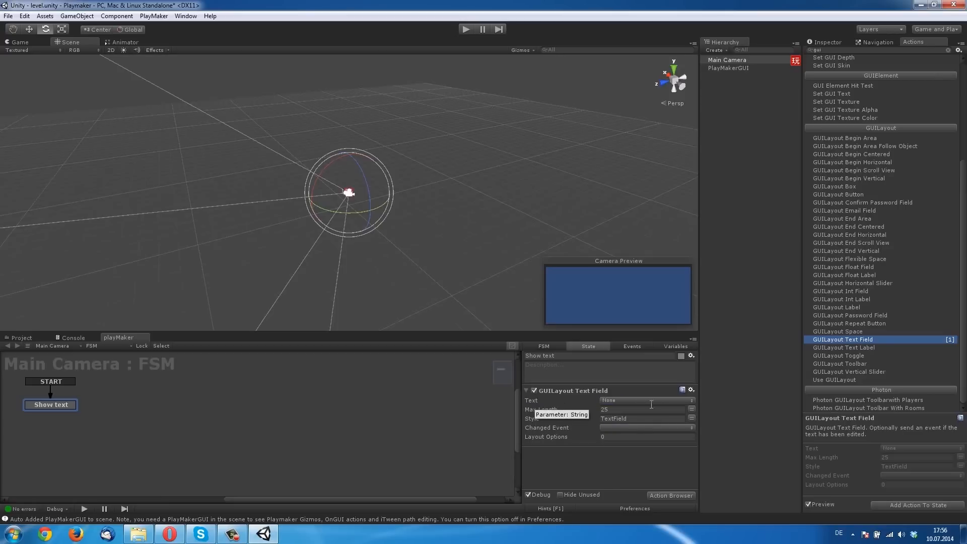
mouse_move(674, 406)
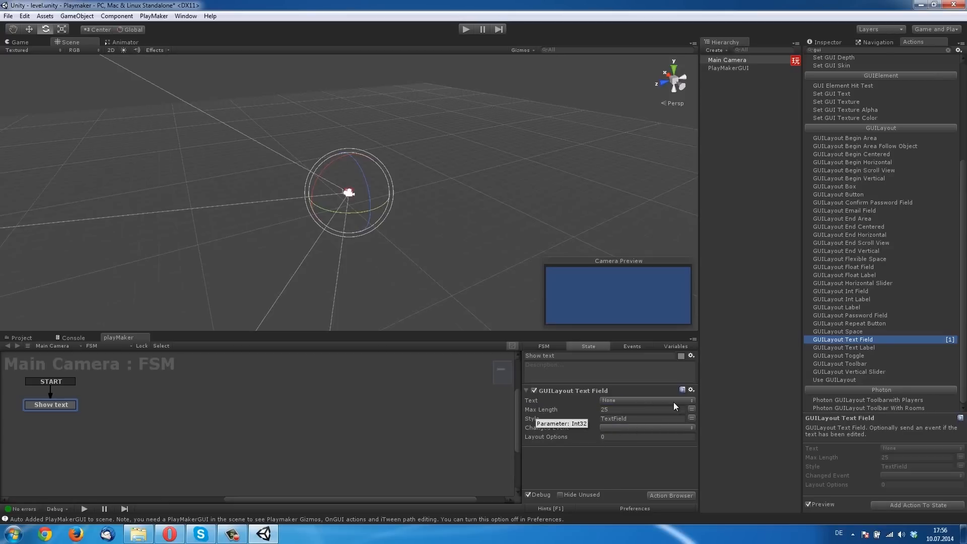
left_click(690, 390)
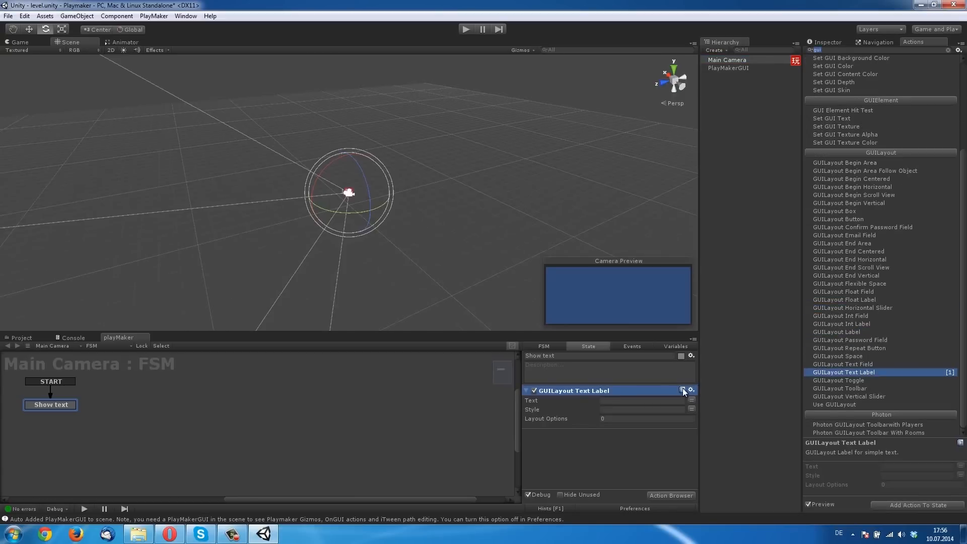
Type 'Sie haben das neue level geladen' into the GUILayout Text Label's Text field
left_click(641, 399)
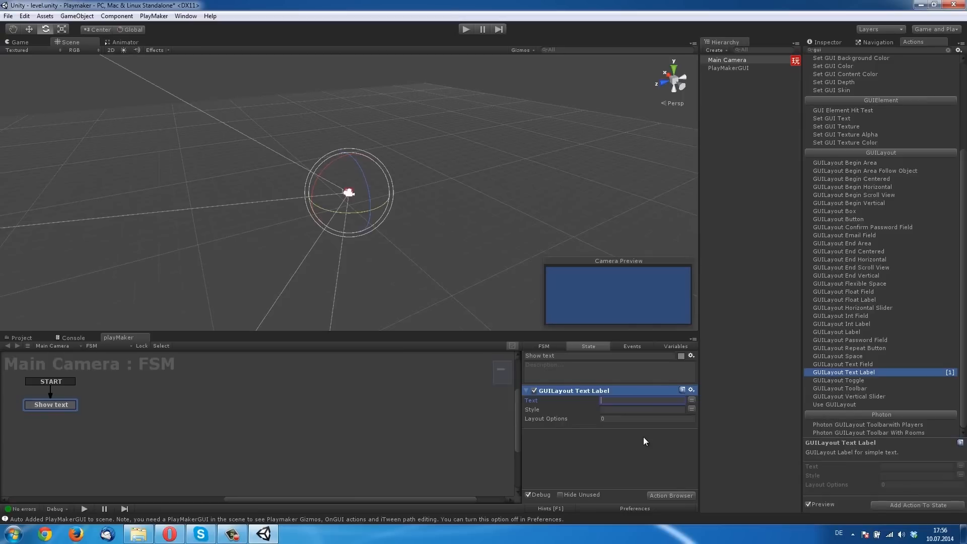
type("Sie haben das")
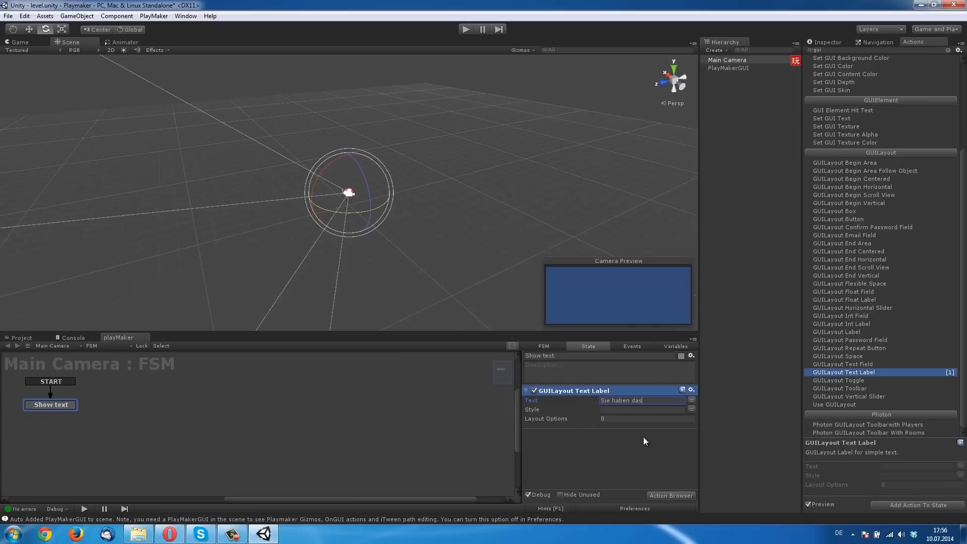
type("neue level gel")
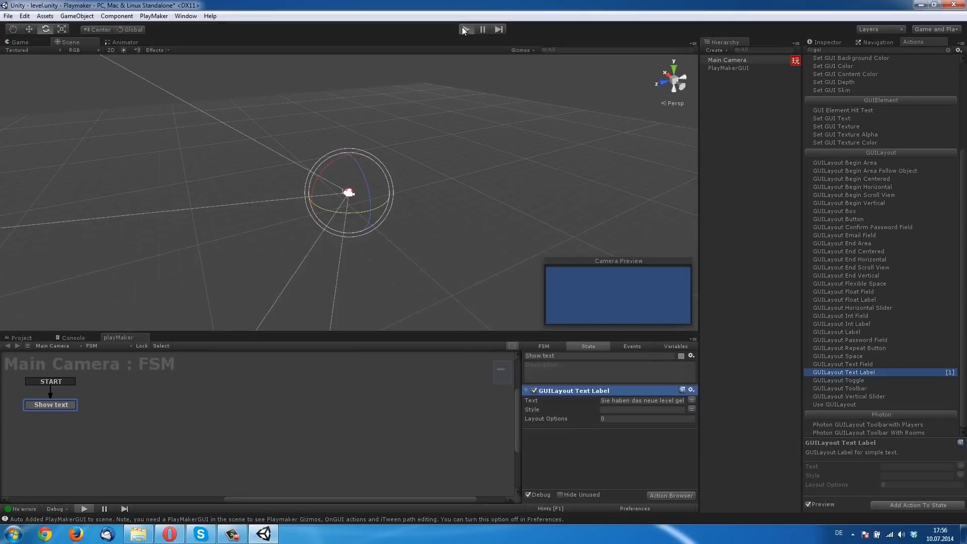
left_click(467, 29)
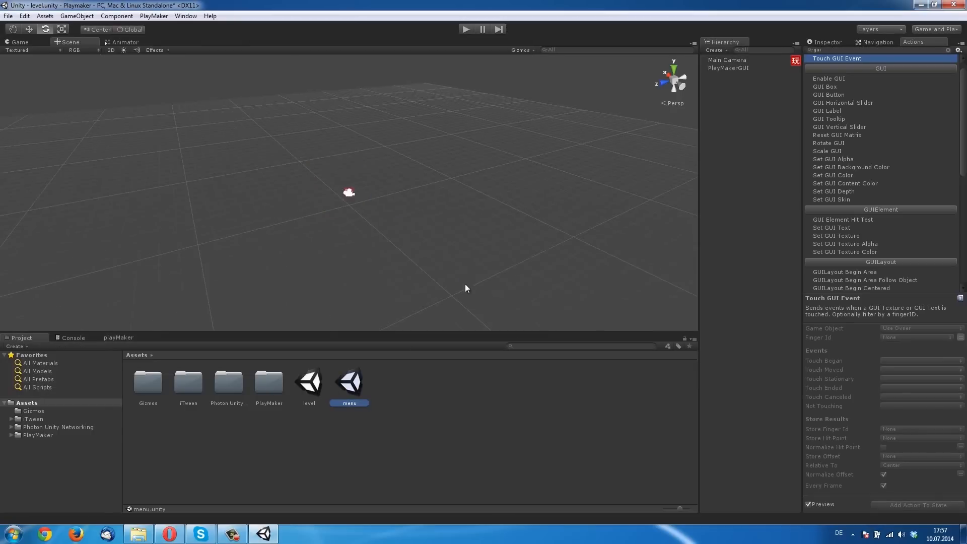
Run the menu scene, click Load Scene to reach the German label, then stop play
double_click(349, 382)
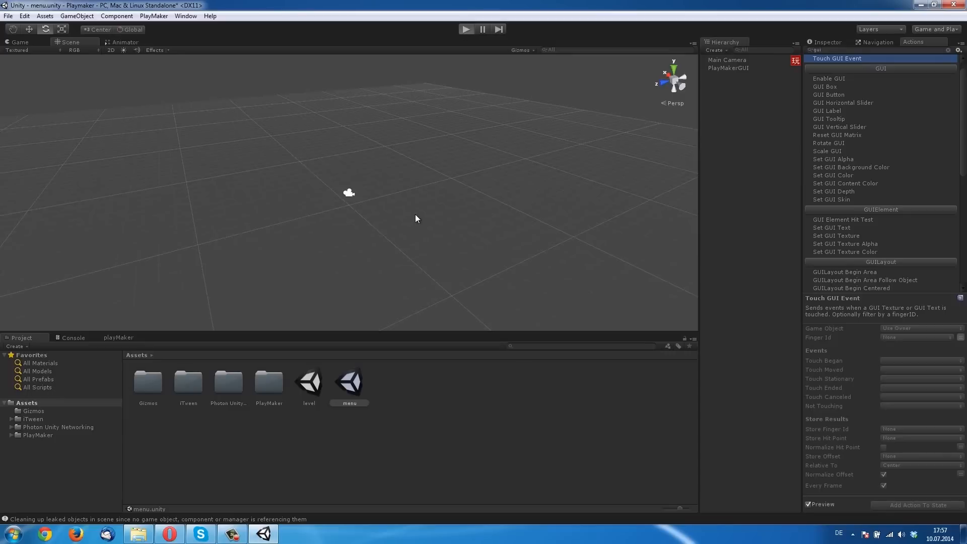
left_click(467, 29)
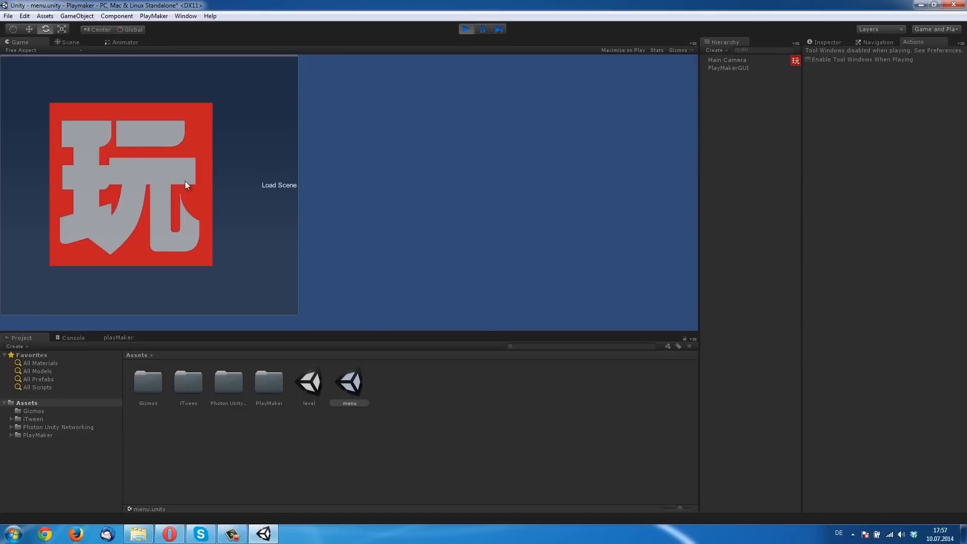
mouse_move(262, 214)
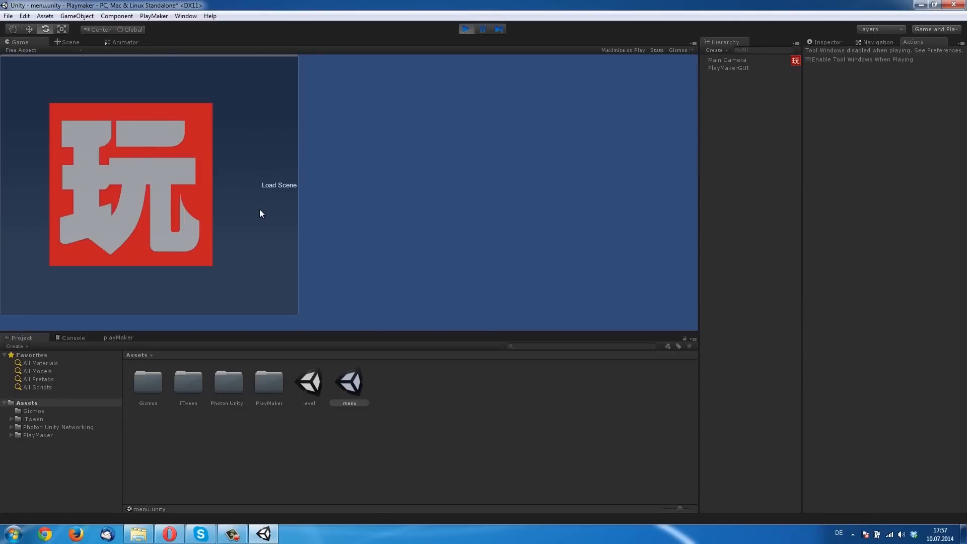
left_click(279, 185)
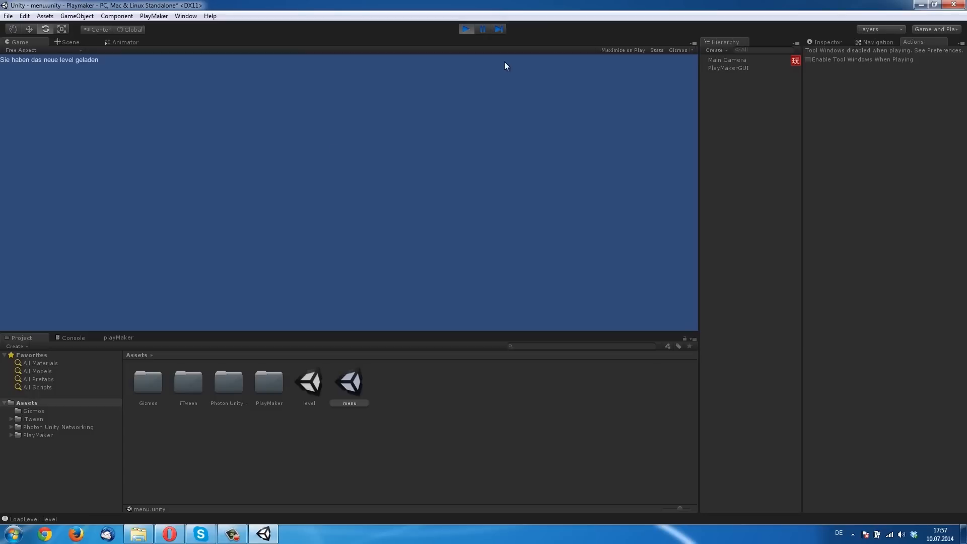
left_click(67, 42)
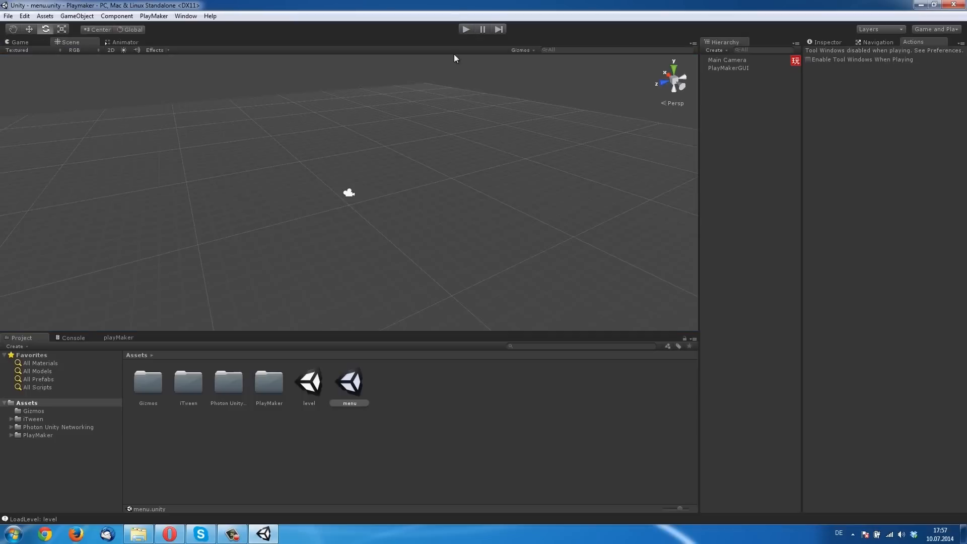
left_click(728, 68)
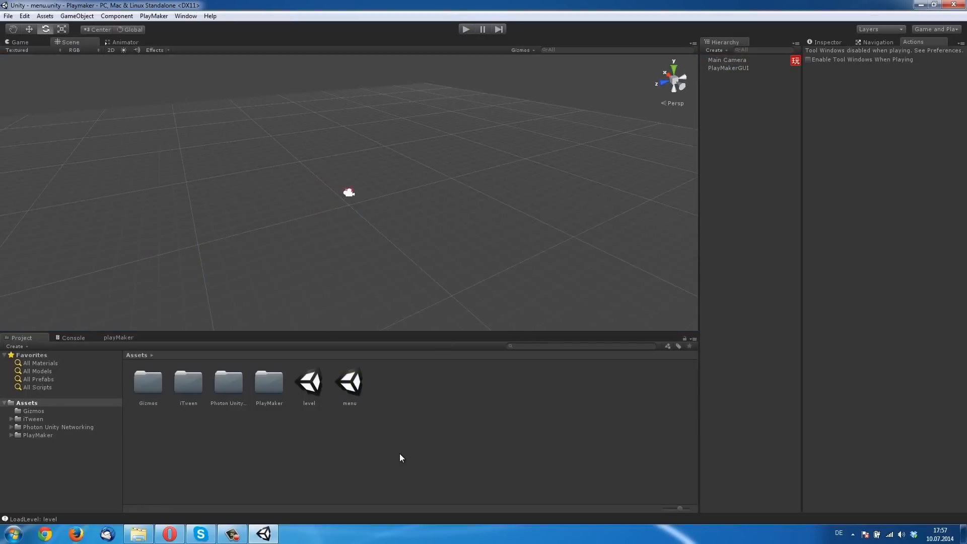
mouse_move(735, 190)
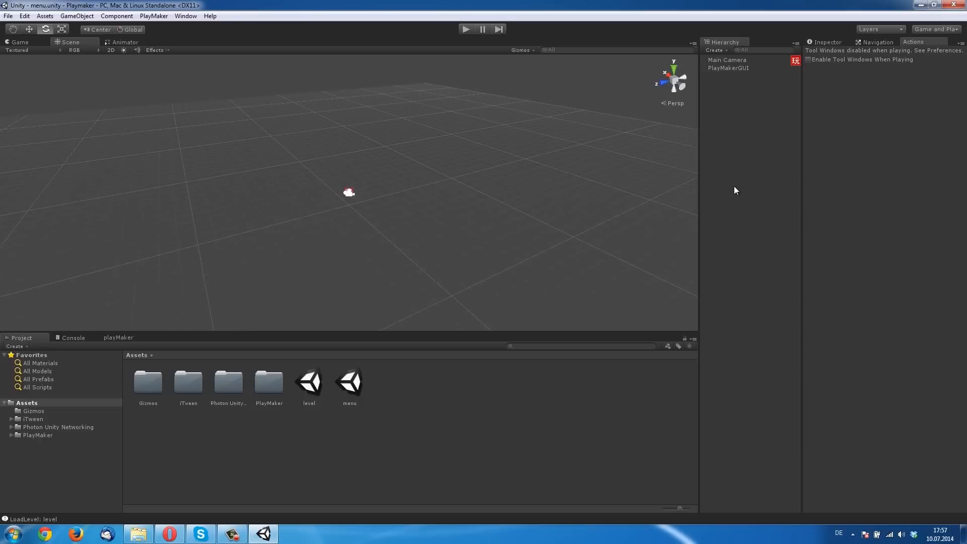
mouse_move(404, 268)
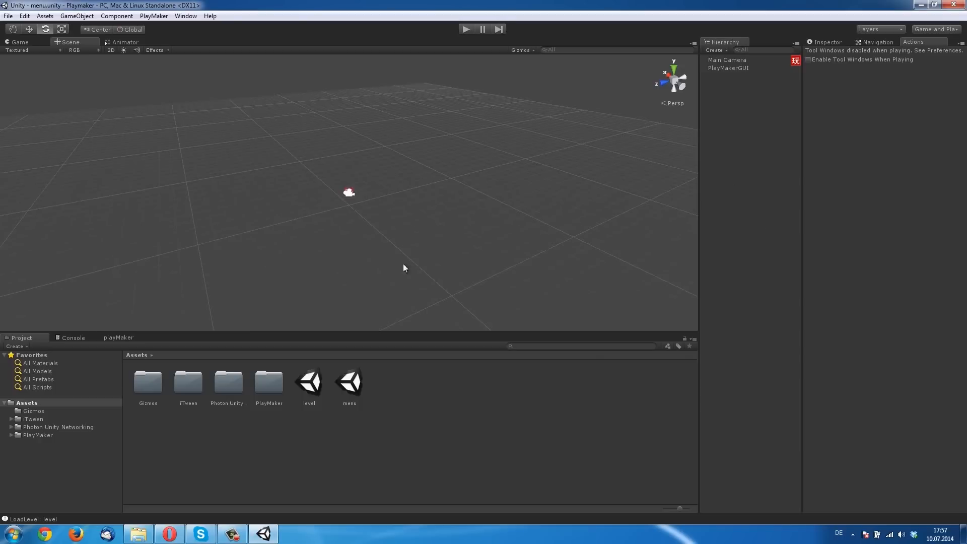